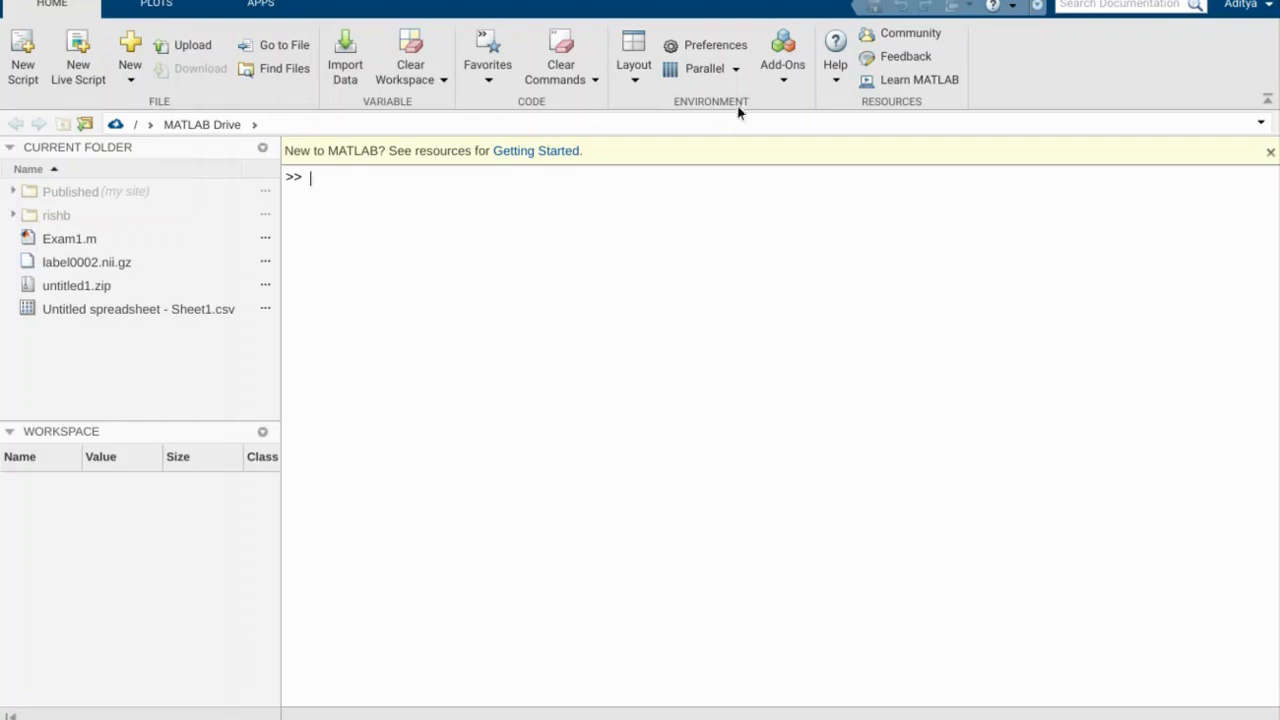
mouse_move(707, 189)
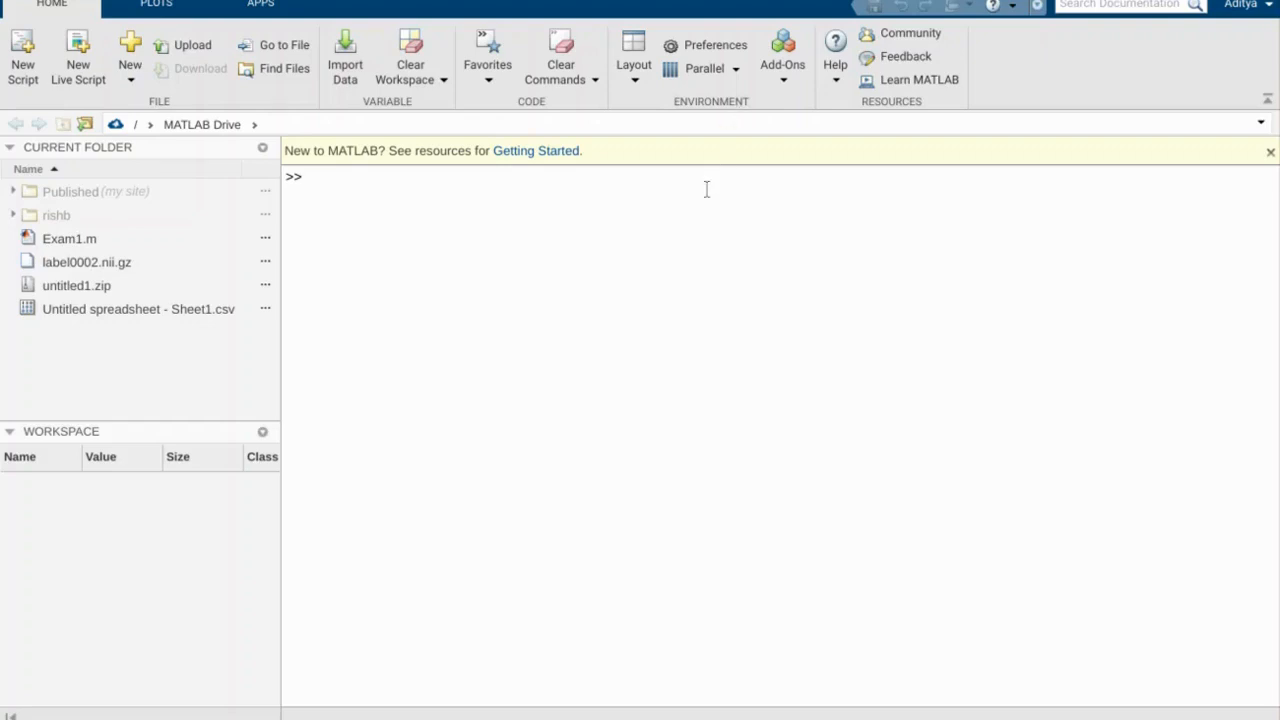
mouse_move(463, 152)
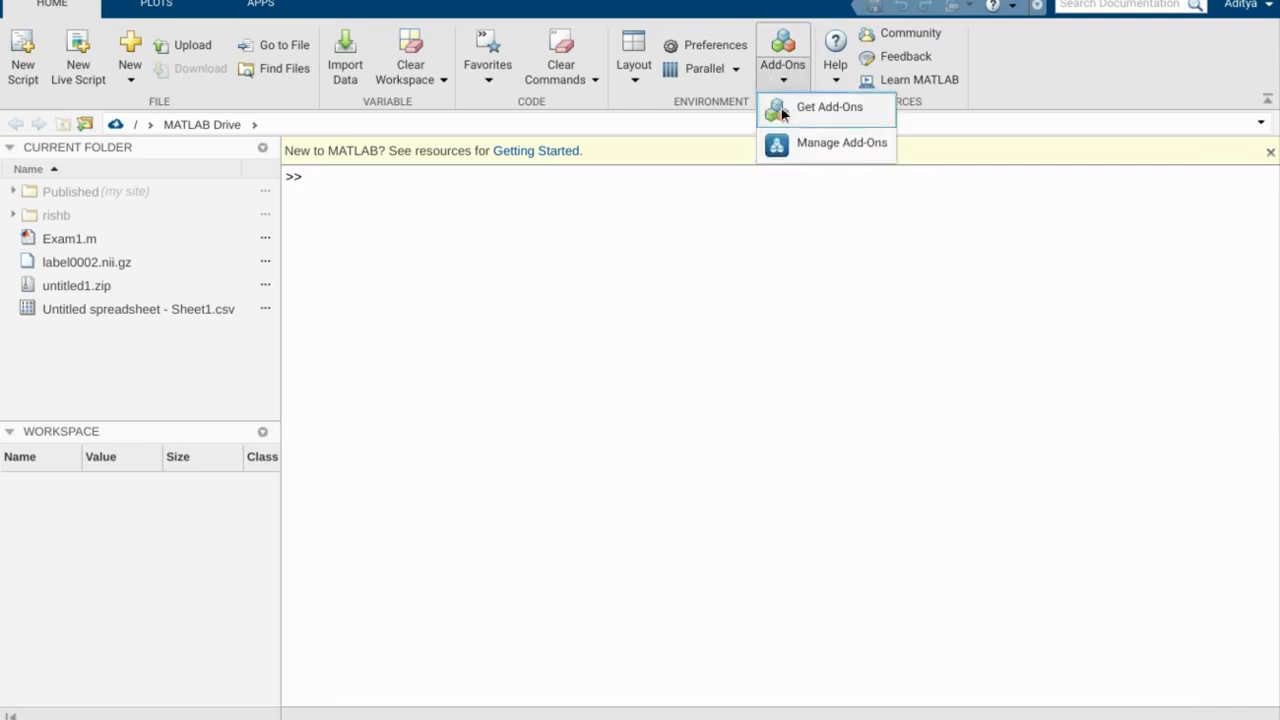
- Open the Add-On Explorer, enlarge its window, and browse the toolbox and community listings
left_click(829, 106)
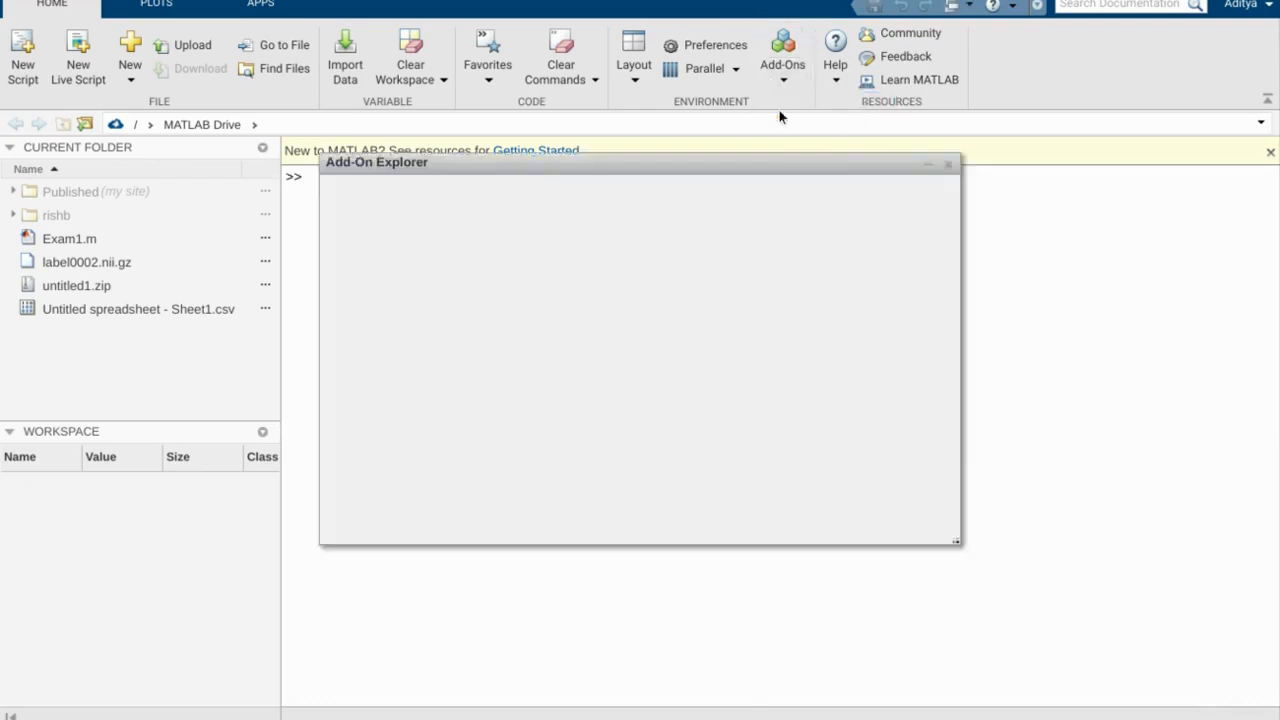
left_click_drag(640, 162, 670, 96)
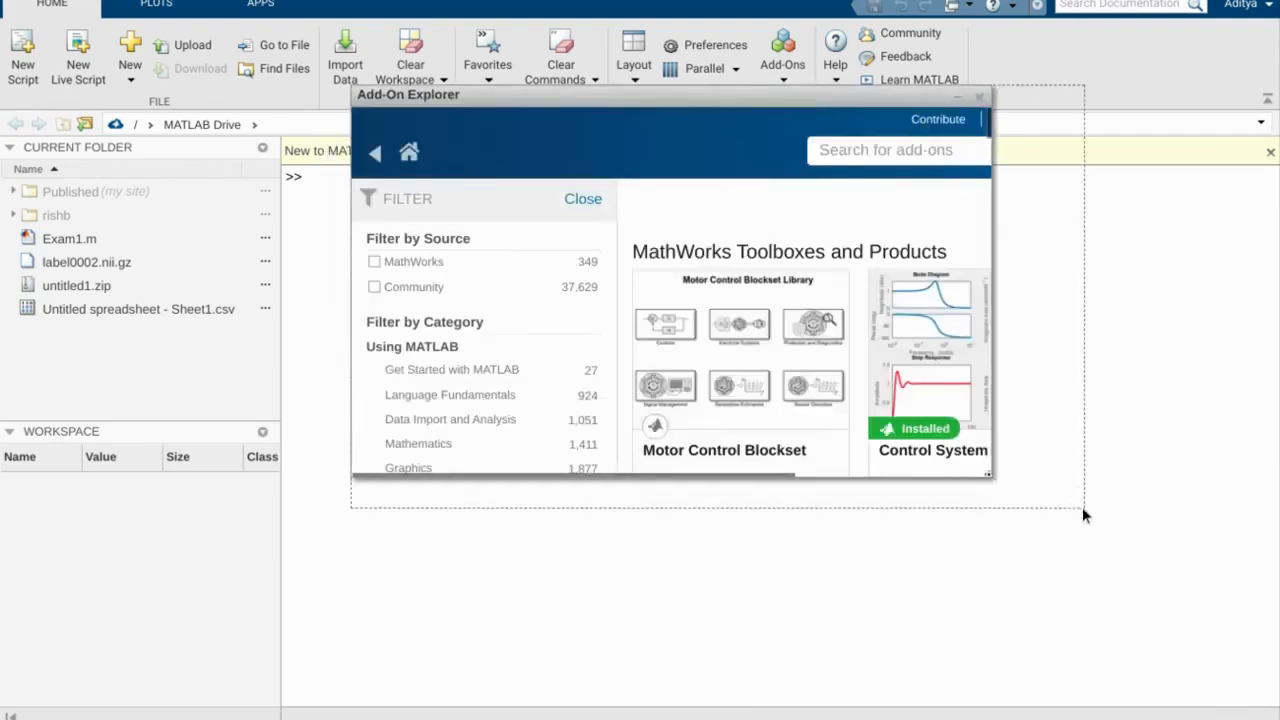
left_click_drag(660, 94, 483, 41)
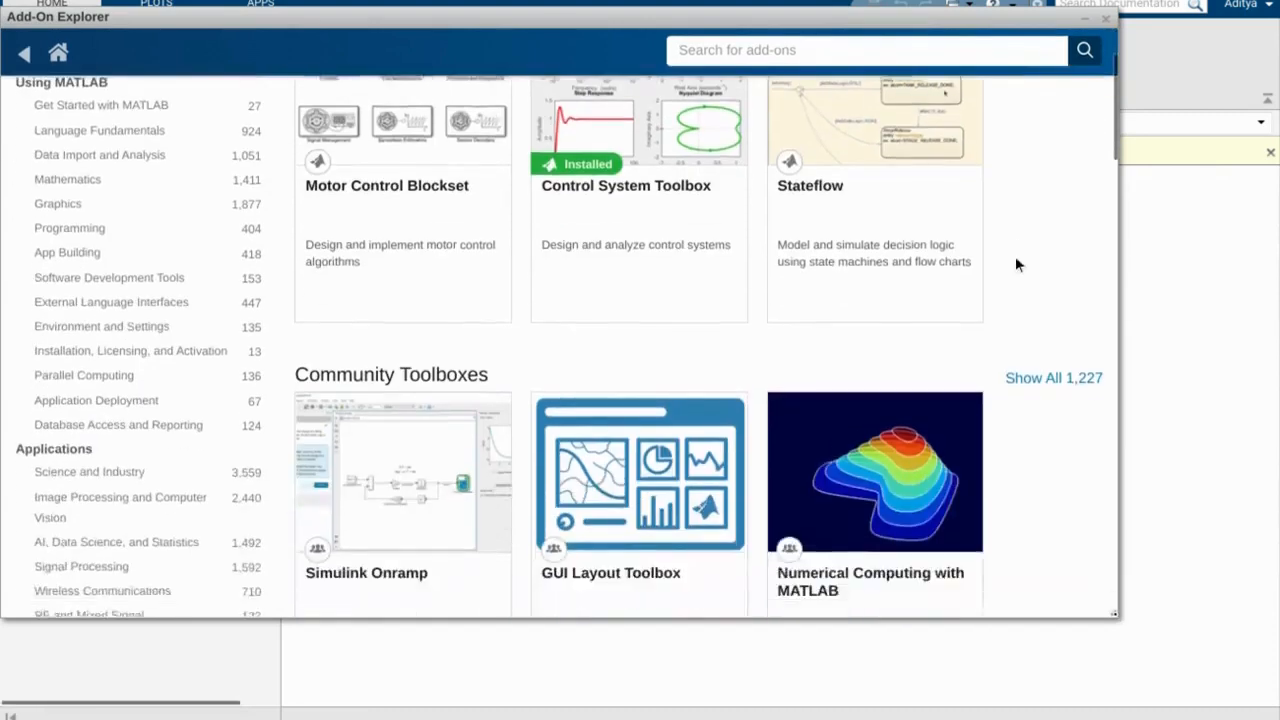
scroll("down", 3)
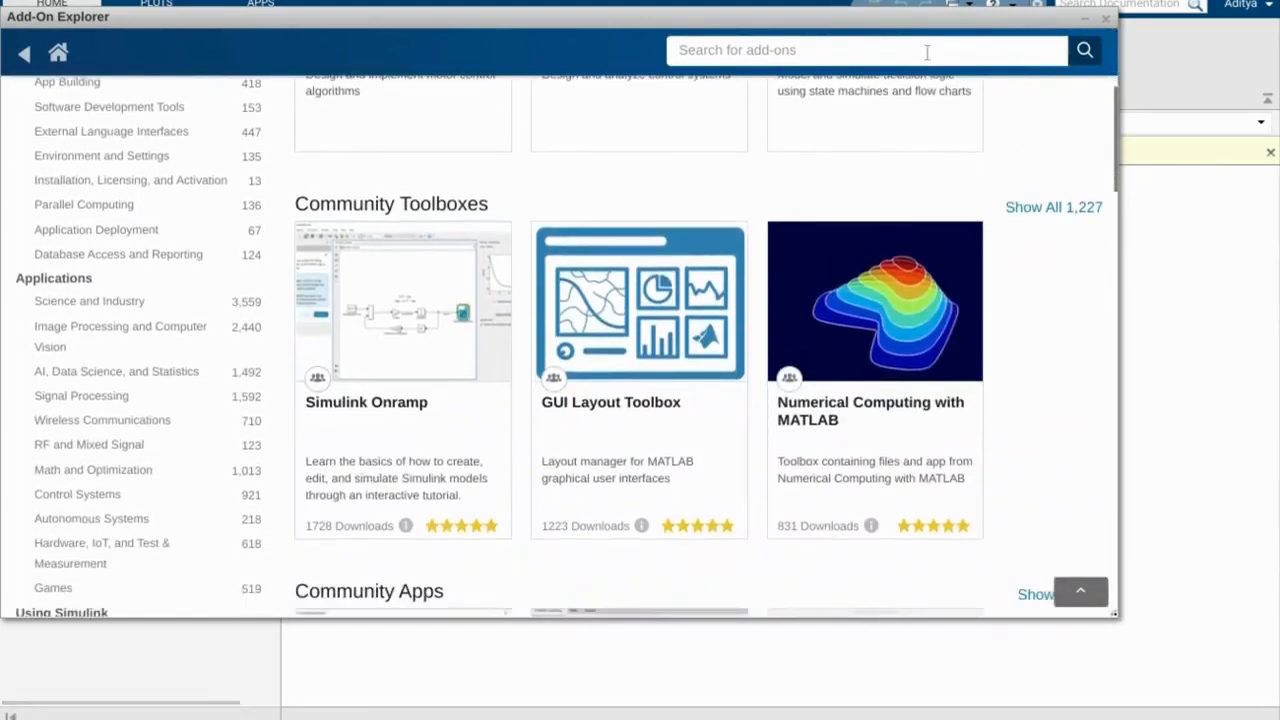
scroll("down", 3)
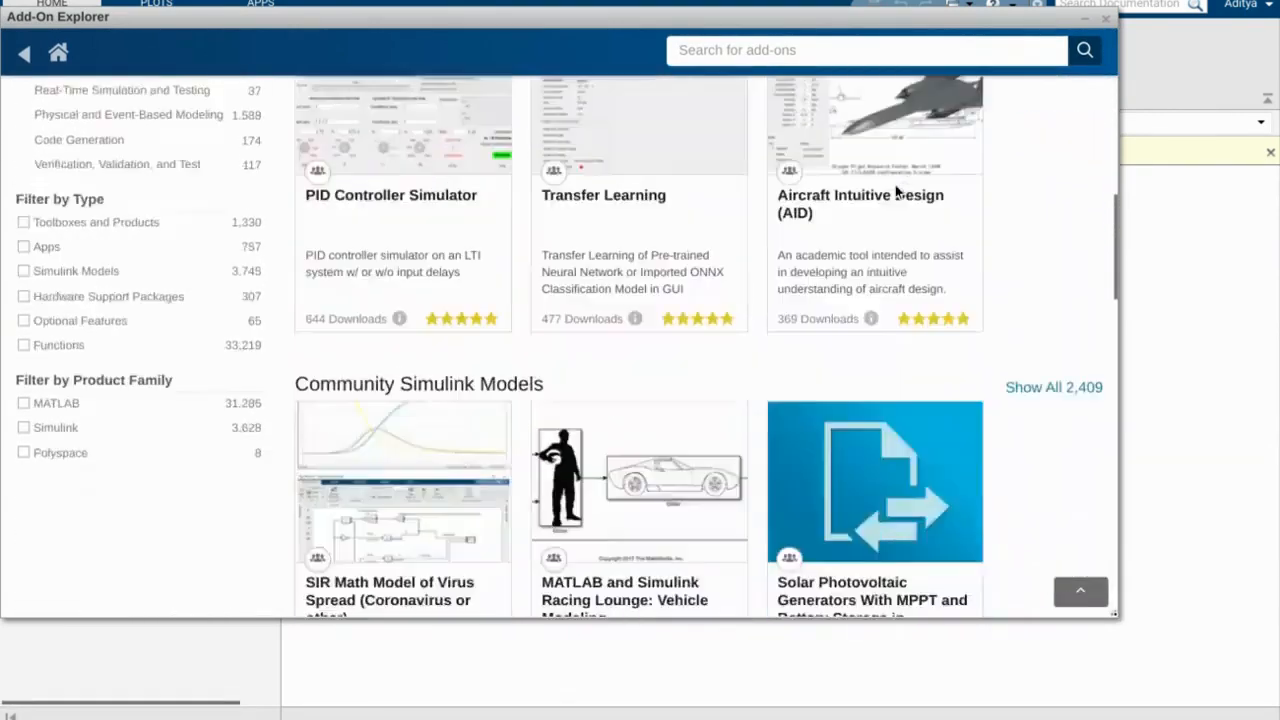
scroll("up", 3)
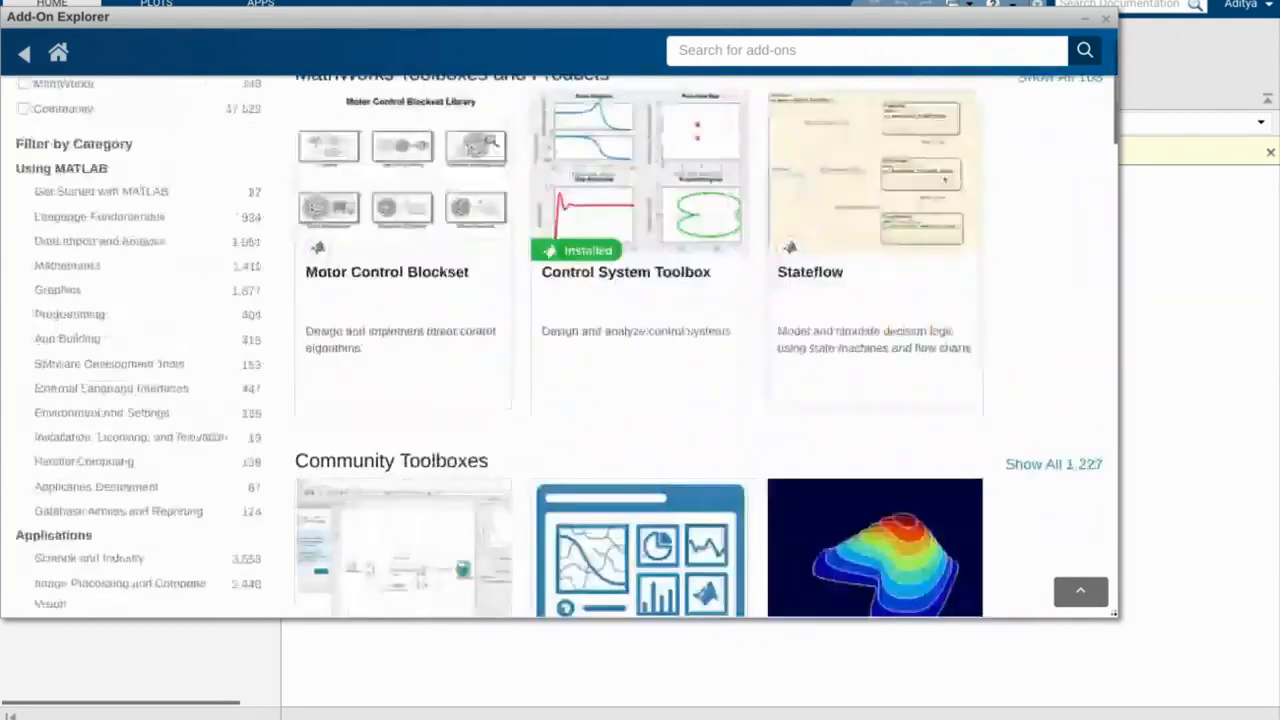
scroll("up", 3)
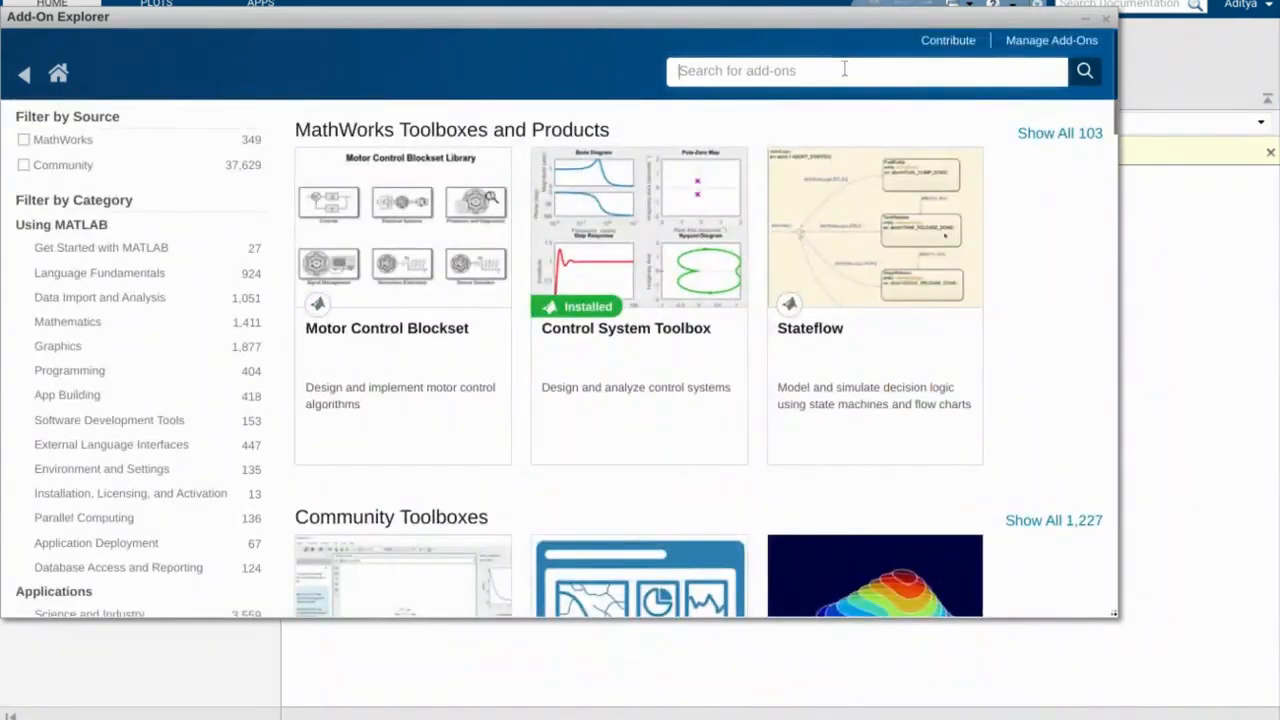
- Search add-ons for 'image processing', view the Image Processing Toolbox details, then close the explorer
type("image pr")
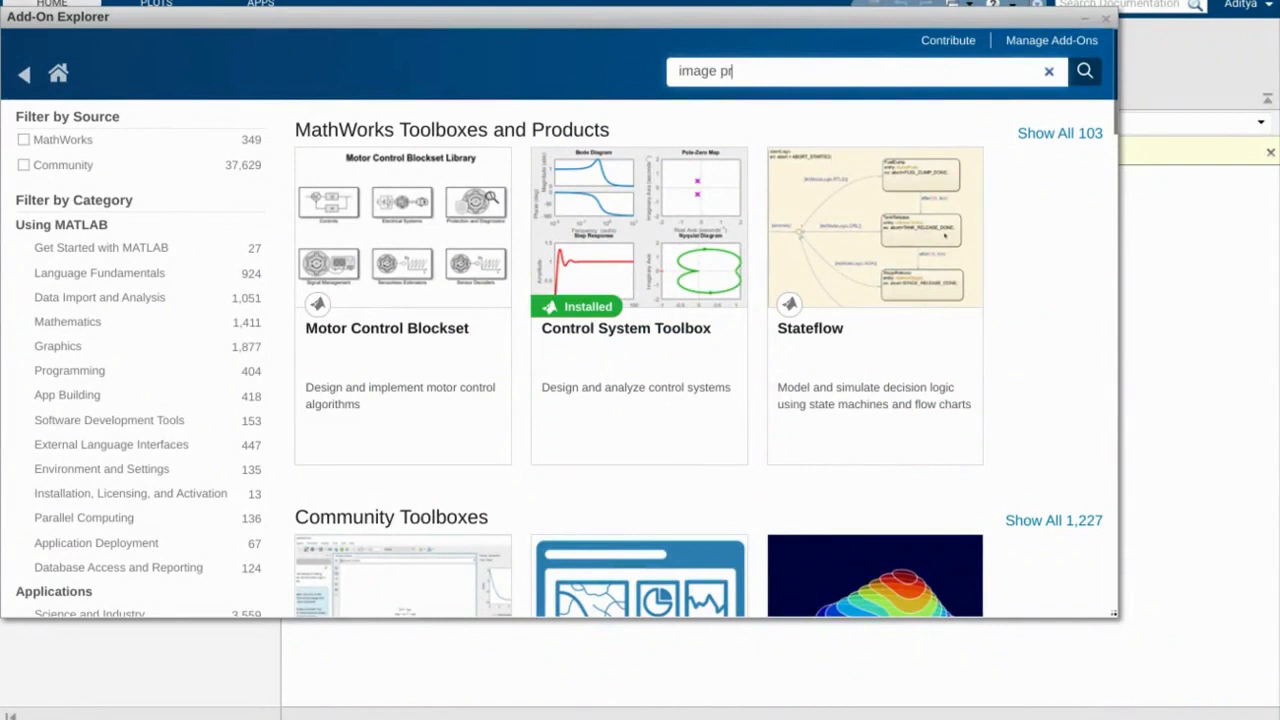
type("ocessing")
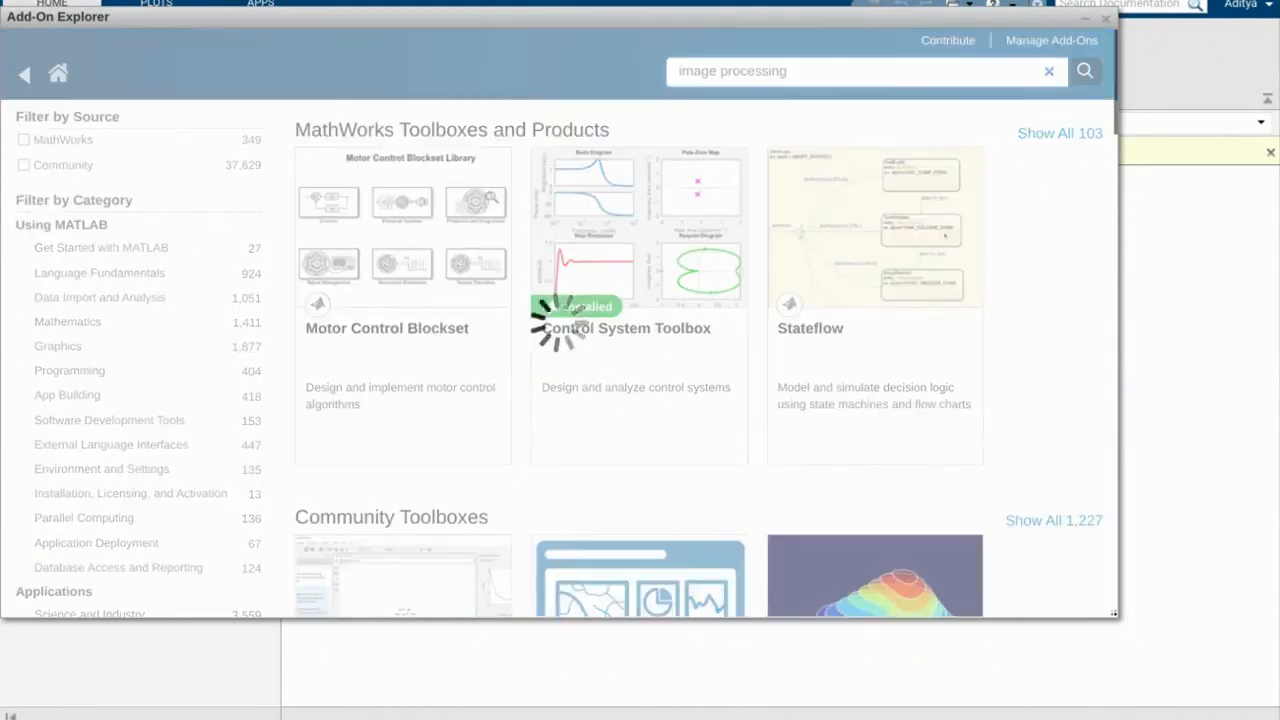
left_click(1085, 71)
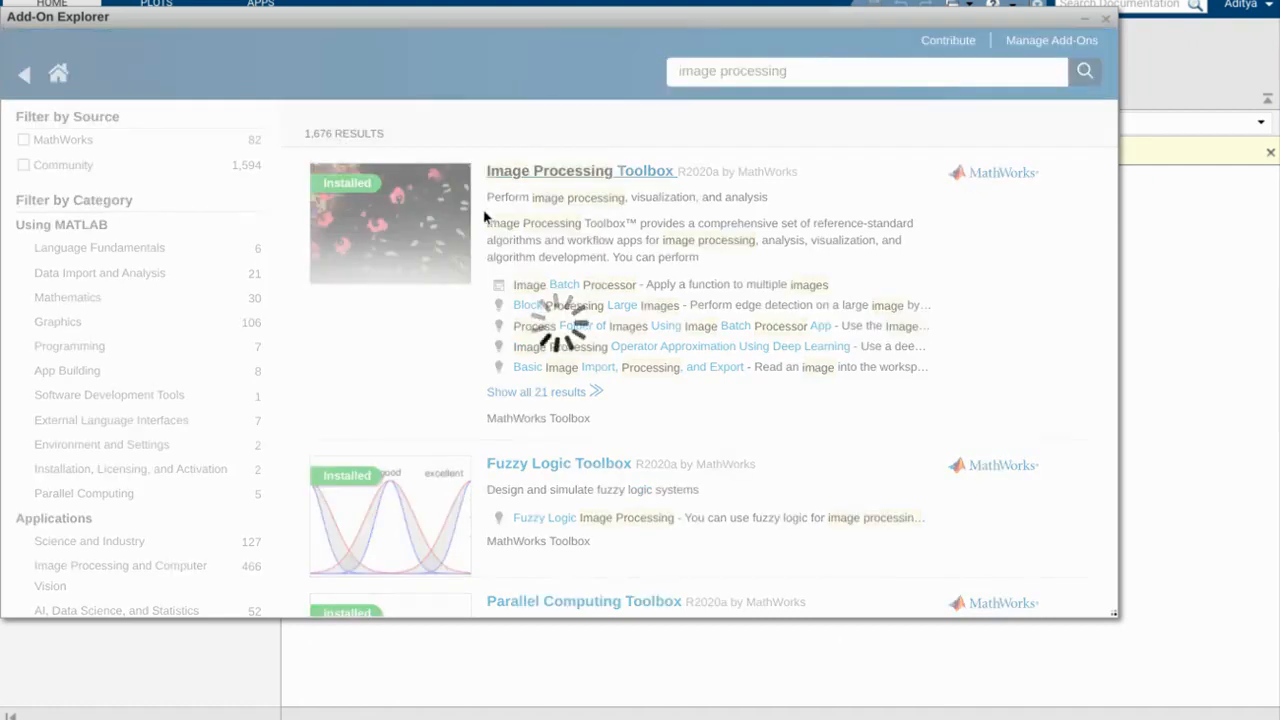
left_click(580, 170)
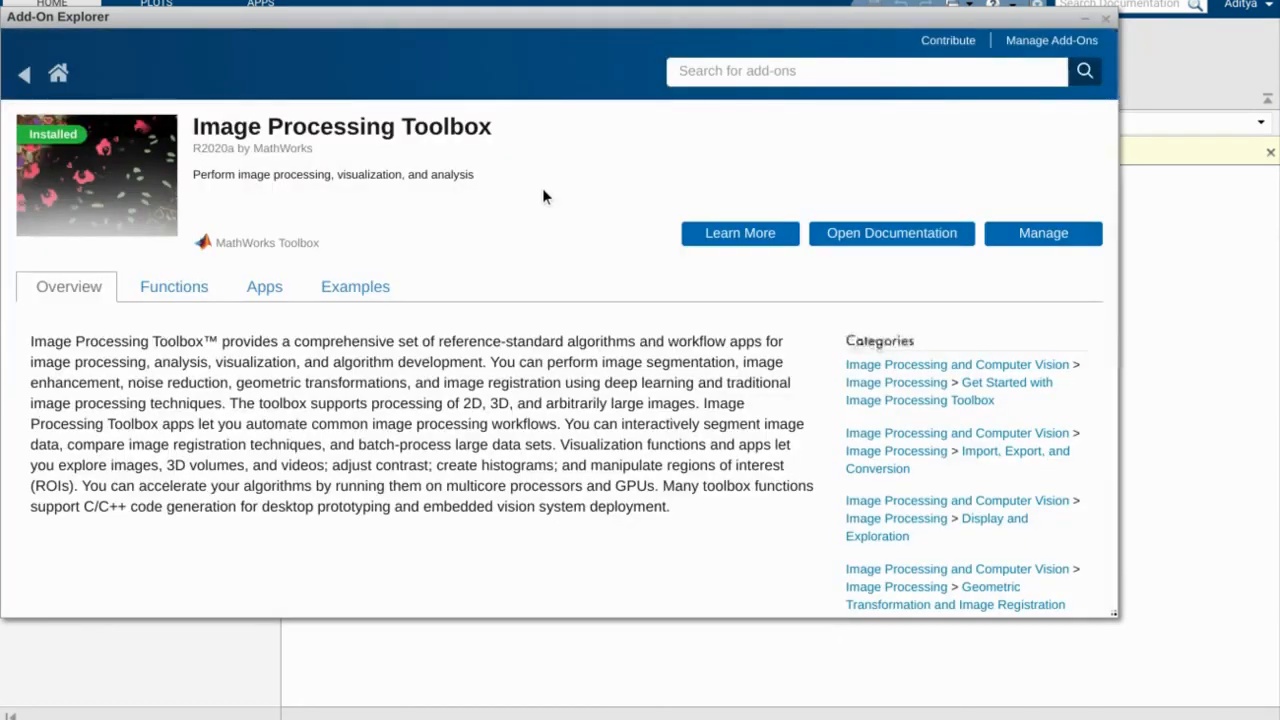
mouse_move(784, 207)
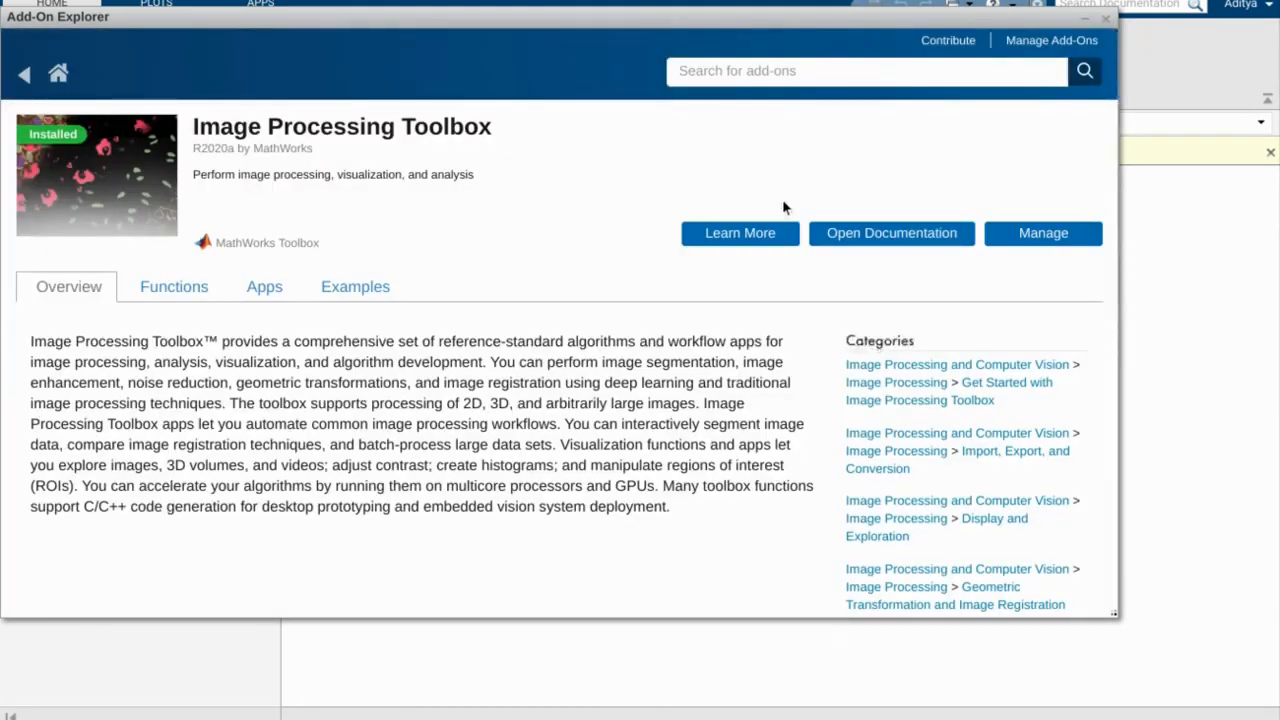
mouse_move(107, 142)
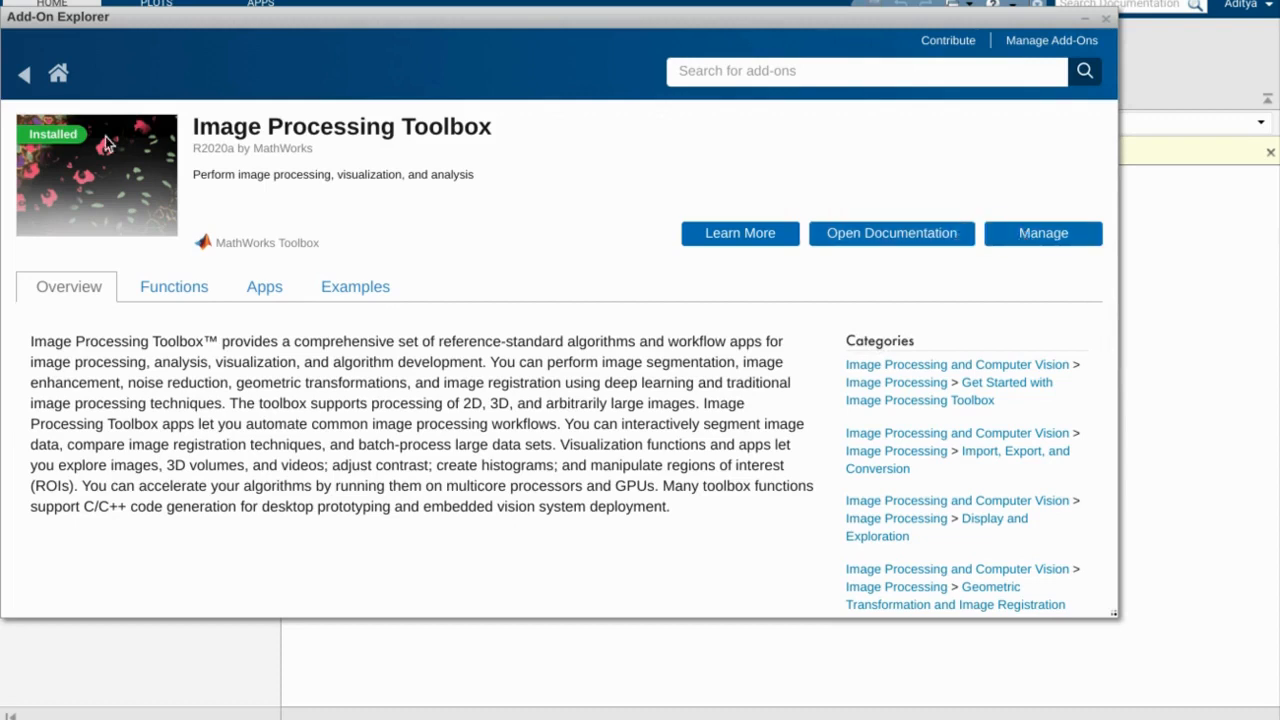
mouse_move(408, 217)
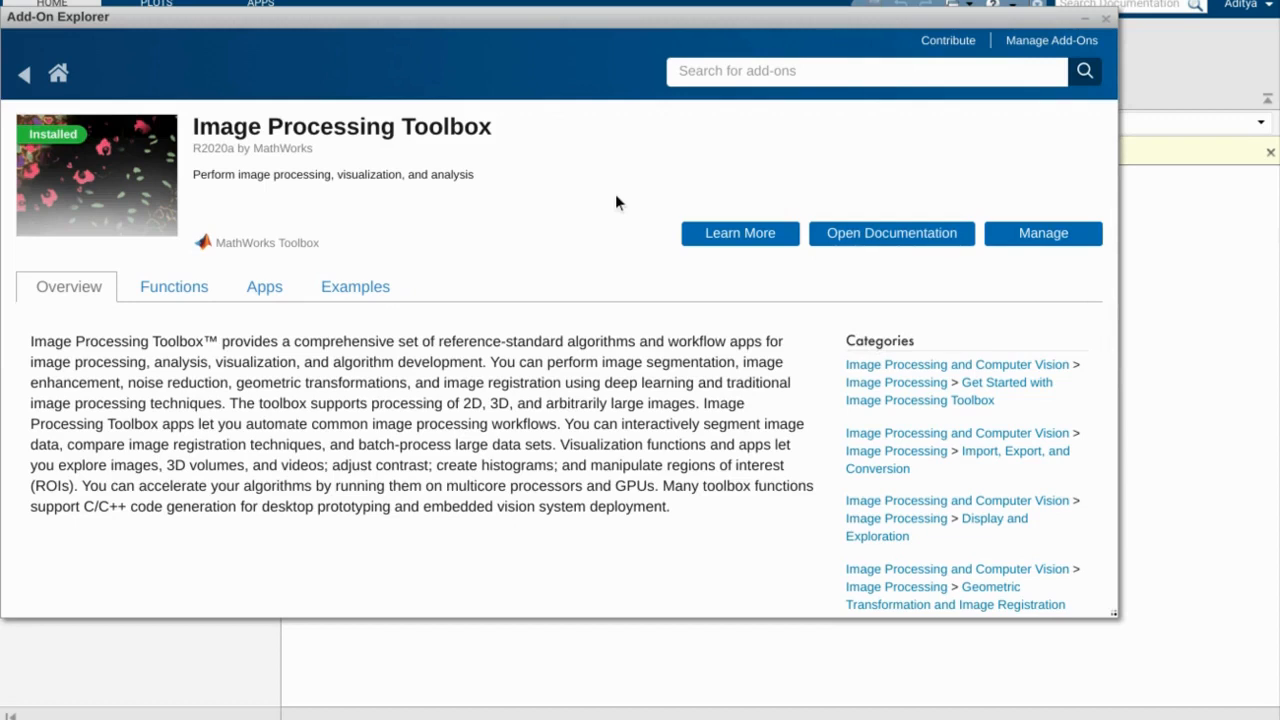
mouse_move(968, 184)
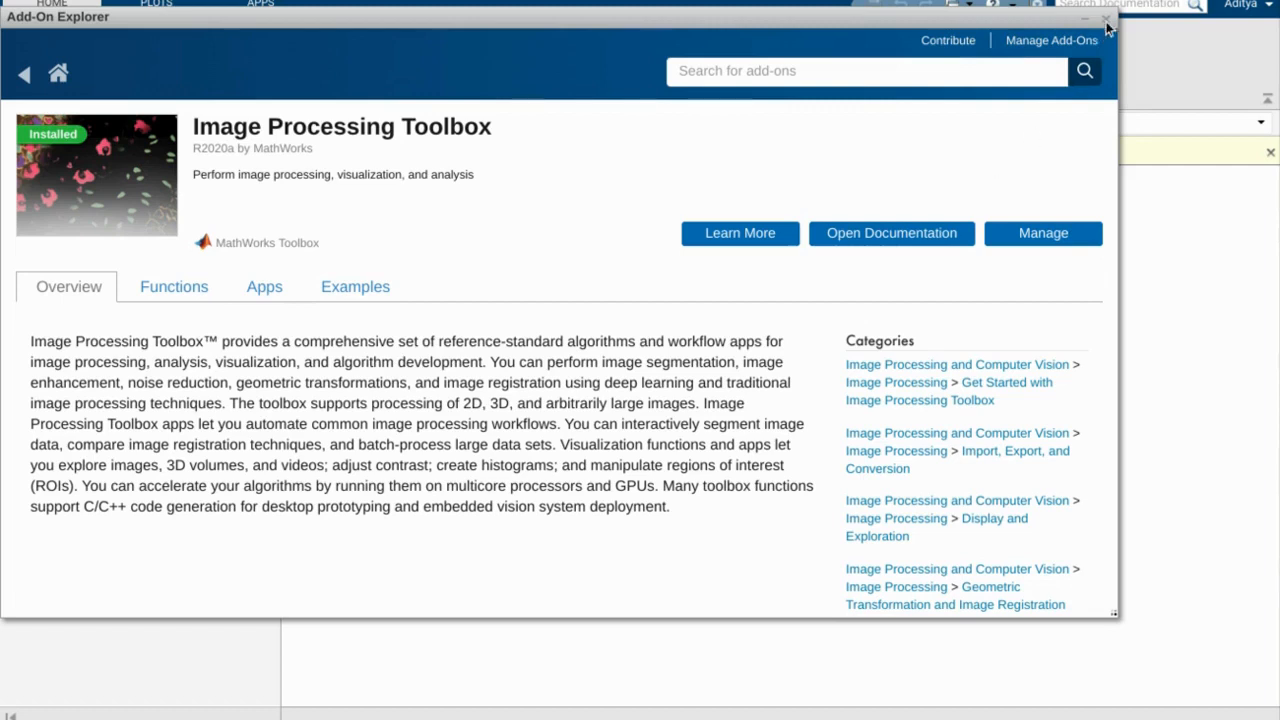
left_click(1106, 20)
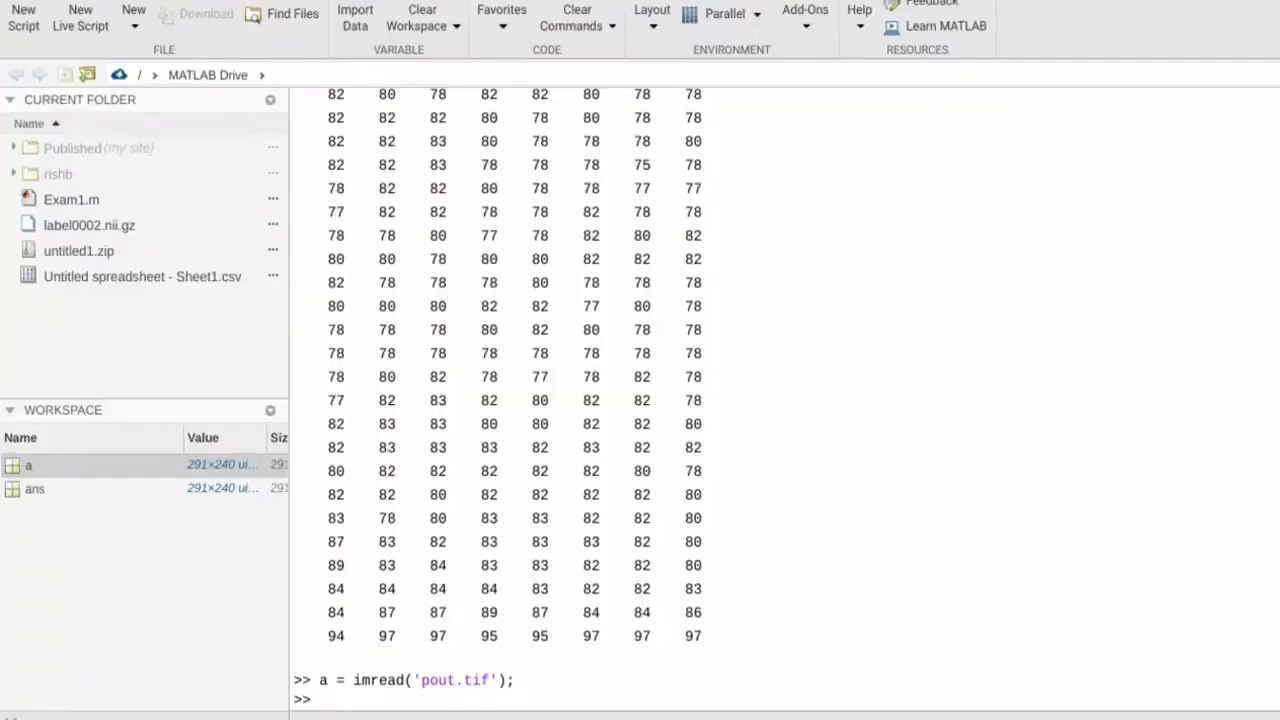
mouse_move(860, 340)
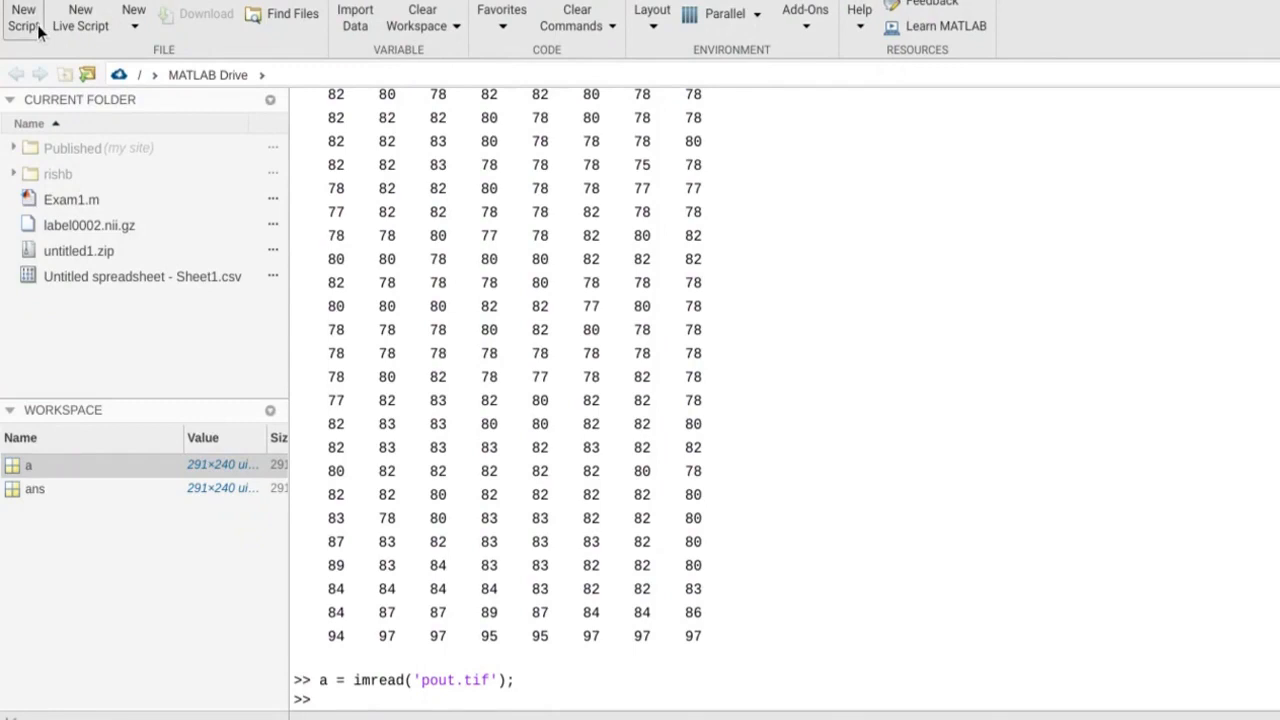
mouse_move(447, 448)
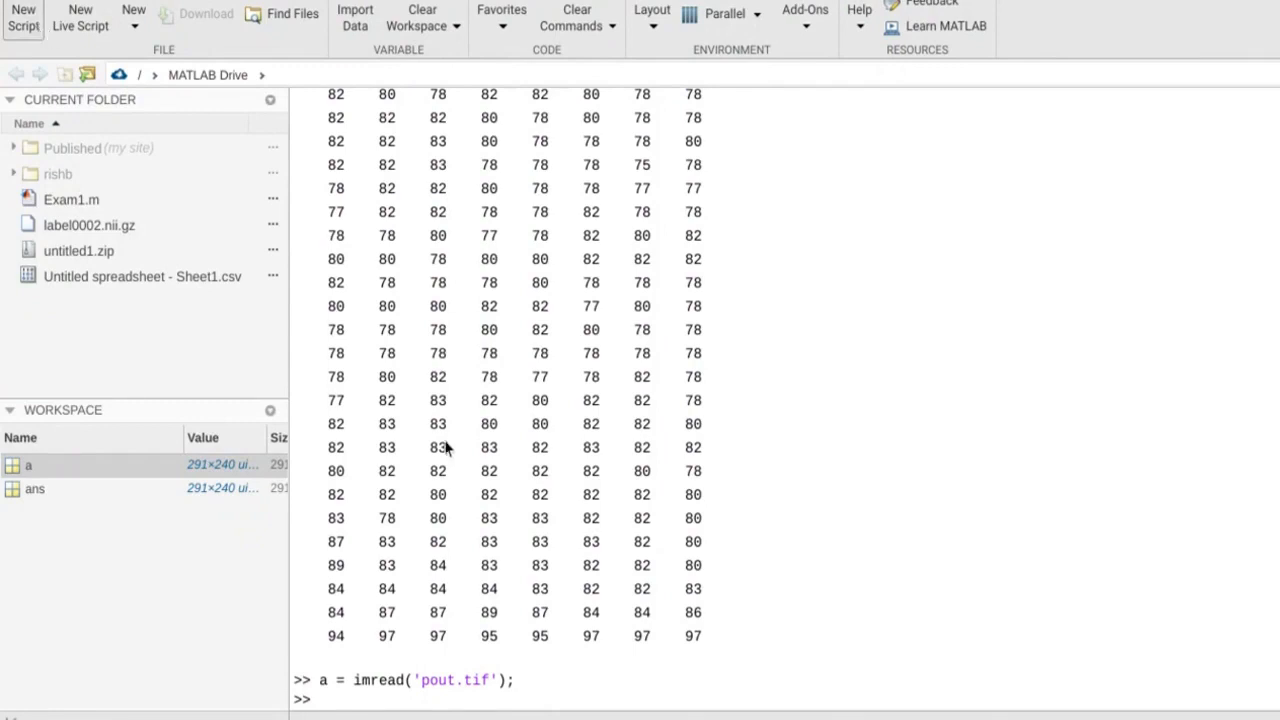
- Start a new script with the line a = imread('pout.tif');
left_click(22, 18)
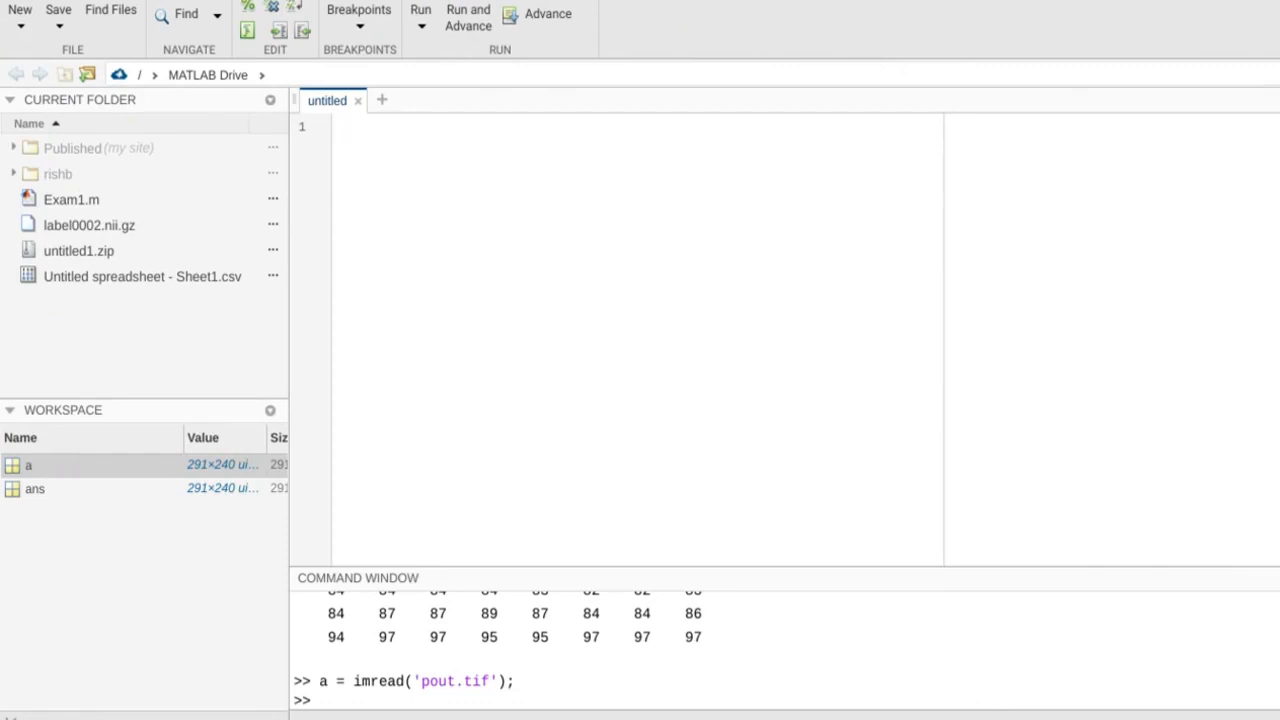
type("a")
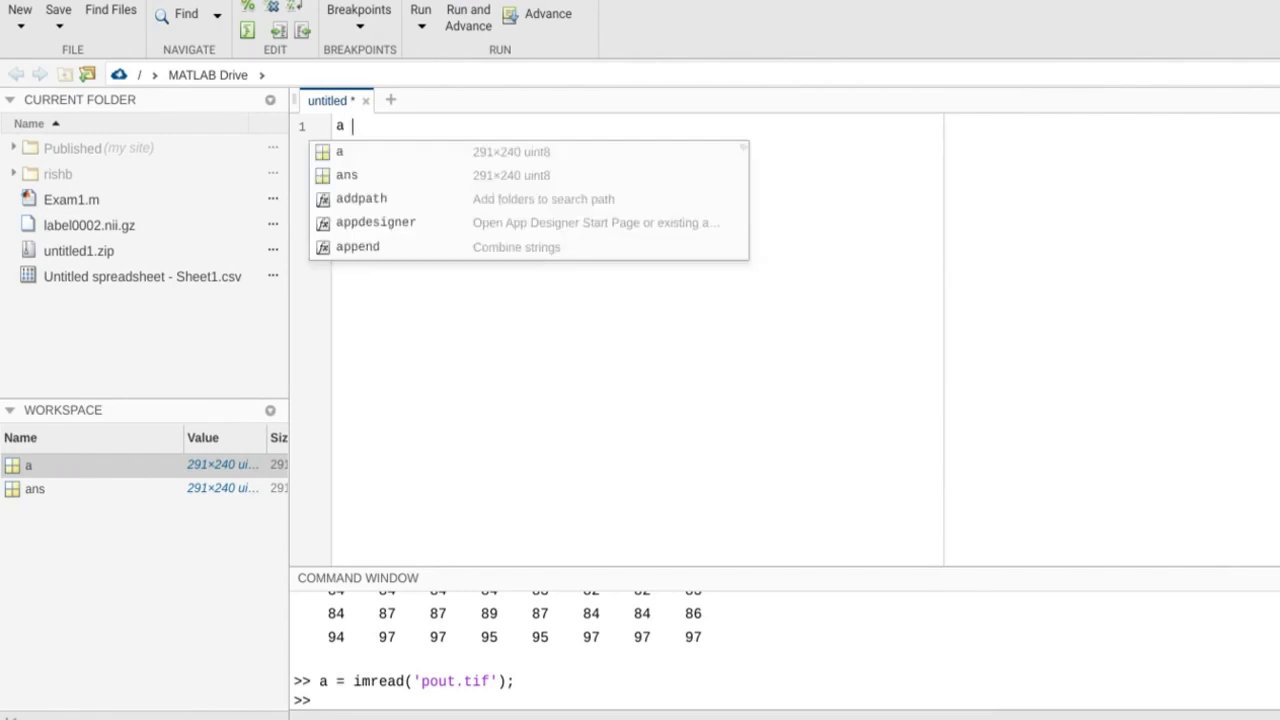
type("= imread")
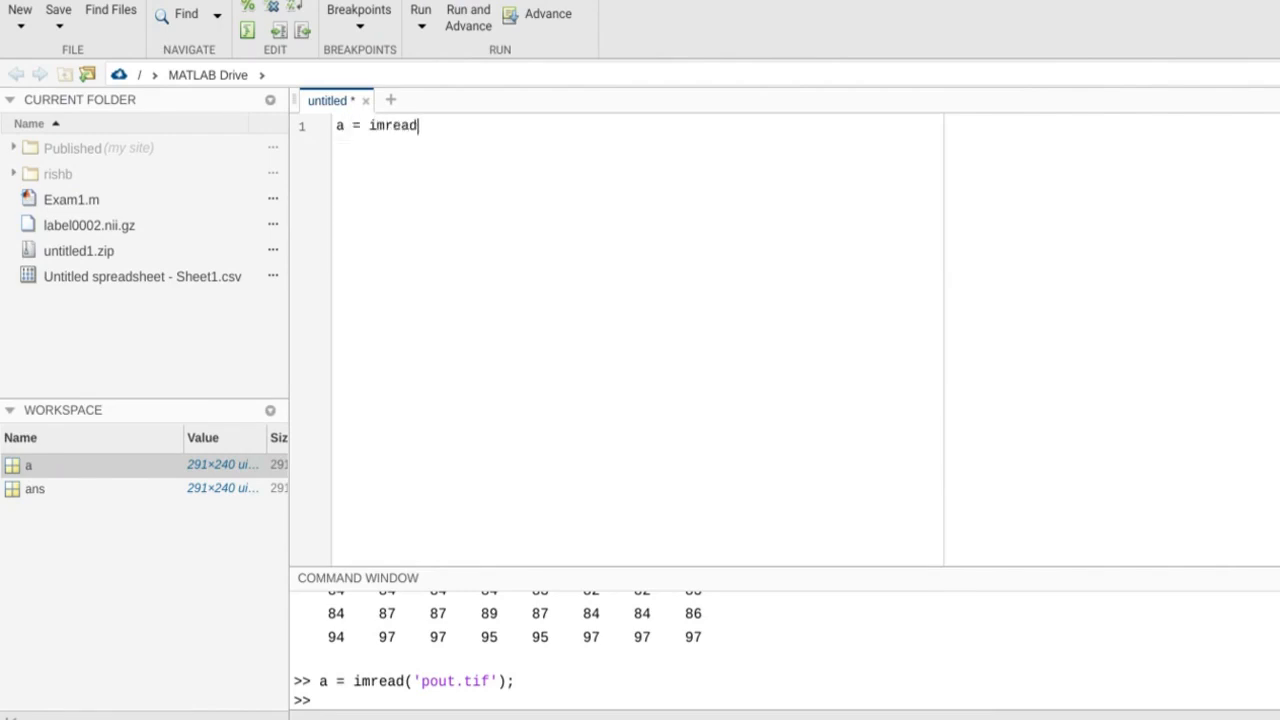
type("('pout.tif');")
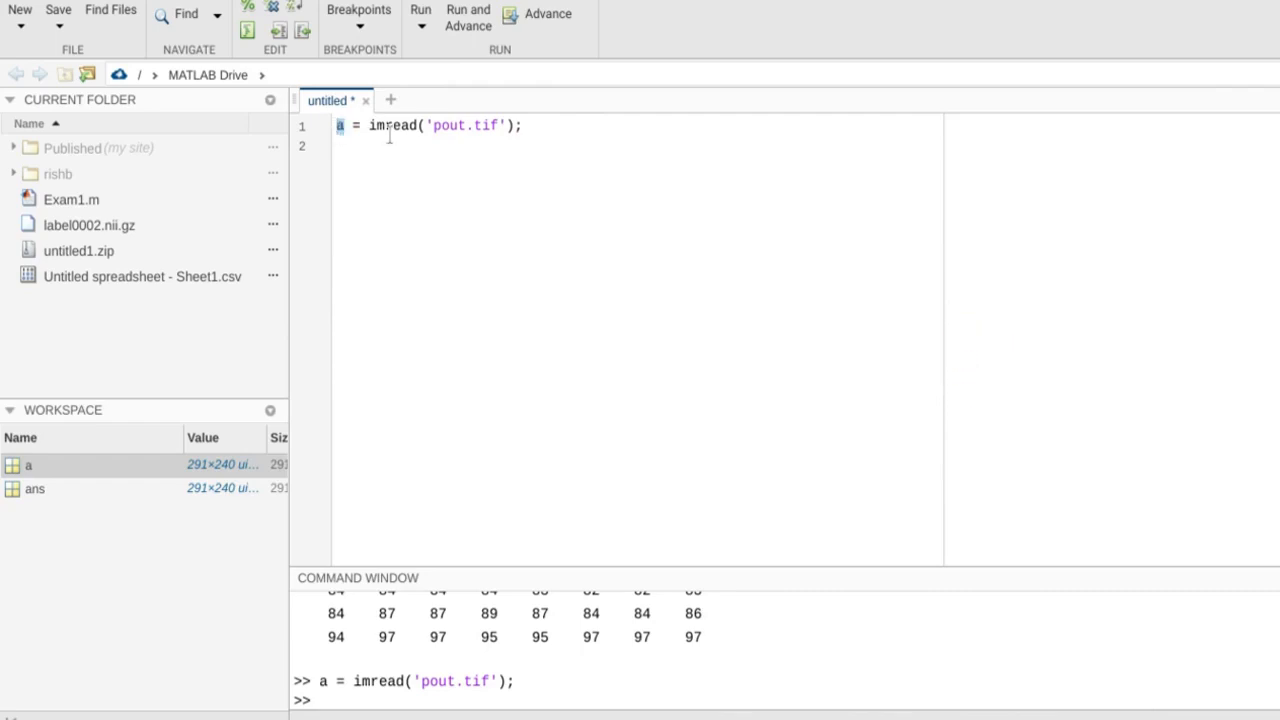
double_click(393, 125)
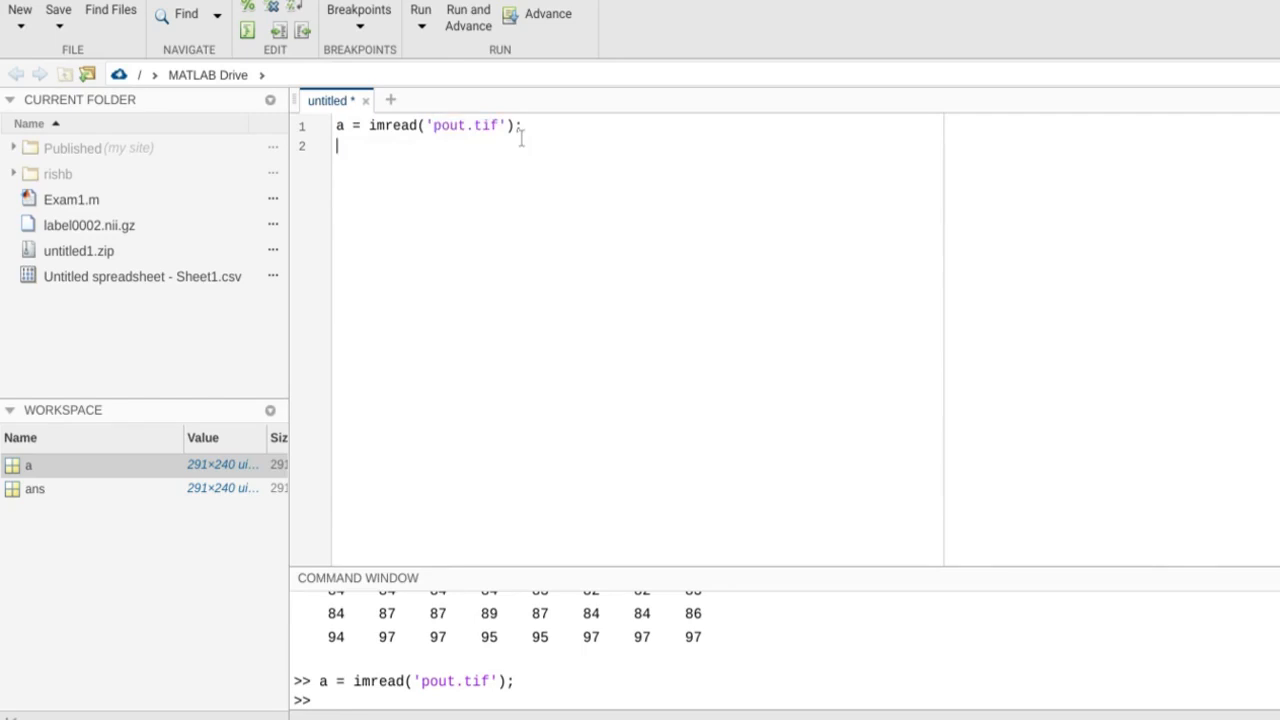
double_click(483, 125)
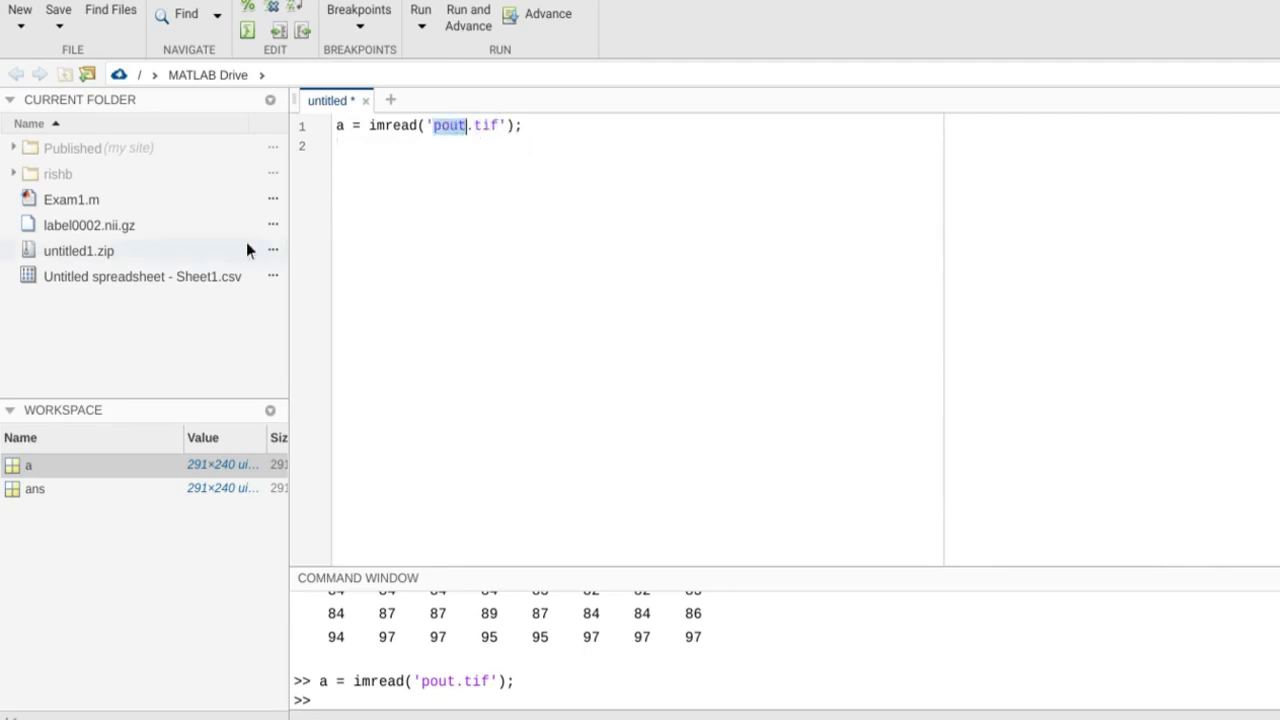
left_click(609, 181)
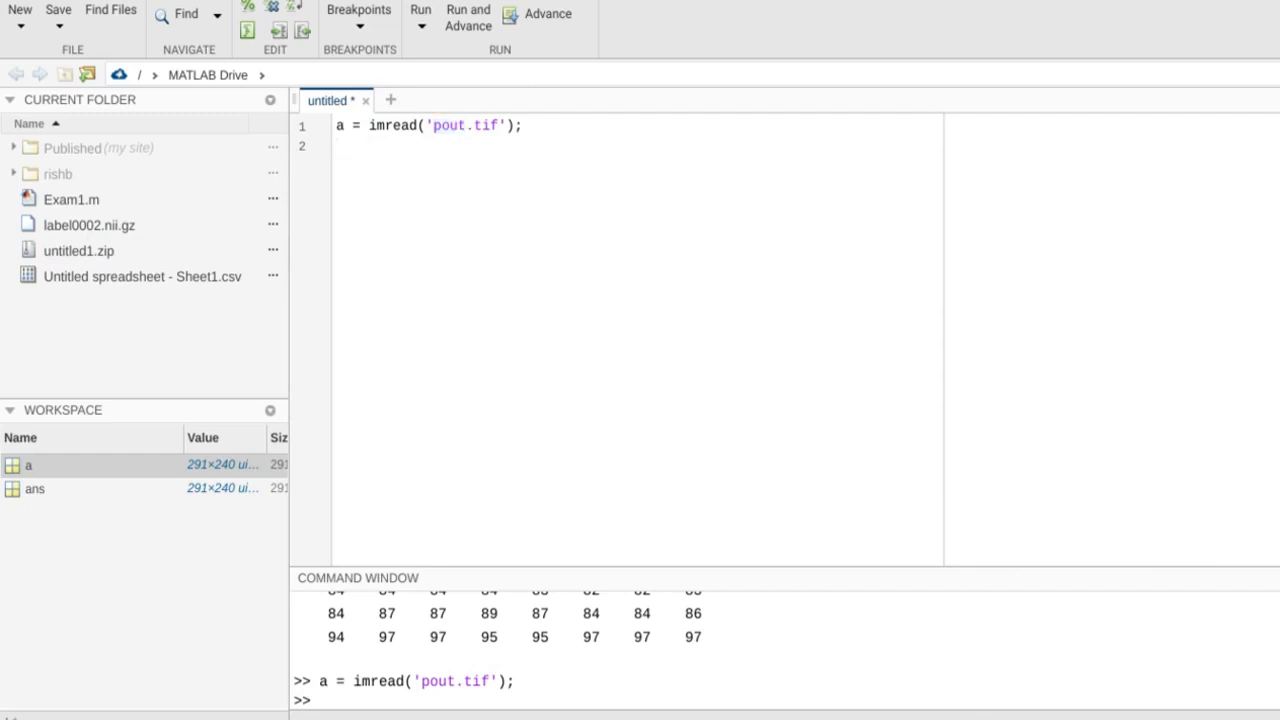
- Write imshow(a) on the script's second line
left_click(340, 146)
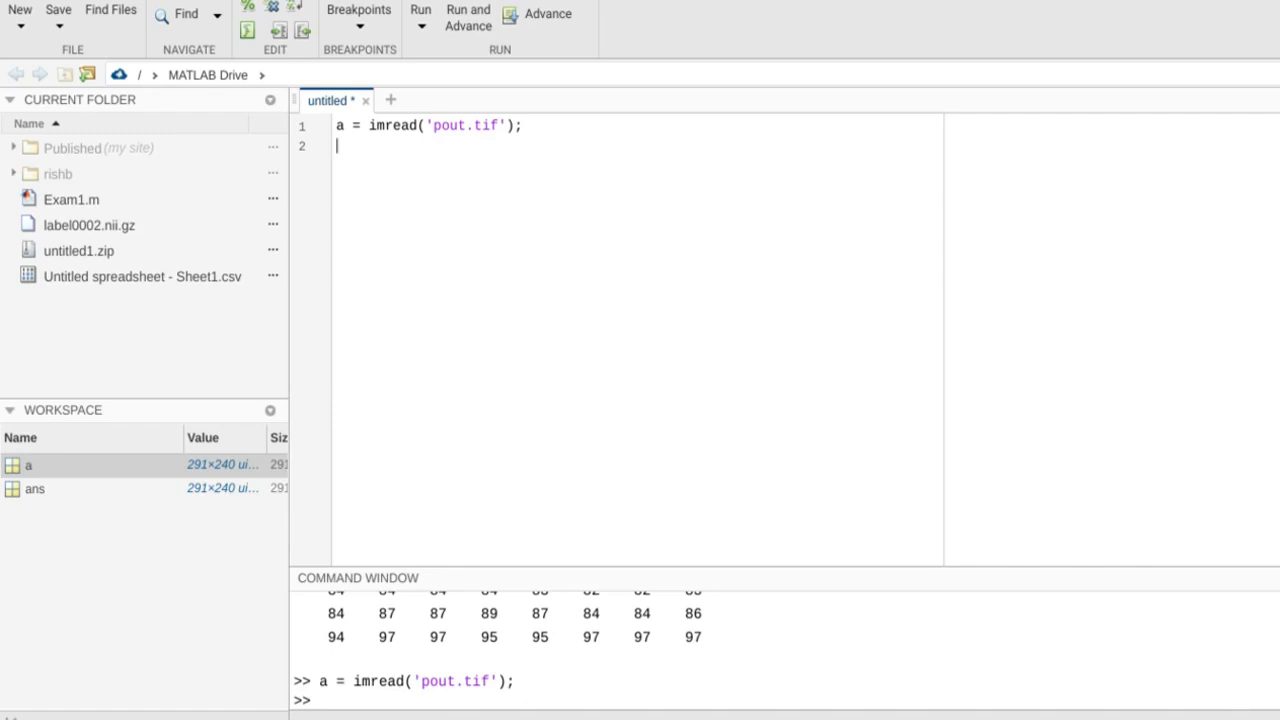
type("imshow")
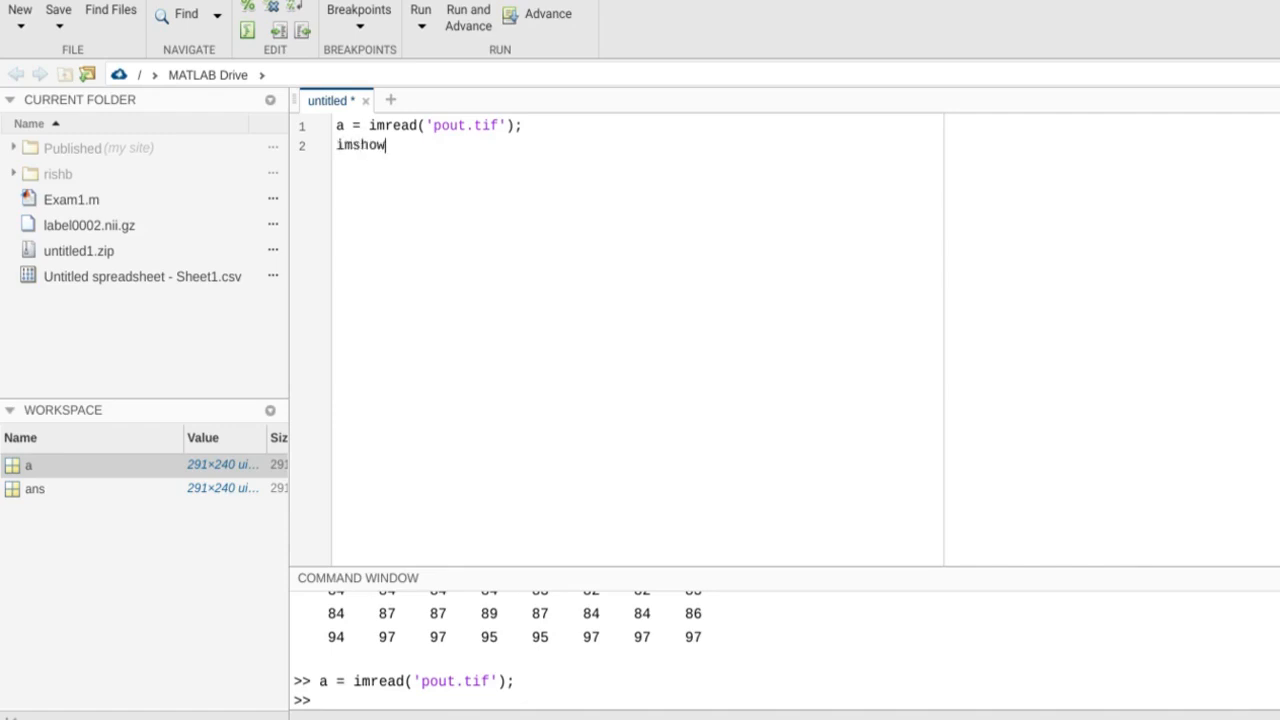
type("(")
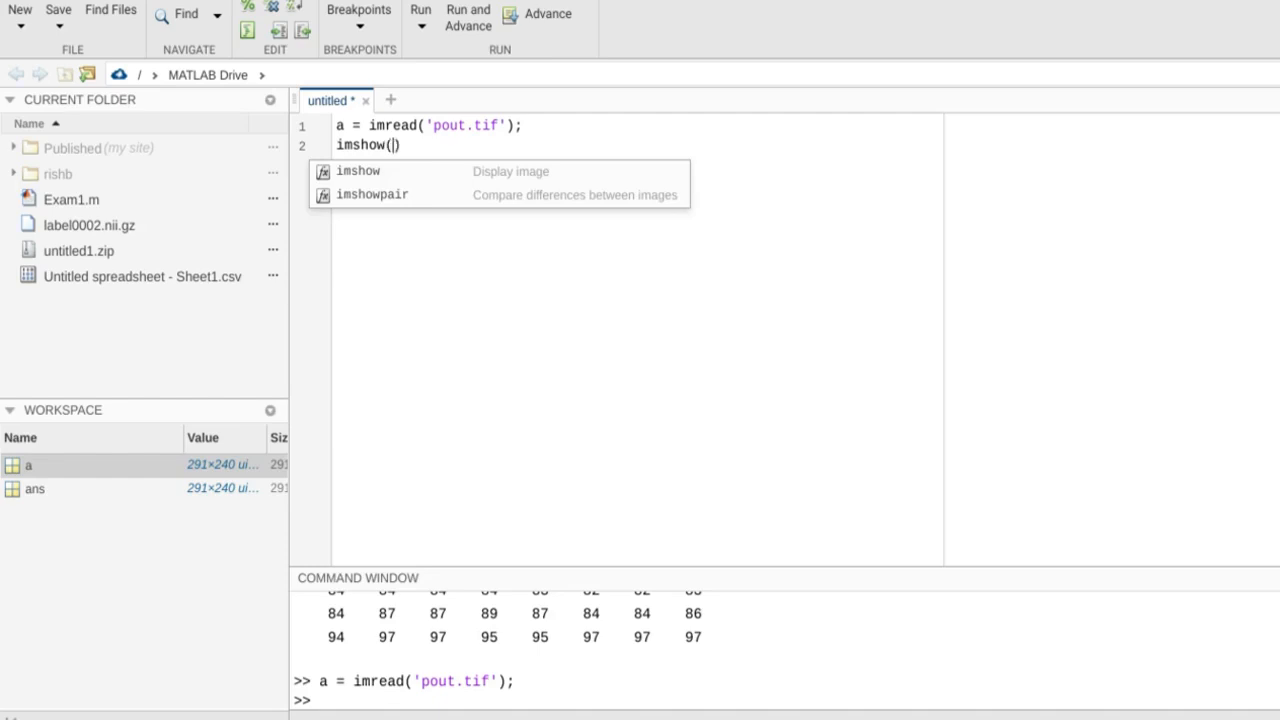
type("a")
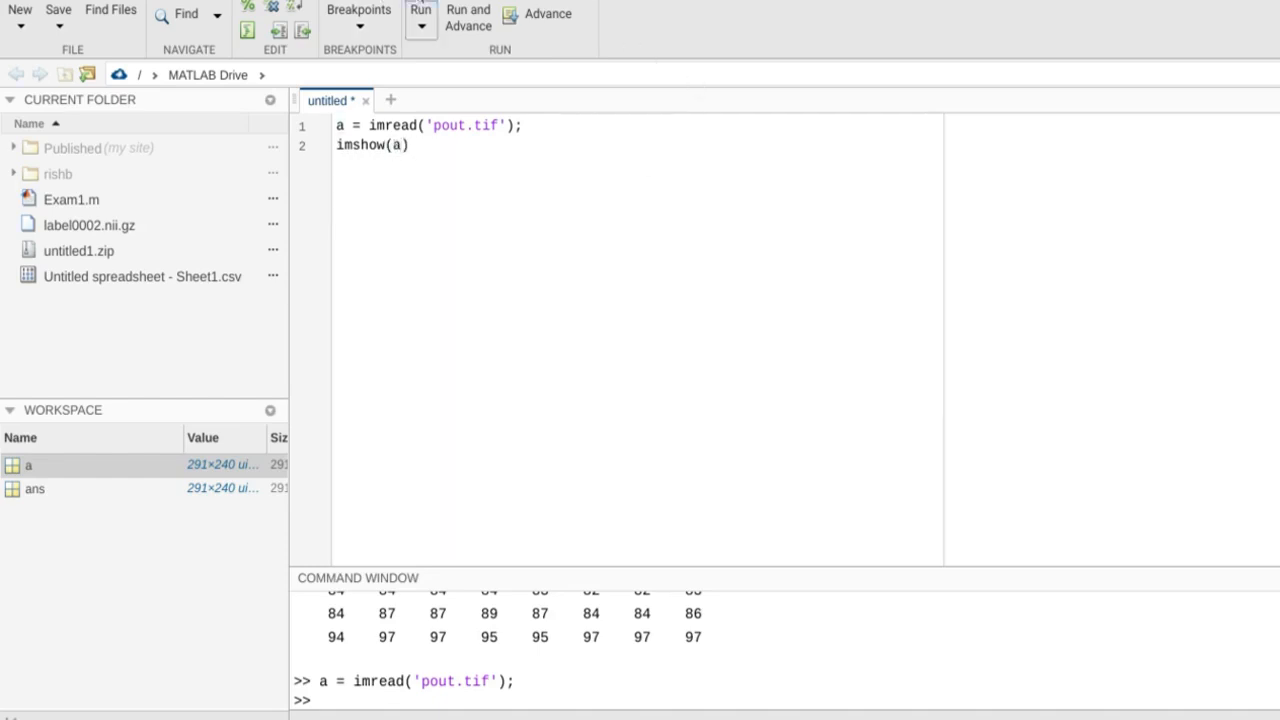
- Save the script as test.m and run it to show pout.tif in Figure 1
left_click(57, 9)
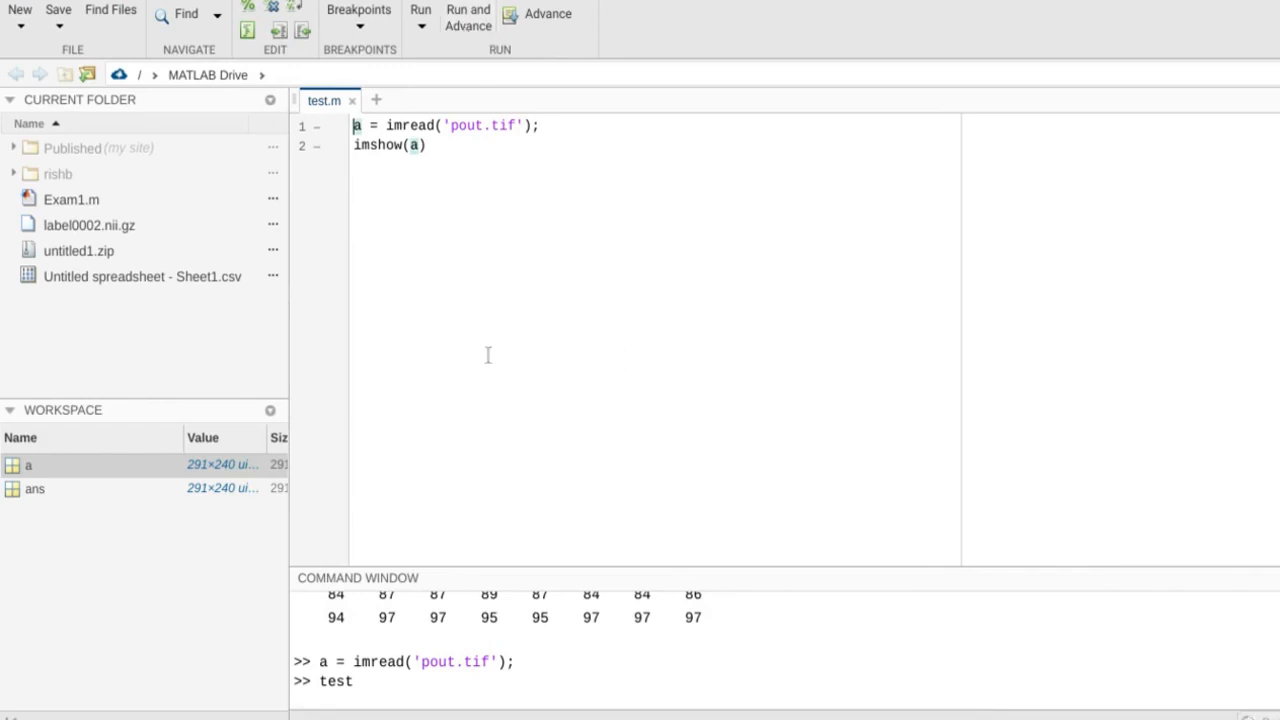
left_click(420, 10)
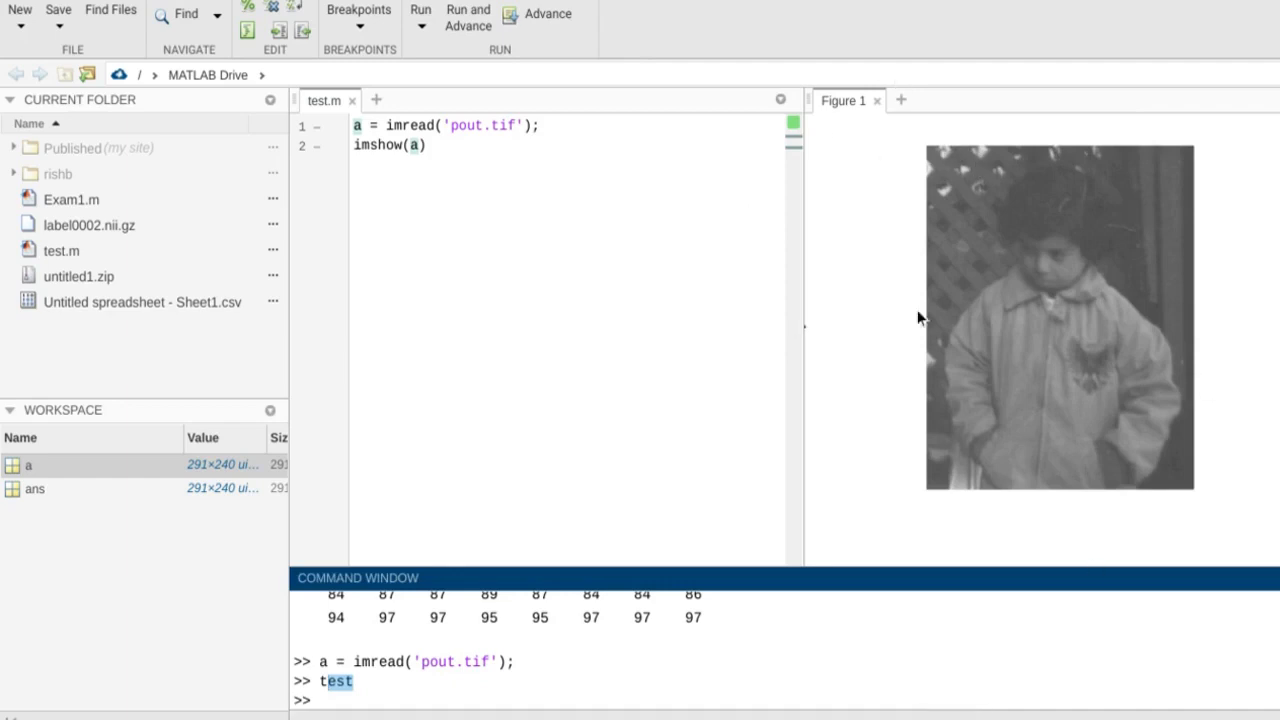
mouse_move(812, 345)
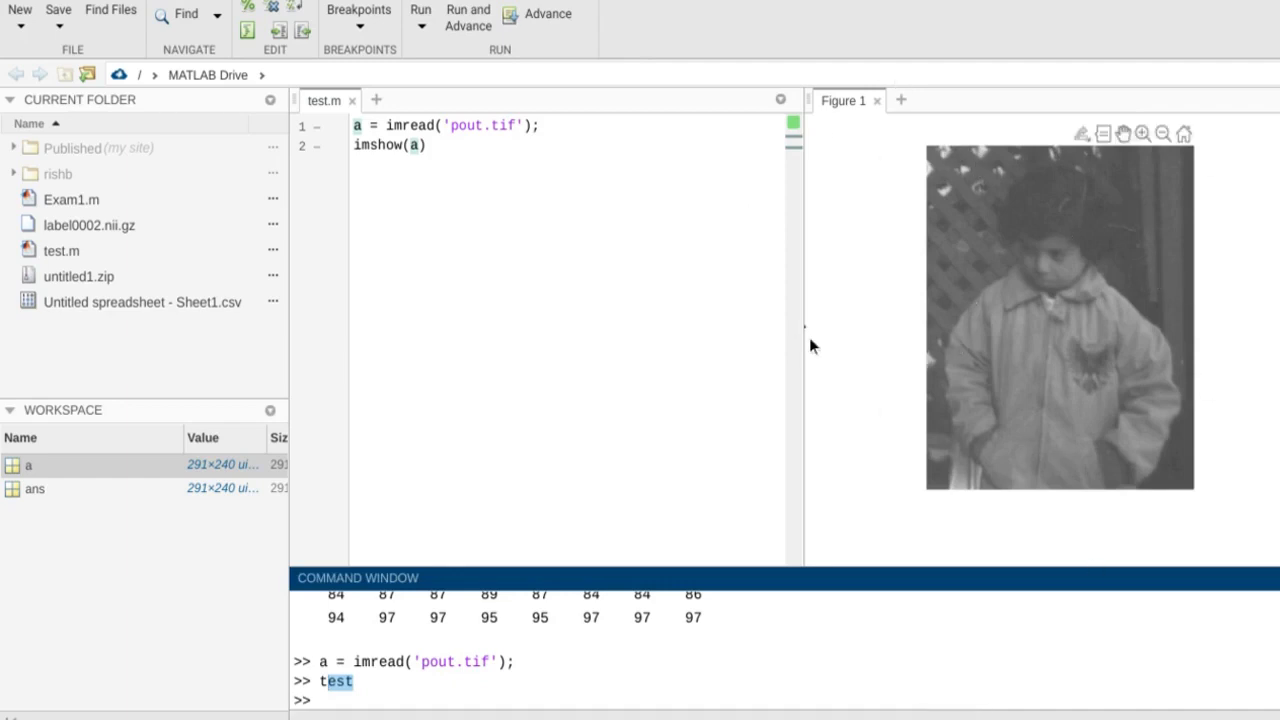
left_click(324, 100)
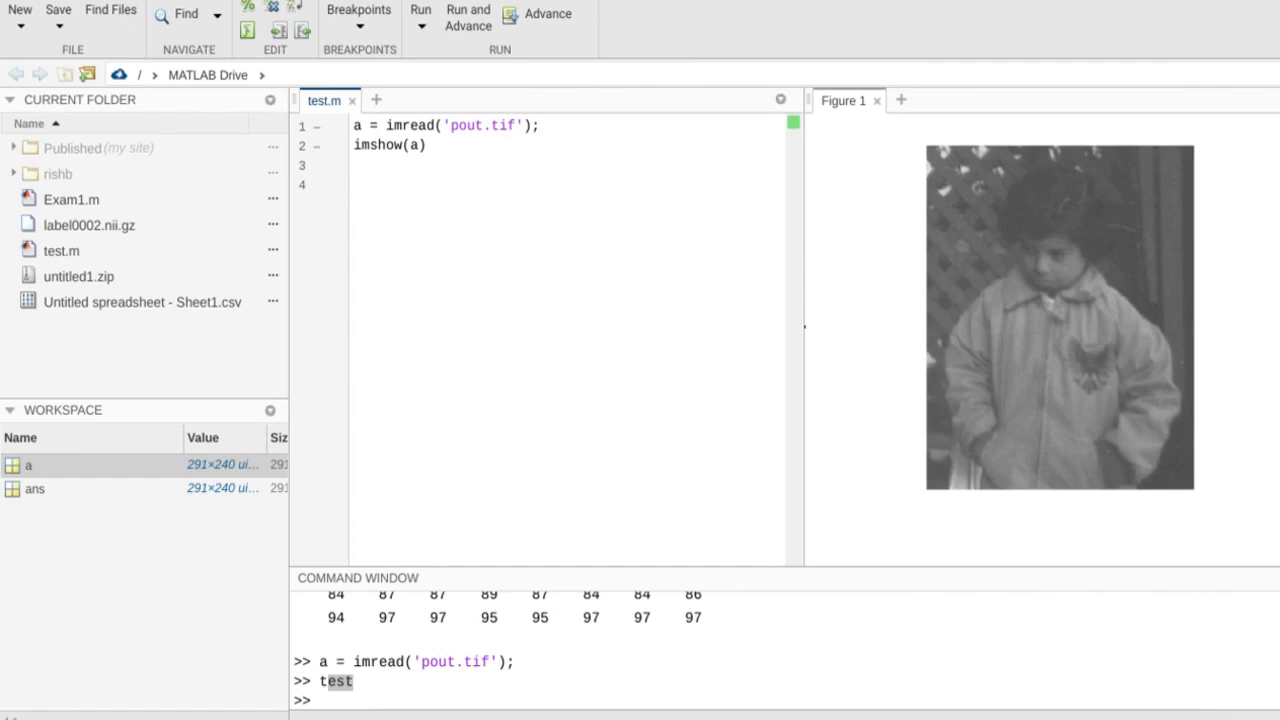
- Add 'whos a' on line 4 of test.m and run it to report a's details
left_click(353, 185)
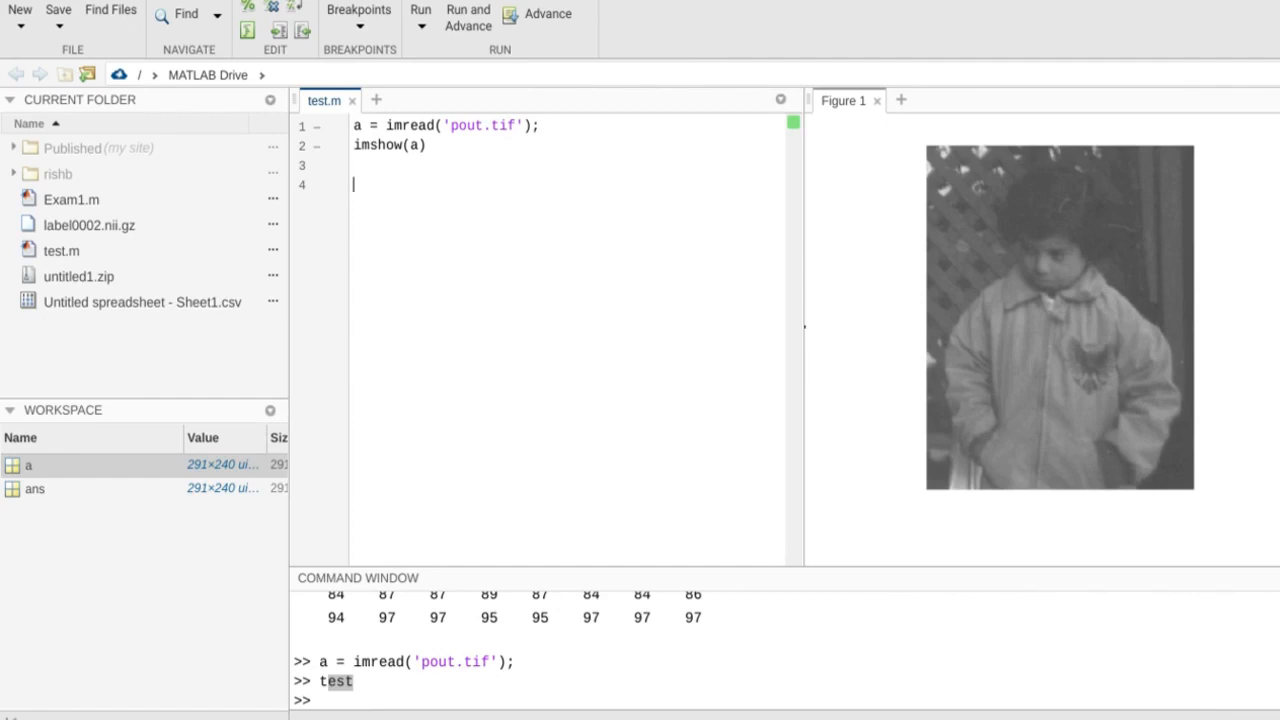
type("w")
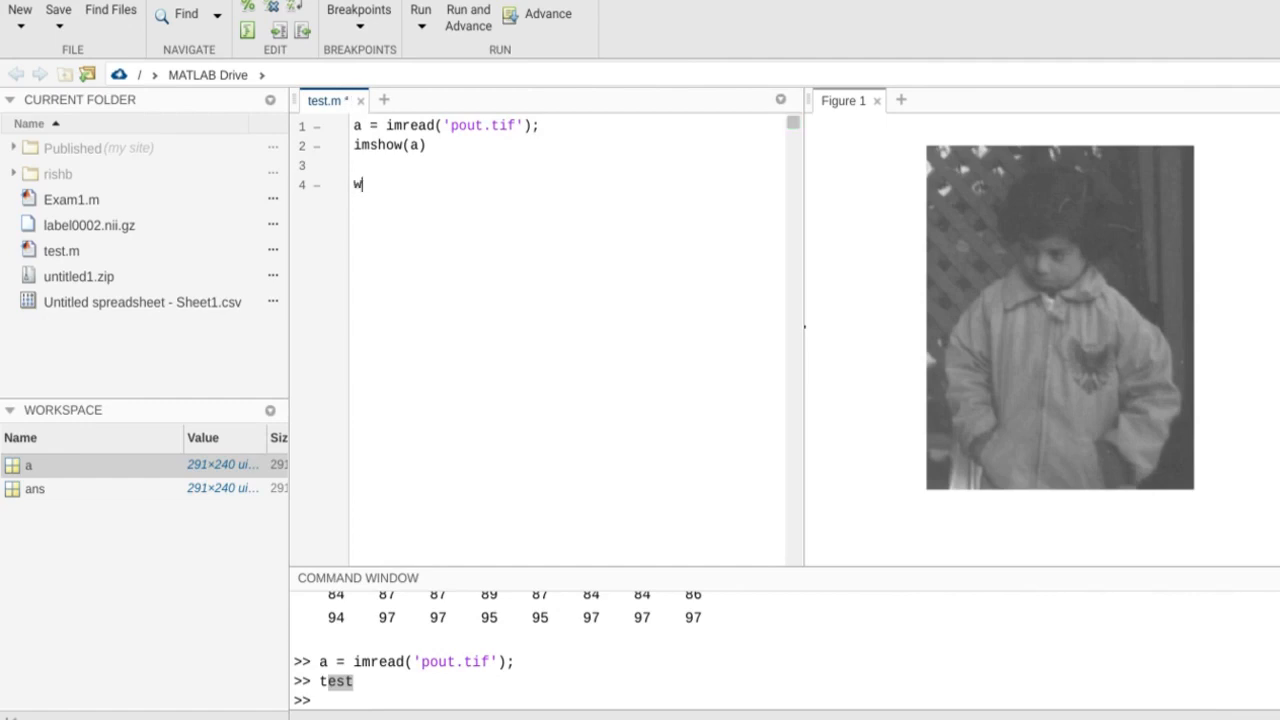
type("hos")
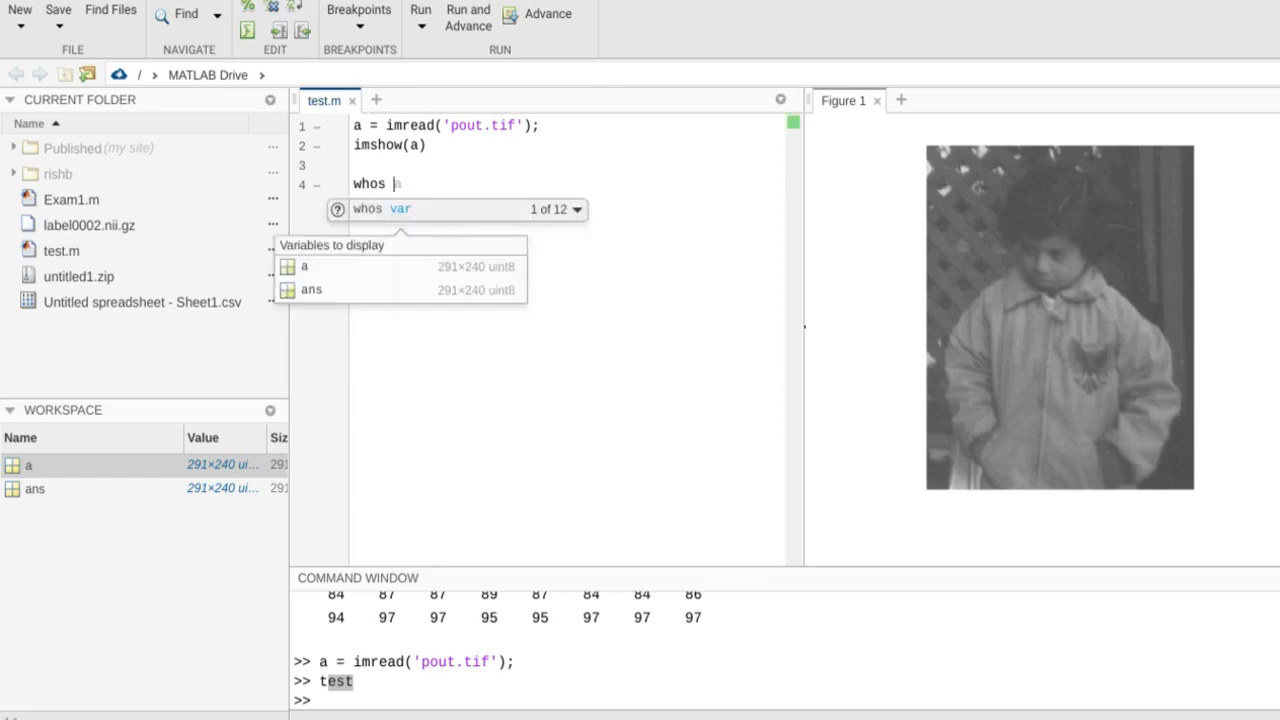
type("a")
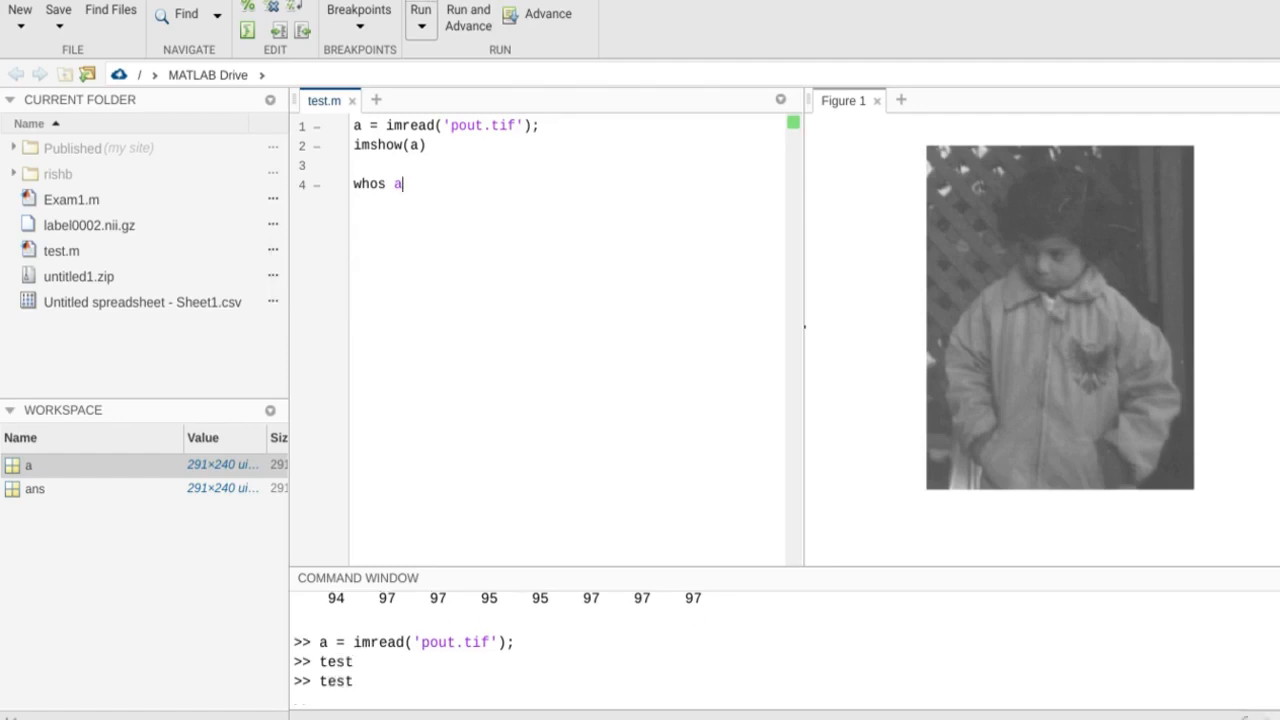
key("Return")
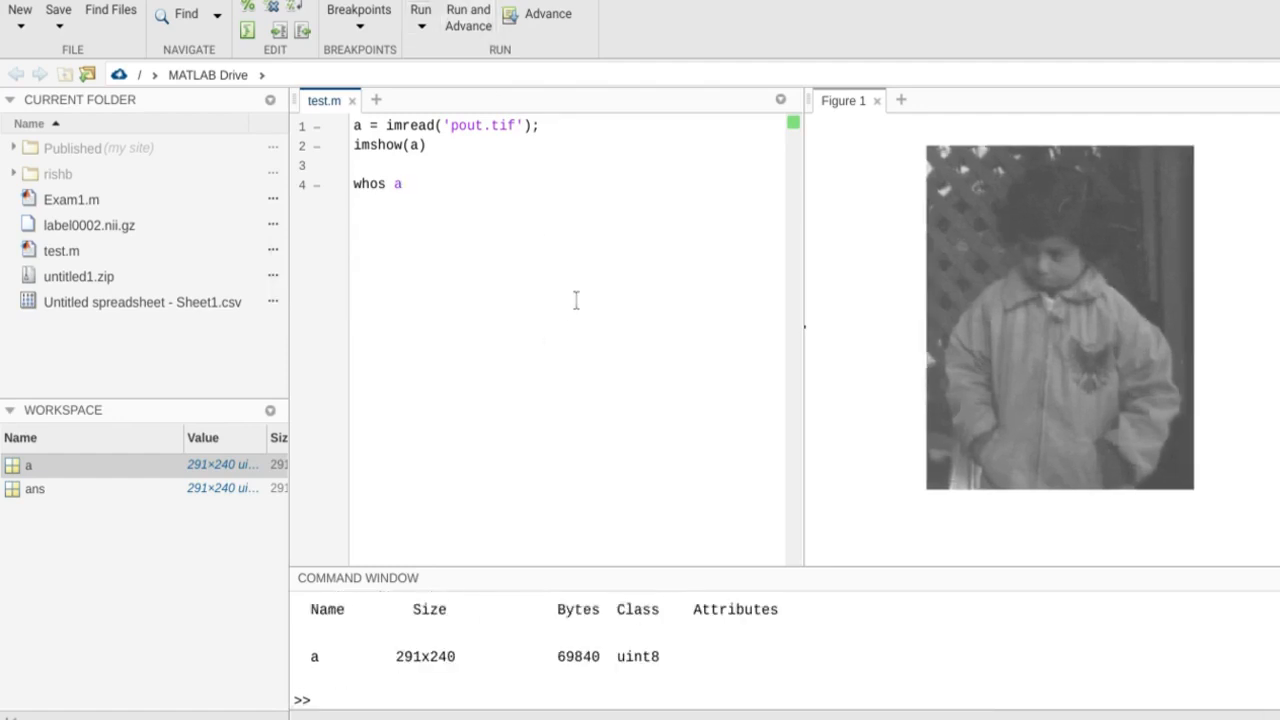
mouse_move(527, 622)
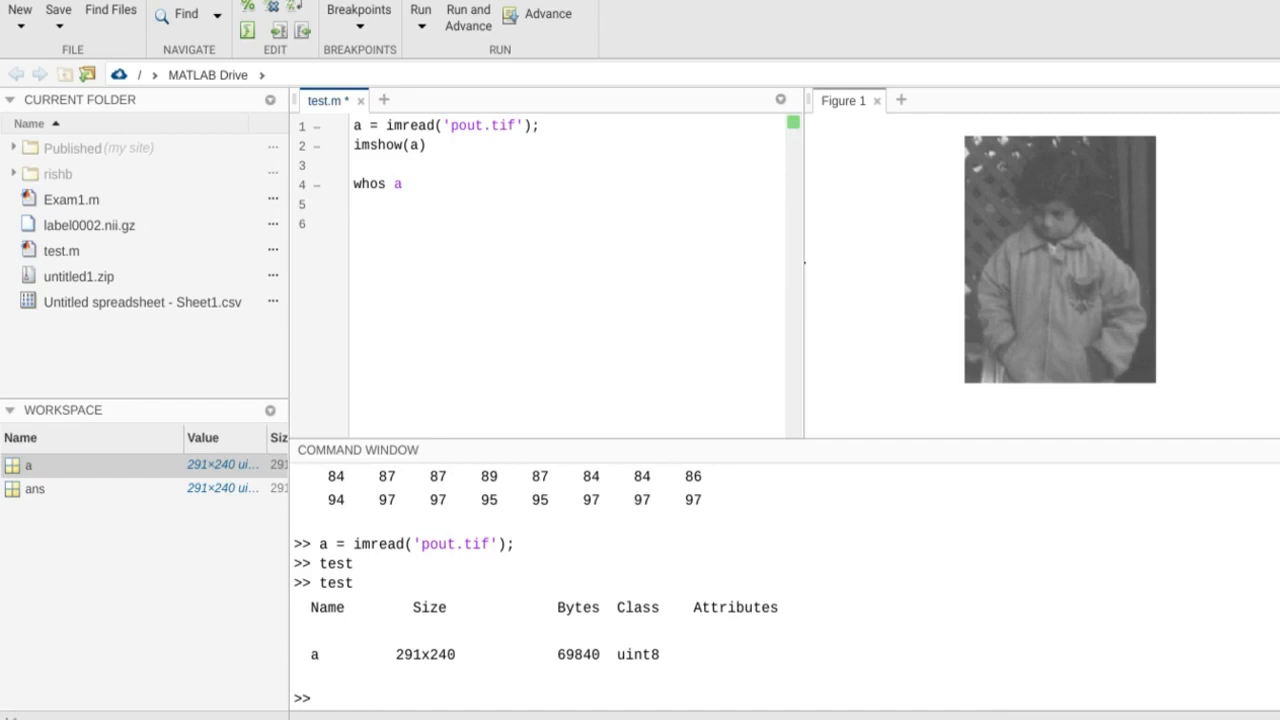
- Save test.m and add a figure command on line 6, opening empty Figure 2
left_click(353, 222)
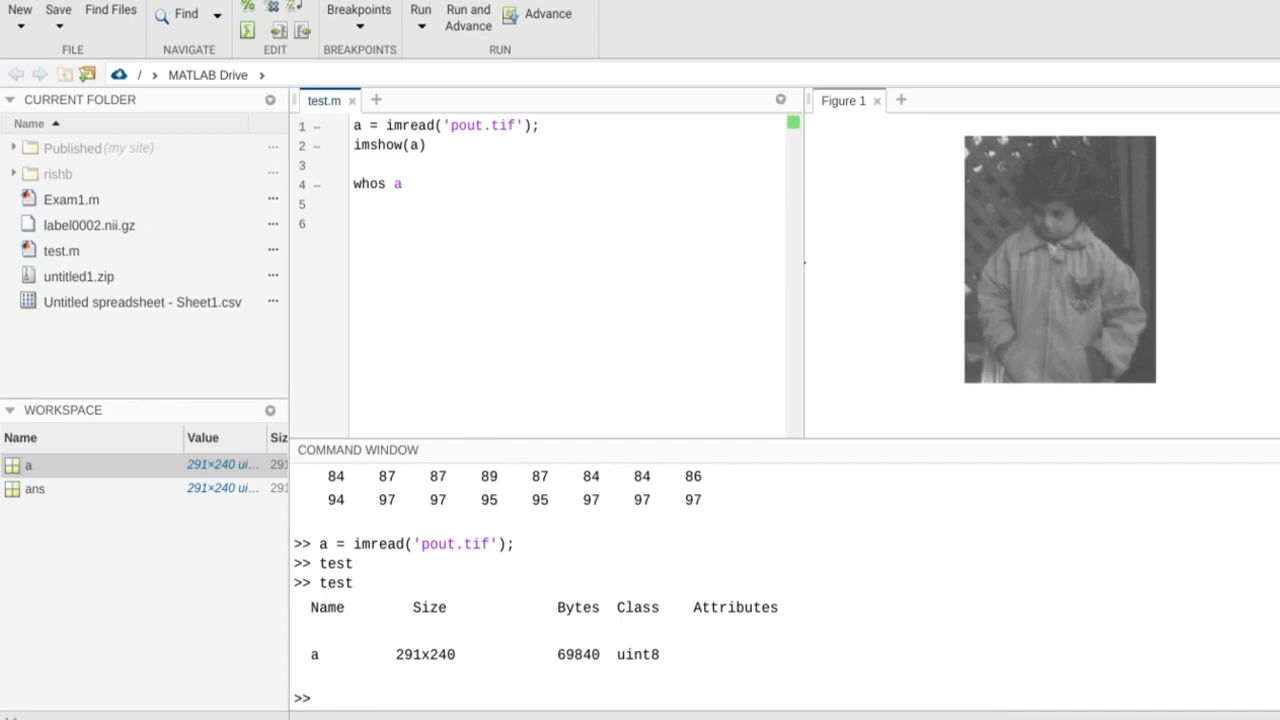
left_click(353, 222)
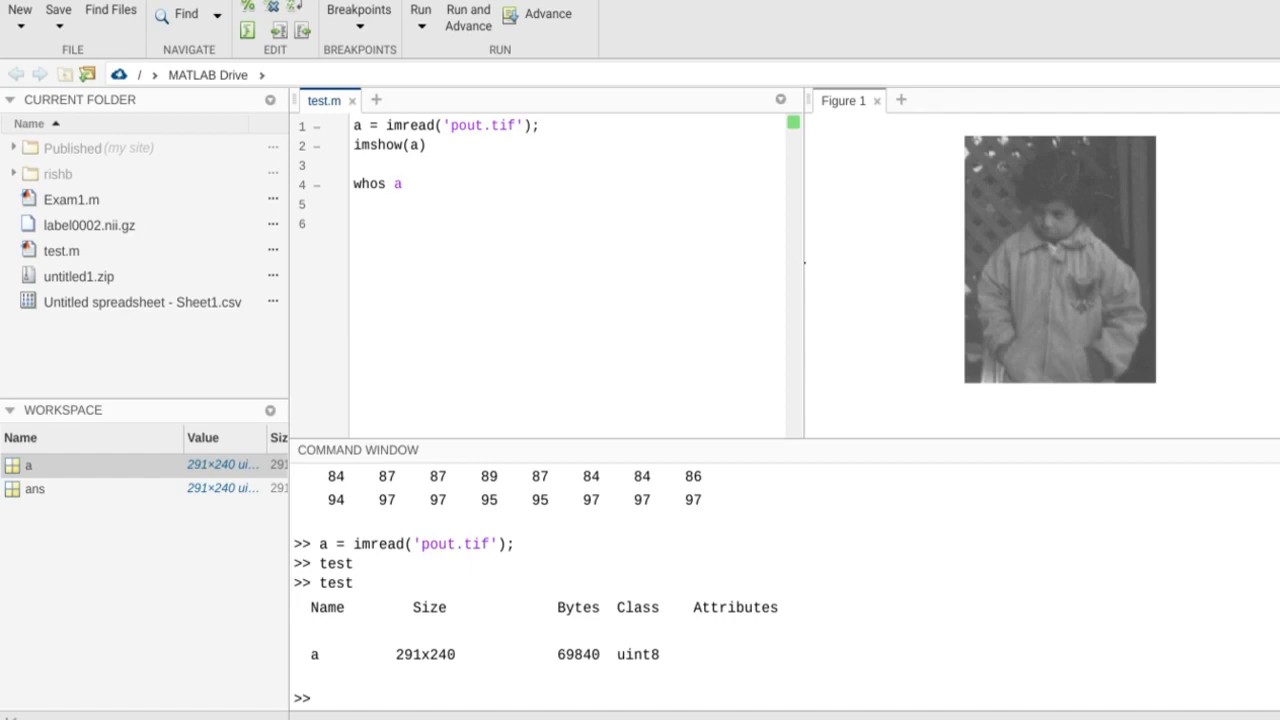
left_click(352, 222)
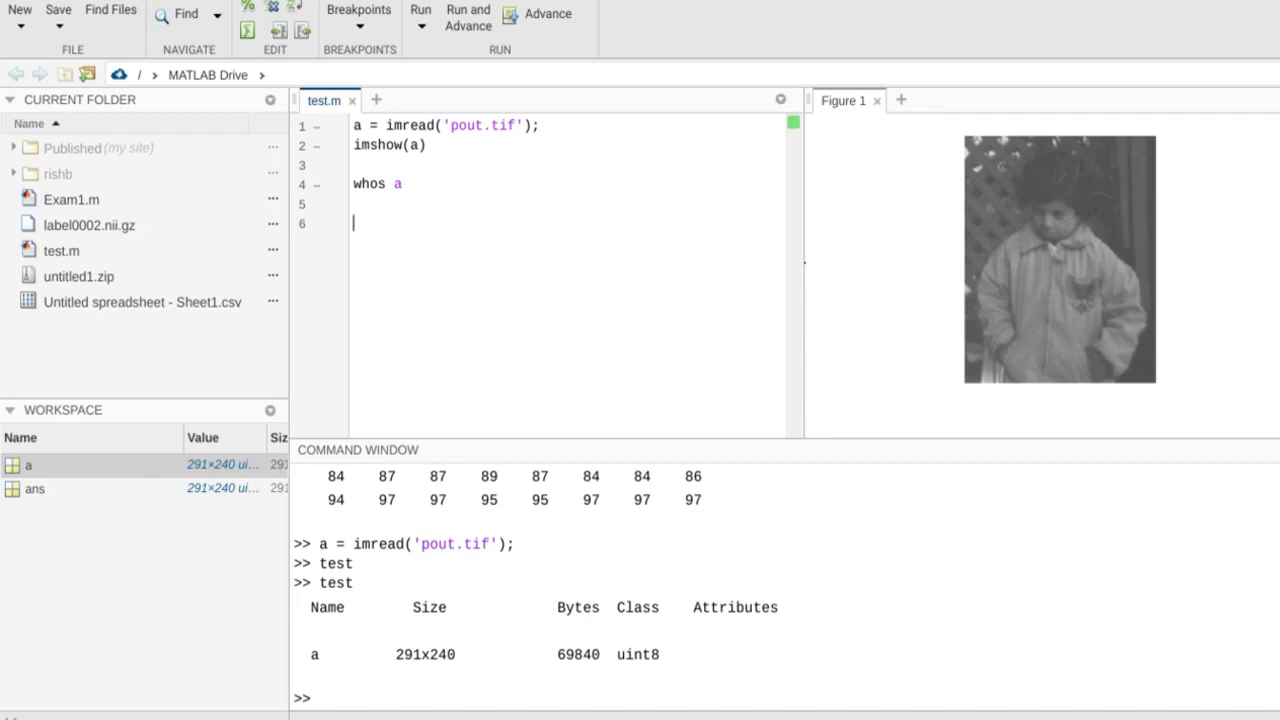
mouse_move(985, 176)
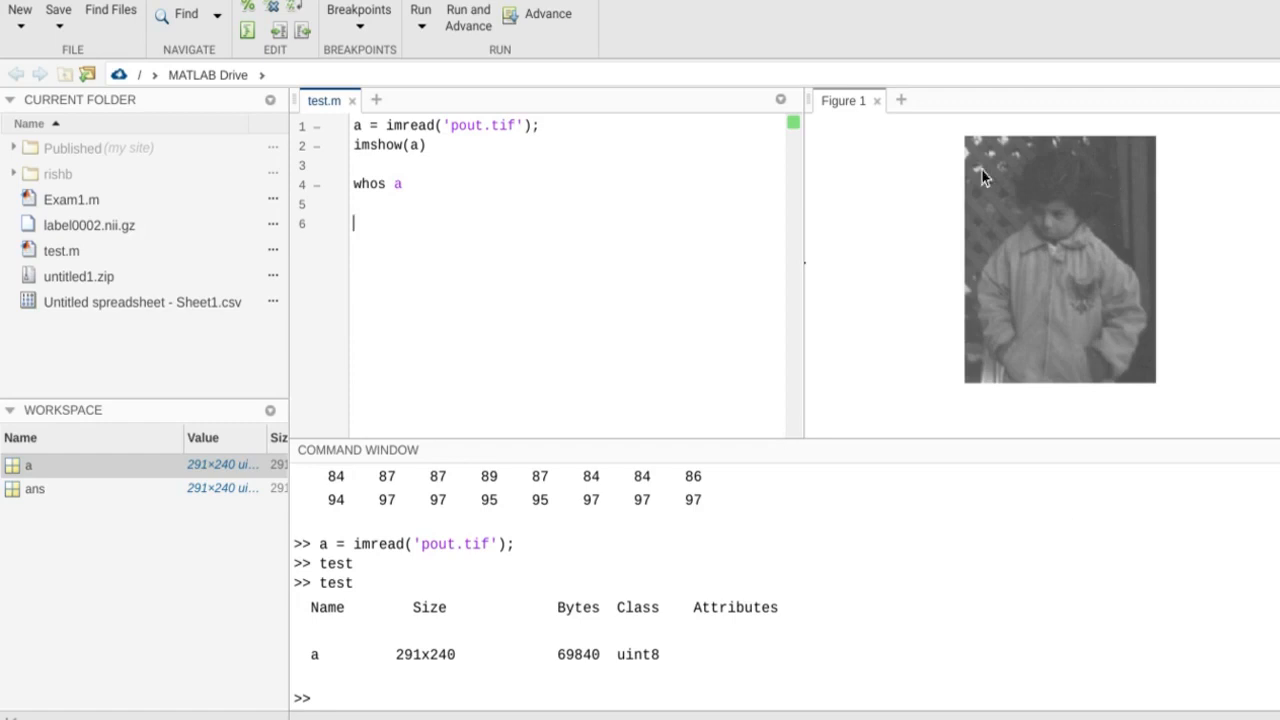
mouse_move(1070, 240)
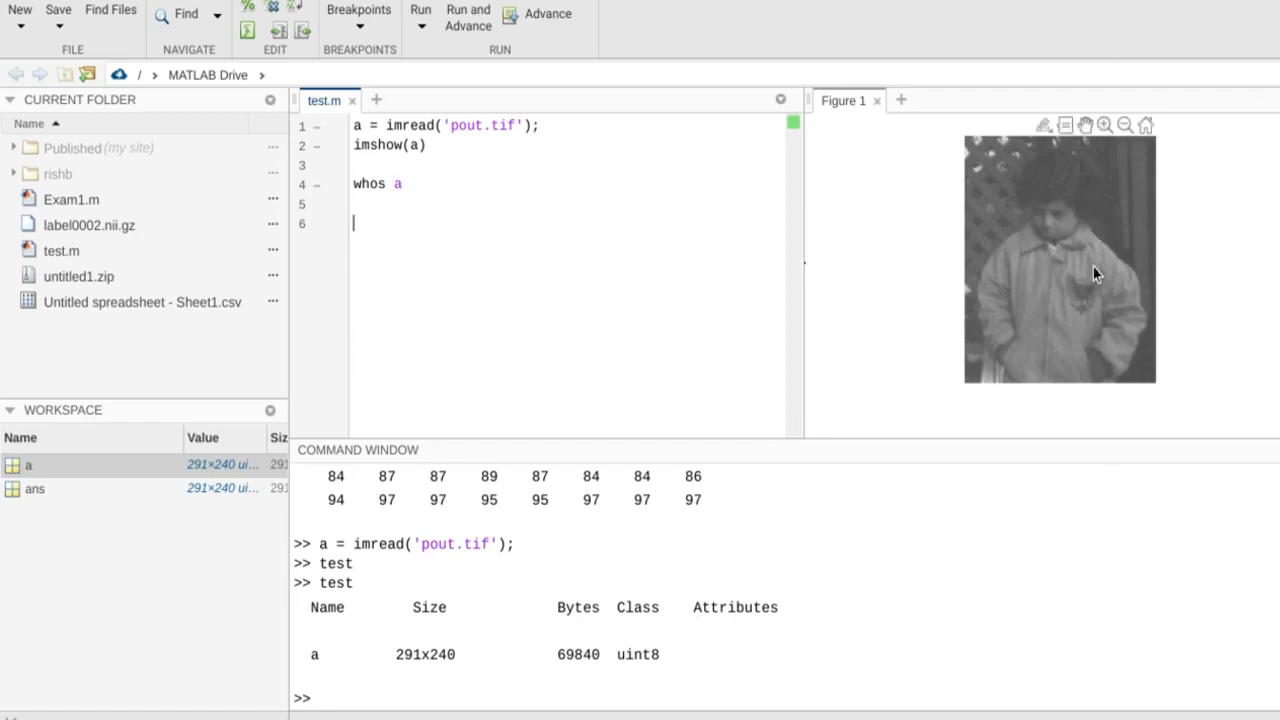
mouse_move(1063, 317)
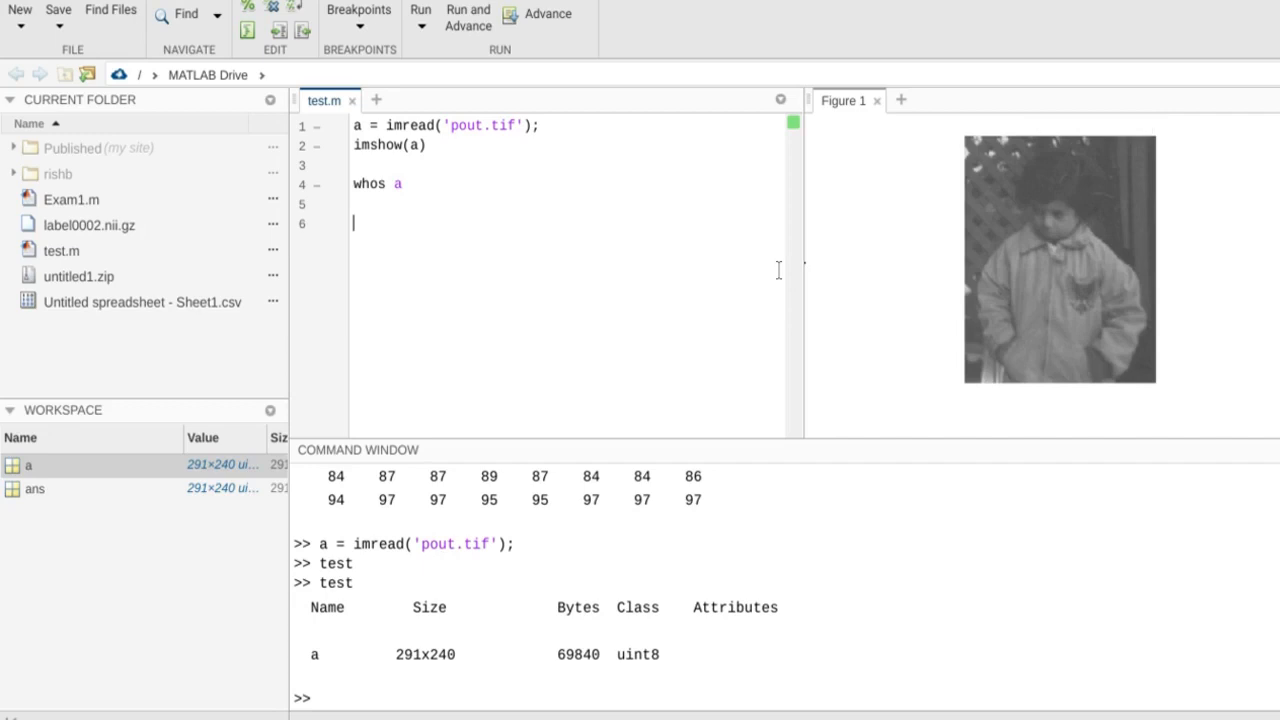
type("figure")
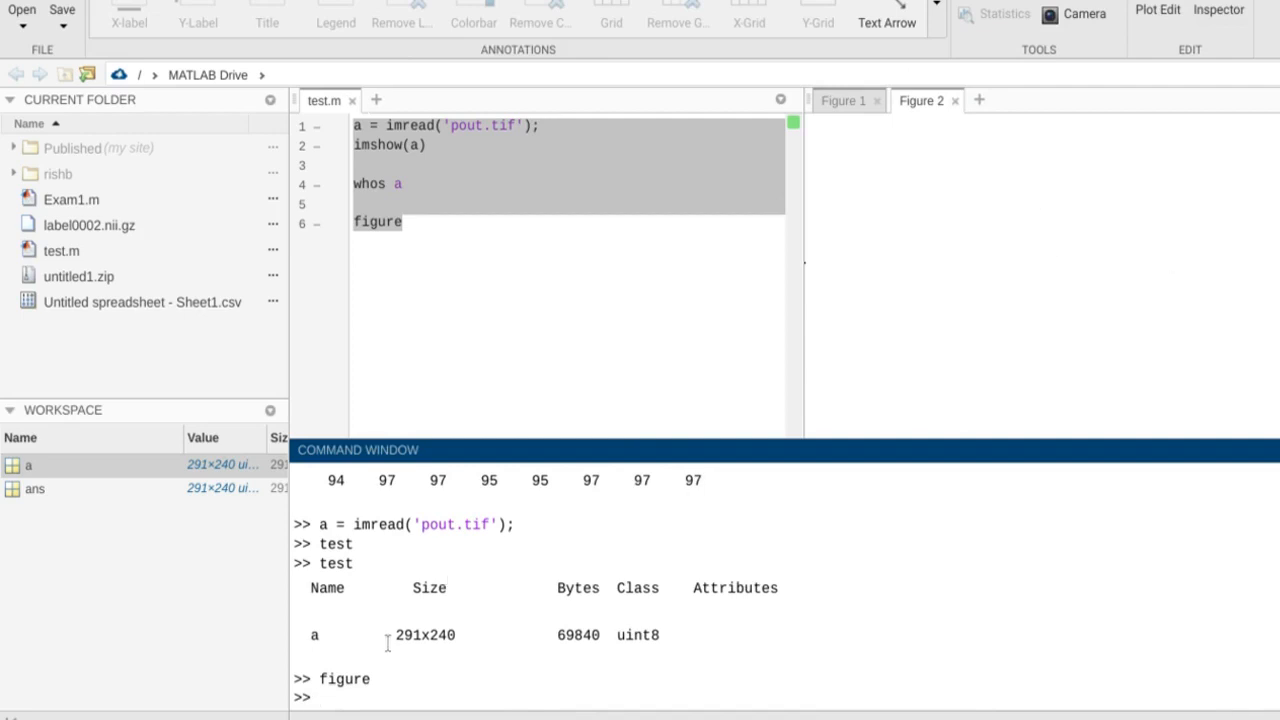
- Plot imhist(a) in Figure 2 and compare it with the original image in Figure 1
type("imhist")
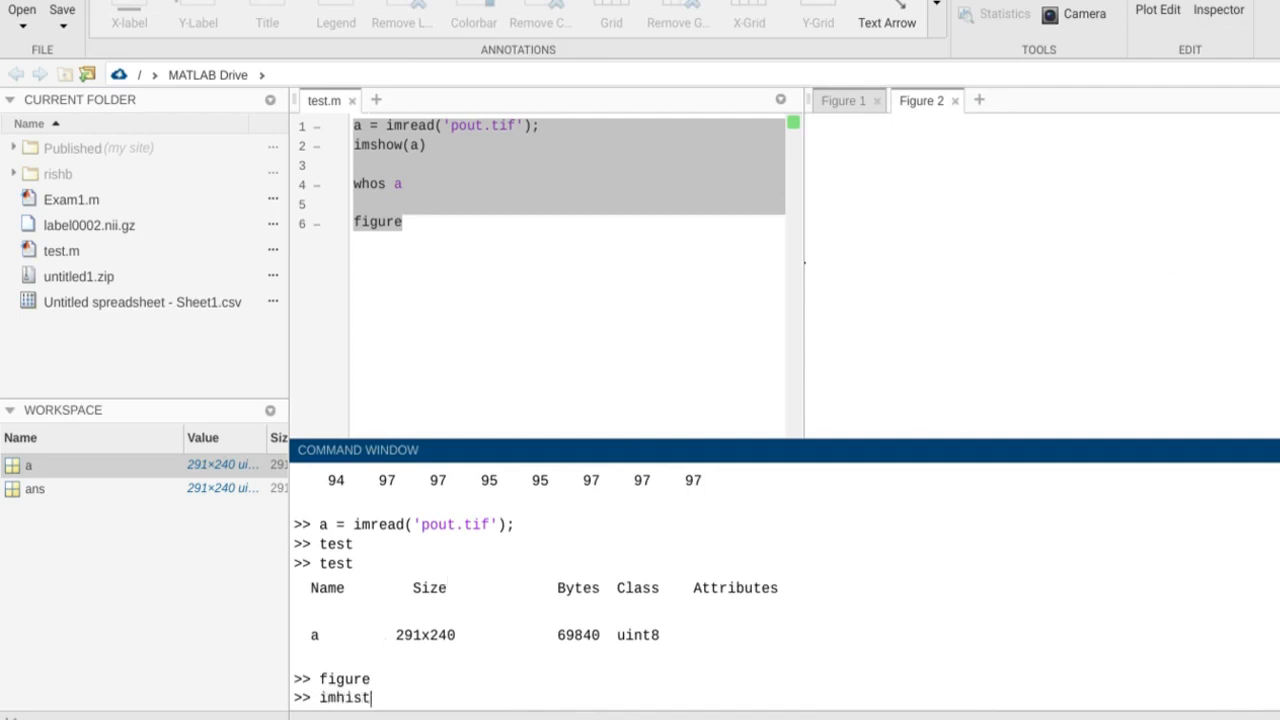
type("(")
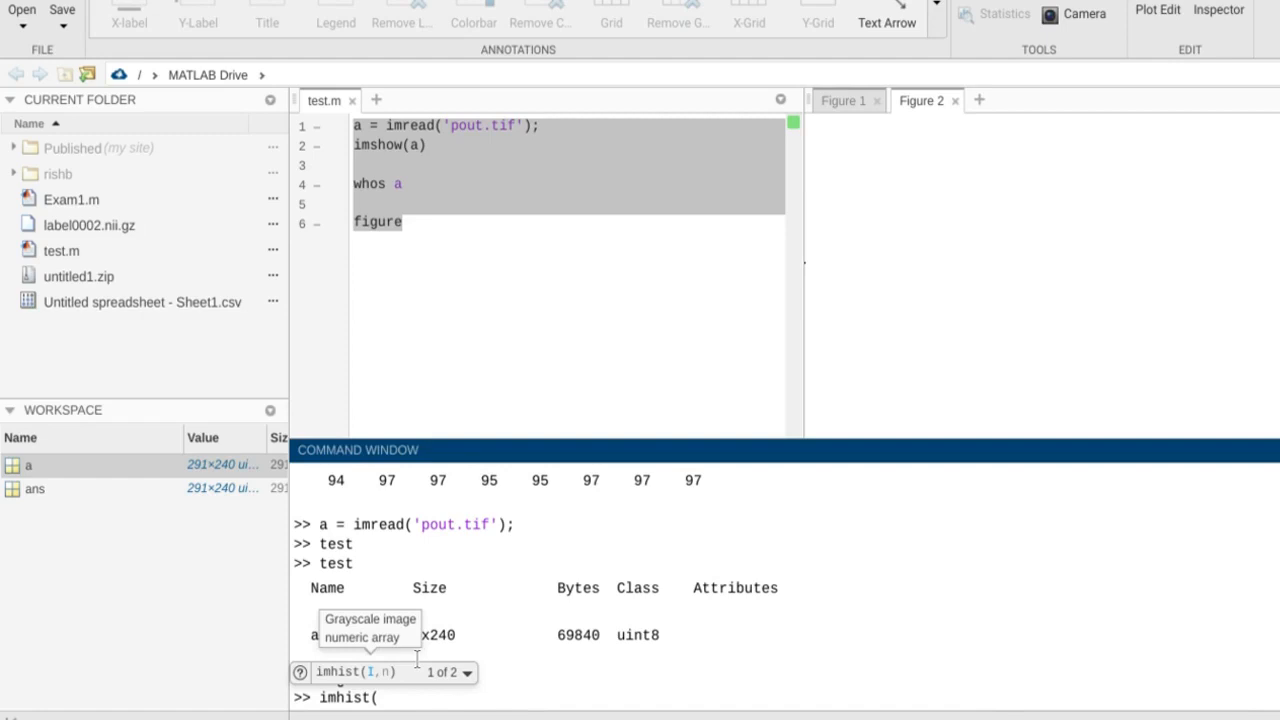
type("a")
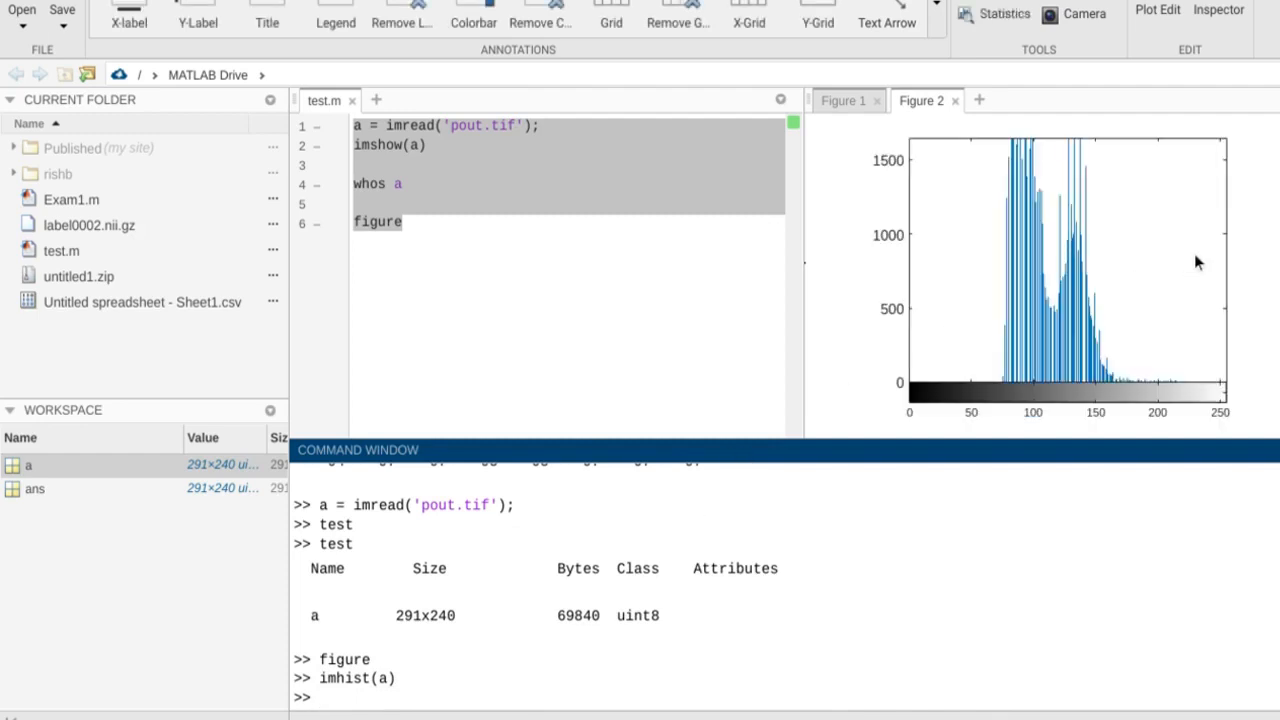
mouse_move(1168, 266)
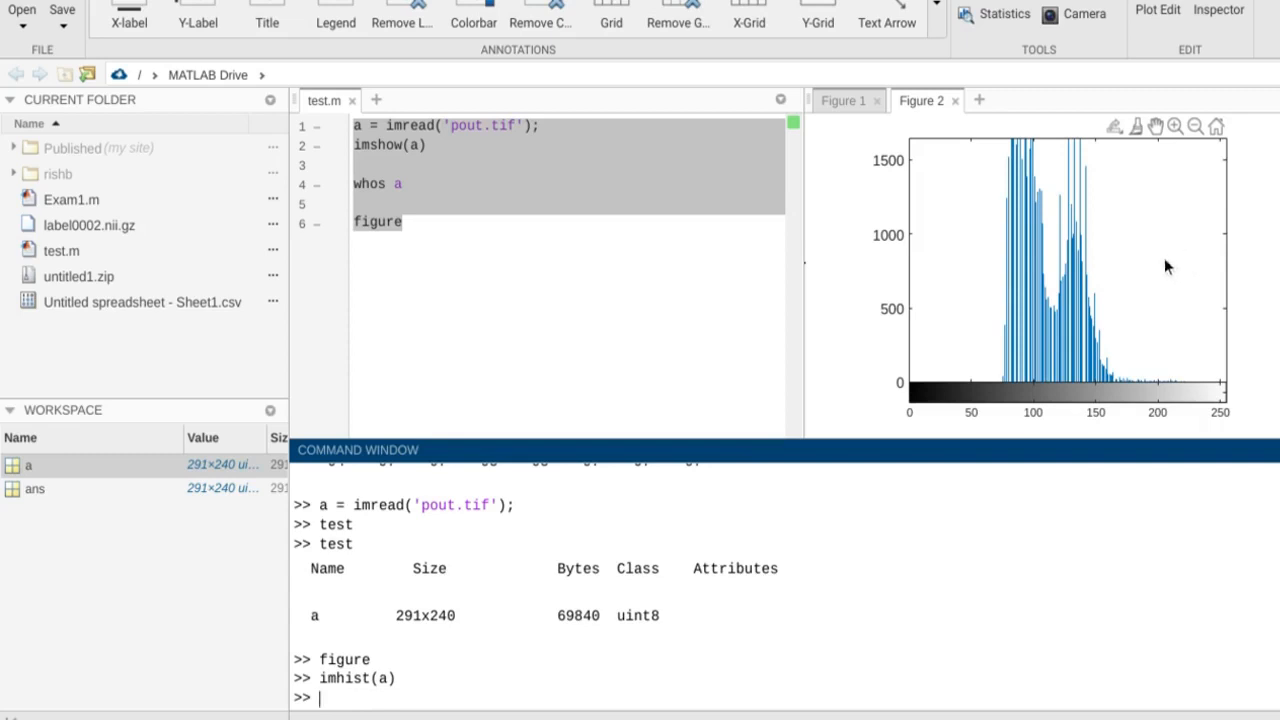
mouse_move(1275, 322)
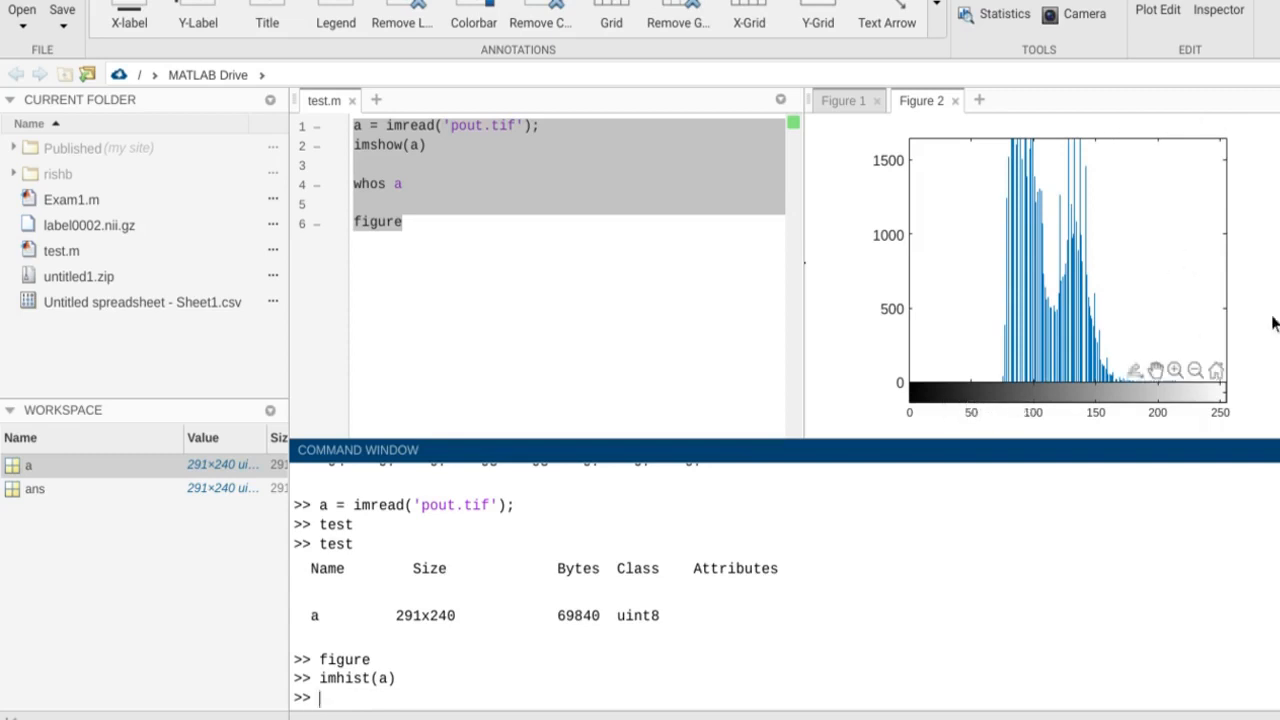
mouse_move(910, 410)
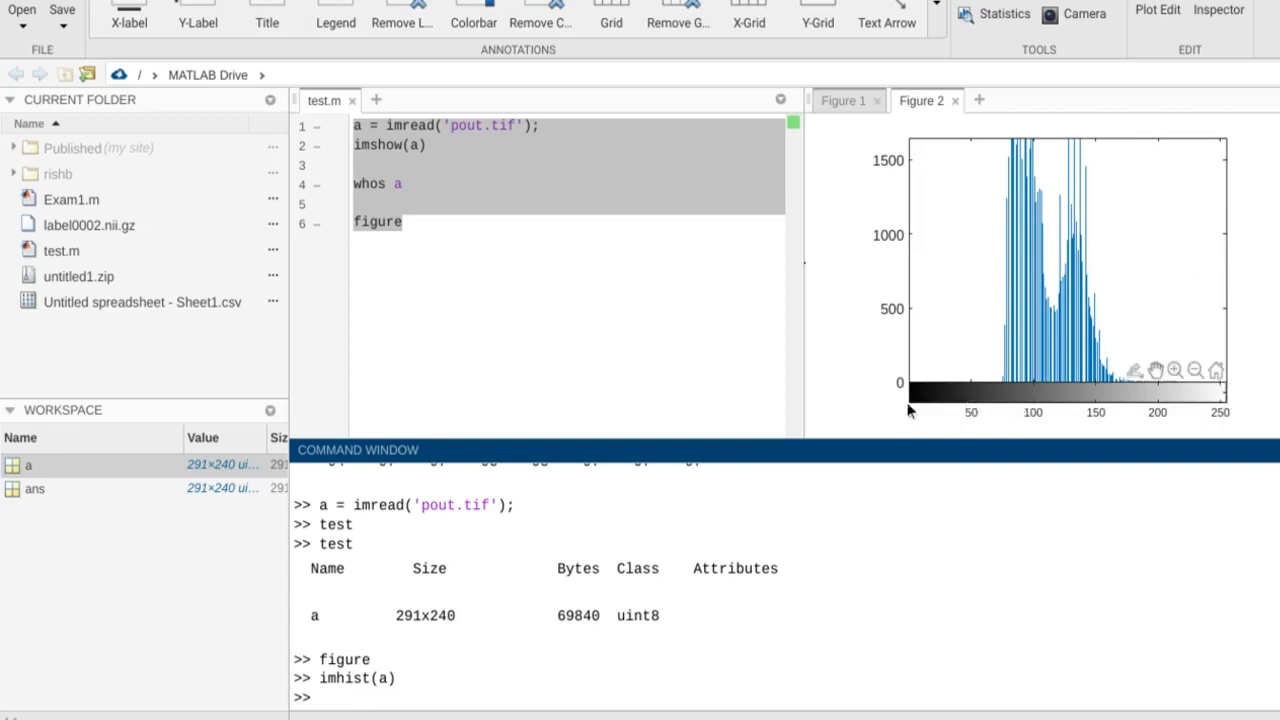
mouse_move(910, 400)
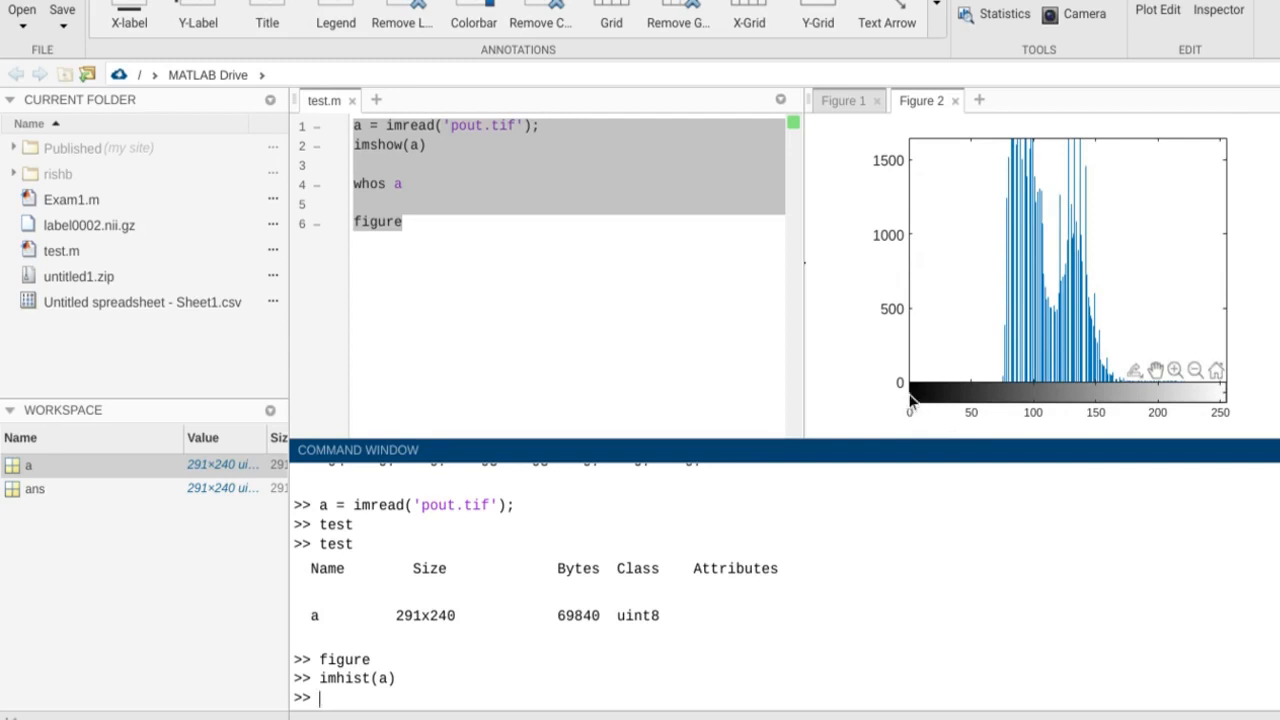
mouse_move(1095, 400)
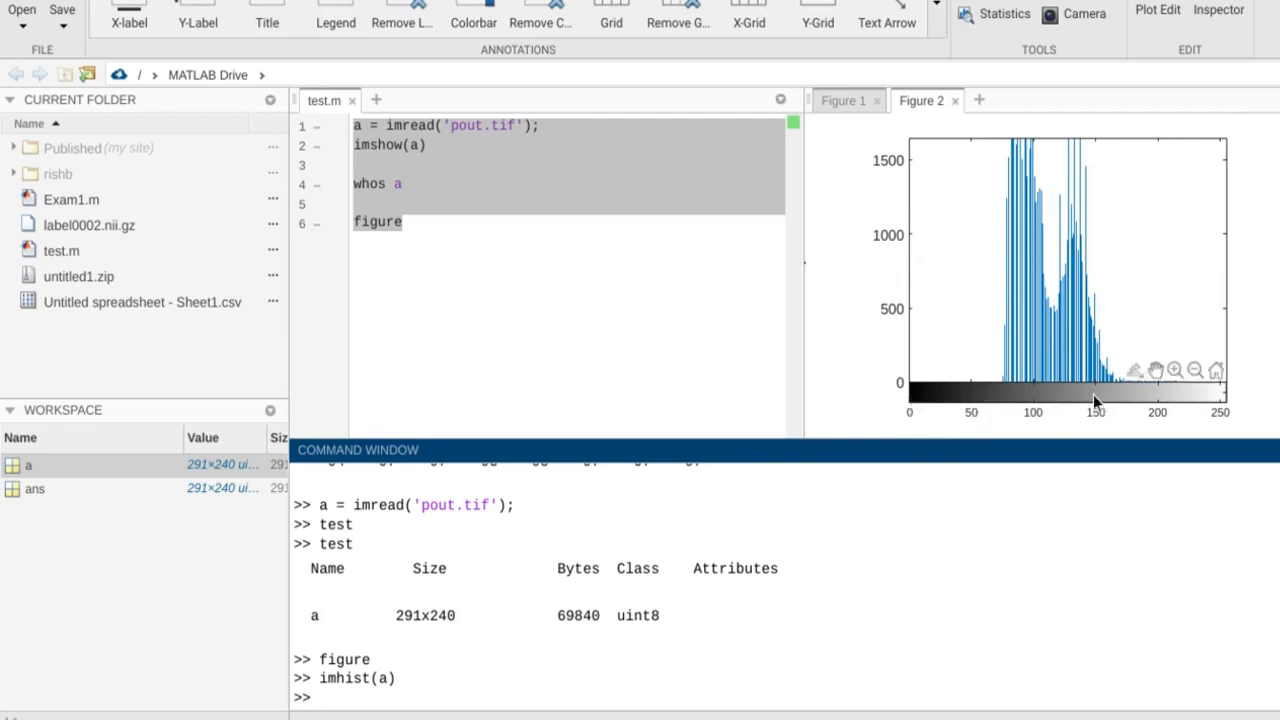
left_click(842, 100)
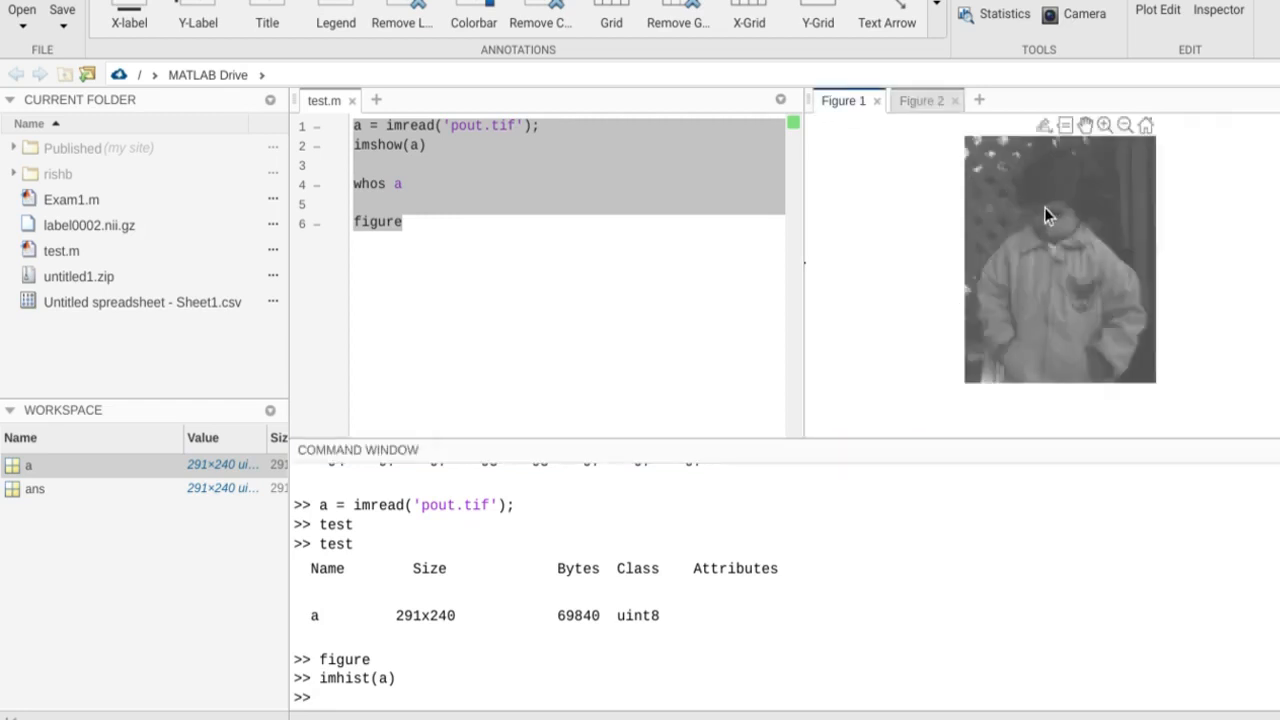
mouse_move(957, 115)
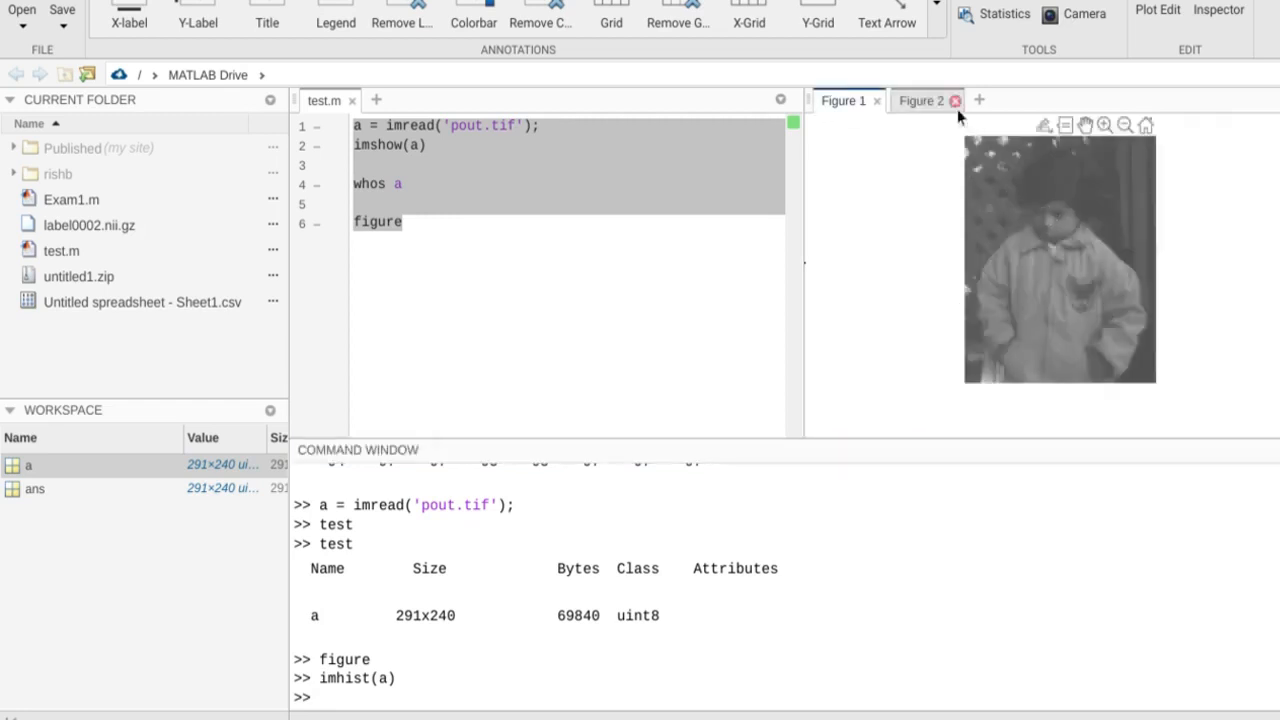
left_click(920, 100)
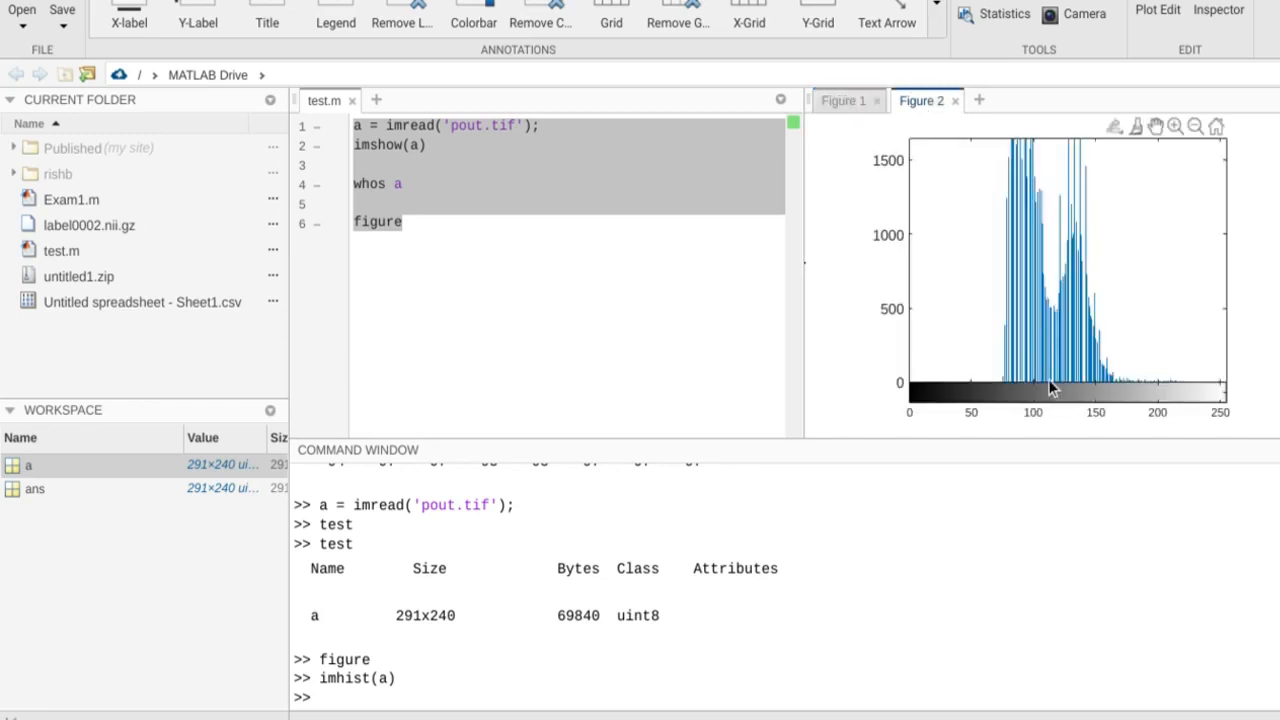
mouse_move(1078, 130)
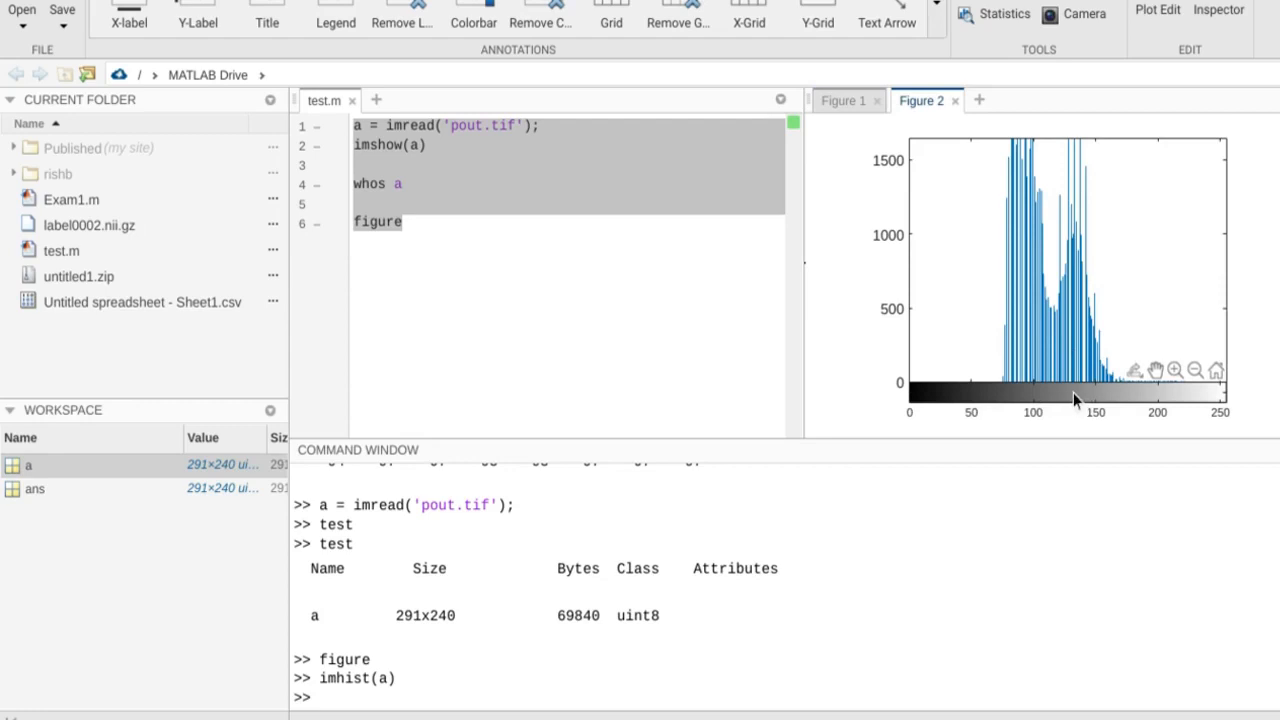
mouse_move(1020, 388)
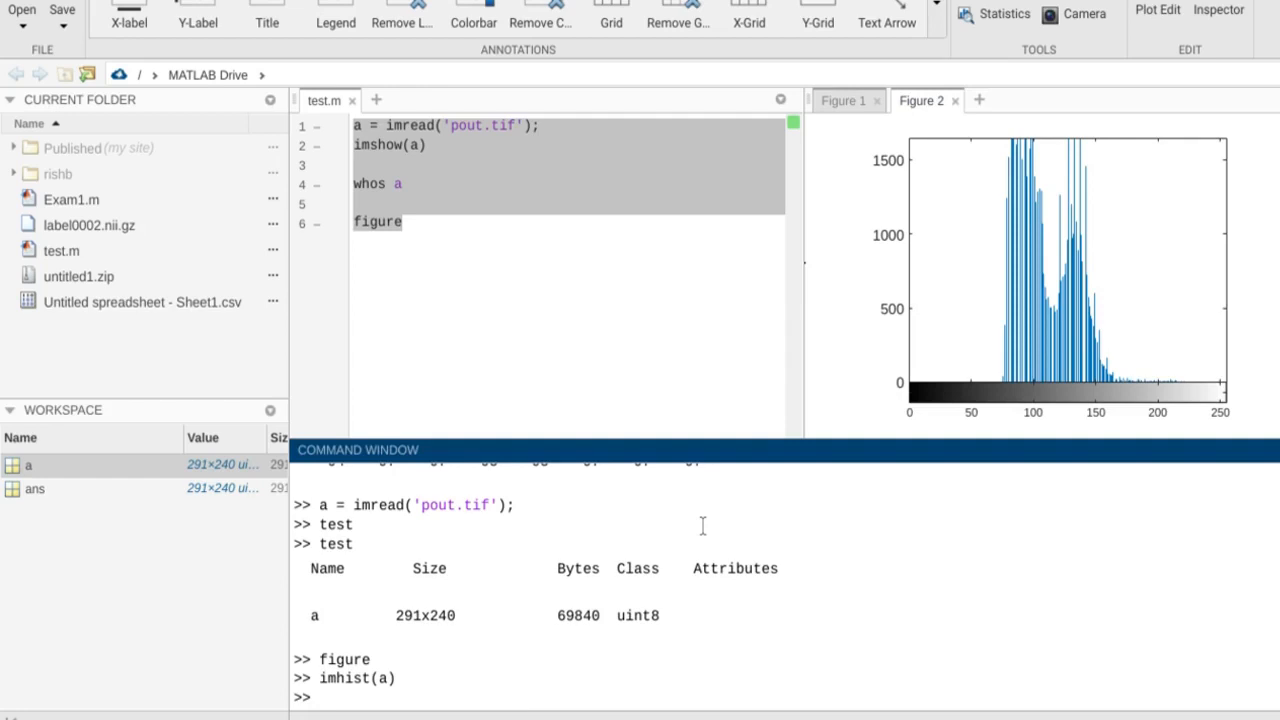
- Enter a2 = histeq(a), completing histeq from autocomplete, to create the equalized image
type("a2 =")
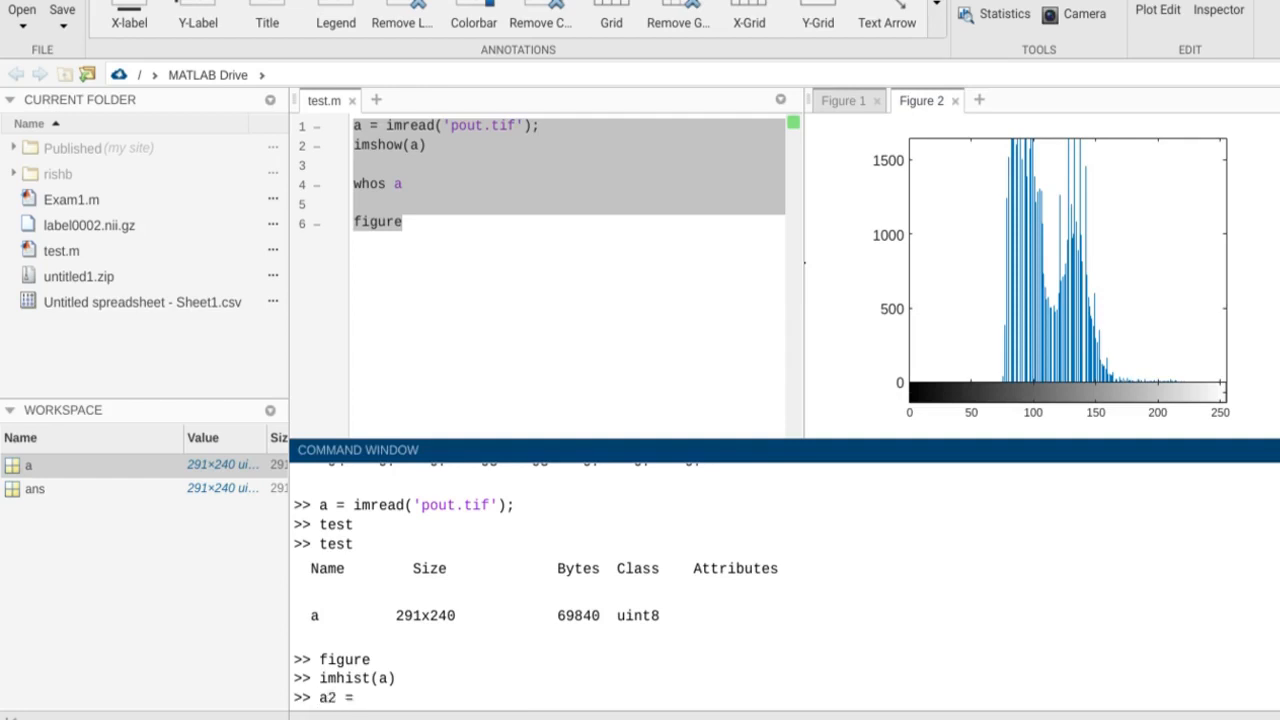
type("hist")
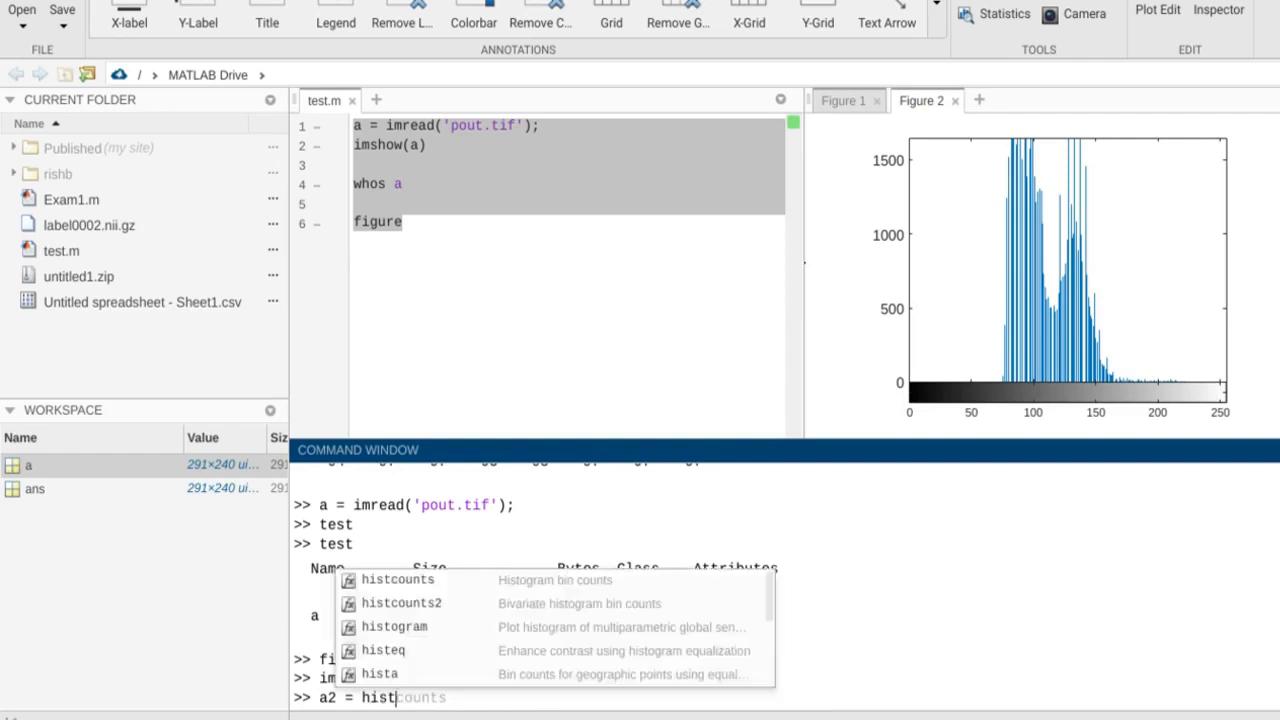
left_click(383, 650)
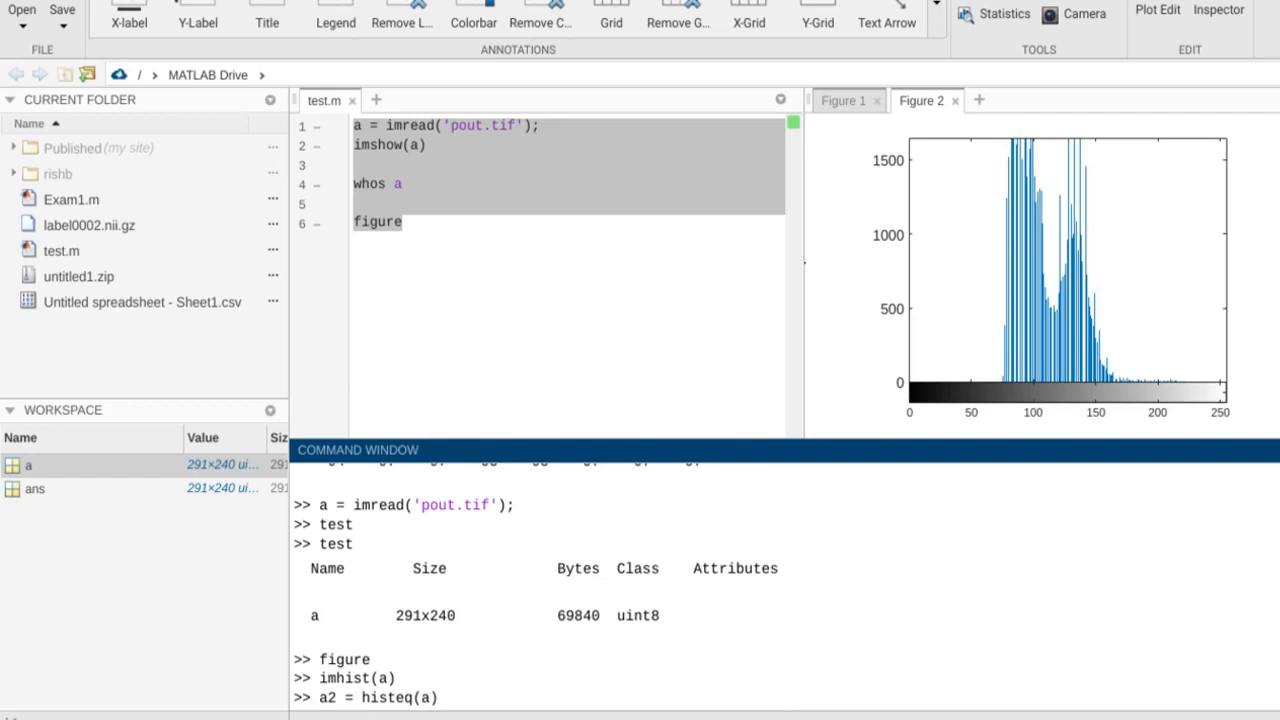
mouse_move(997, 218)
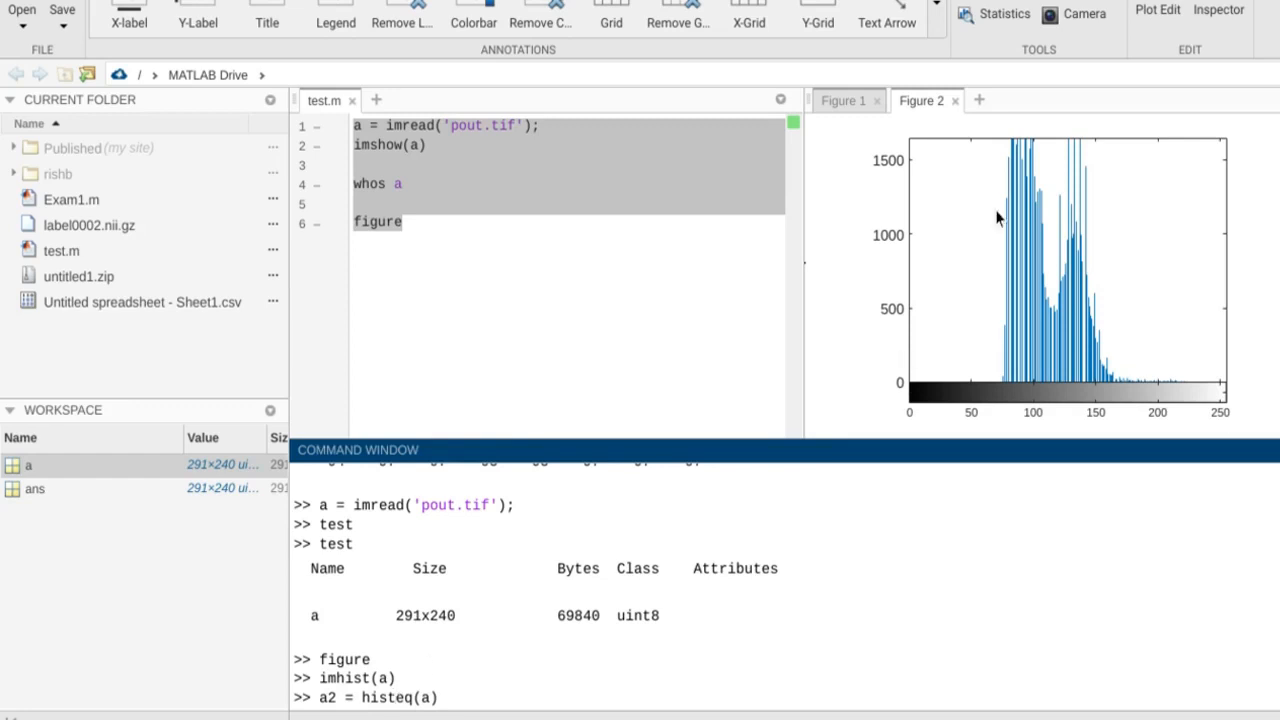
mouse_move(1050, 229)
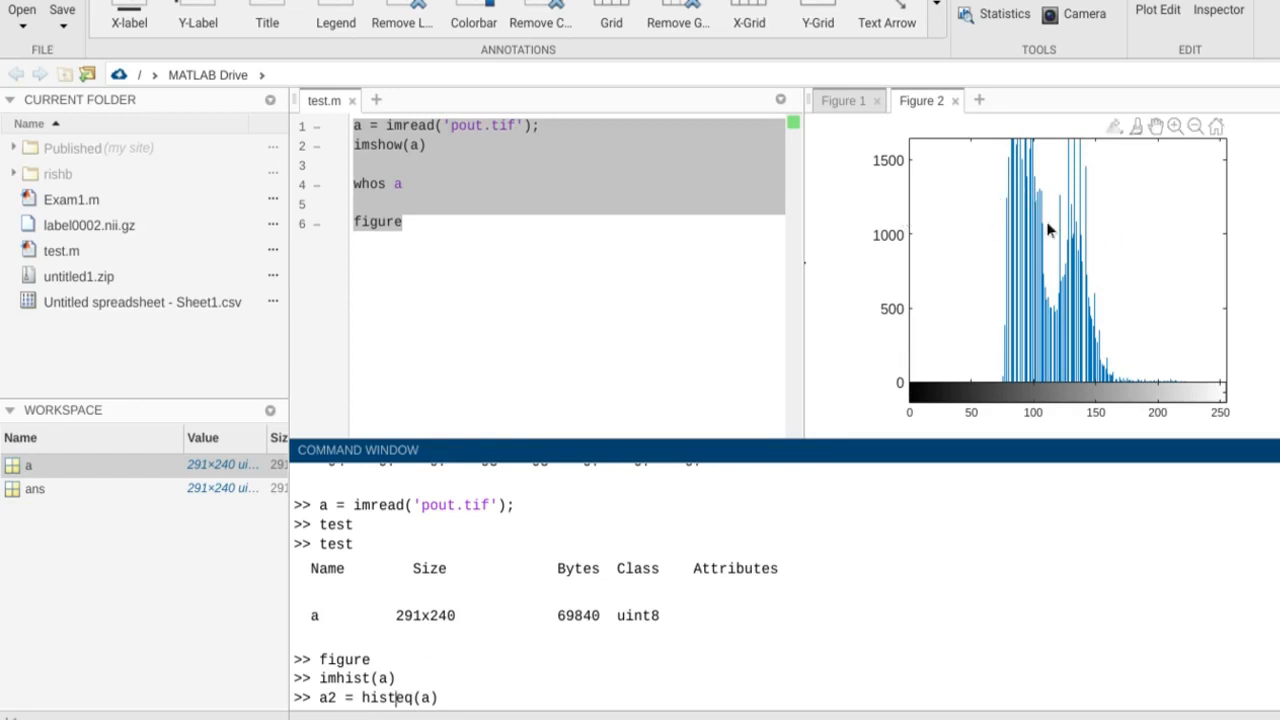
mouse_move(1158, 227)
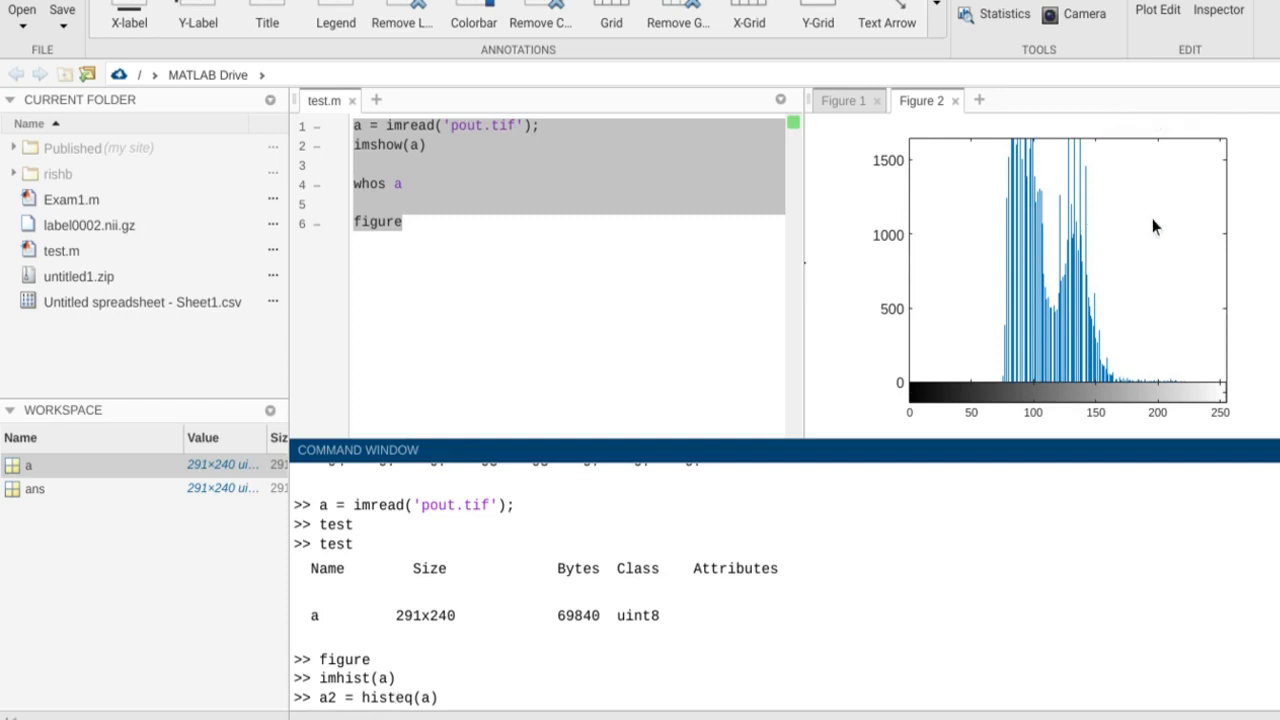
mouse_move(538, 690)
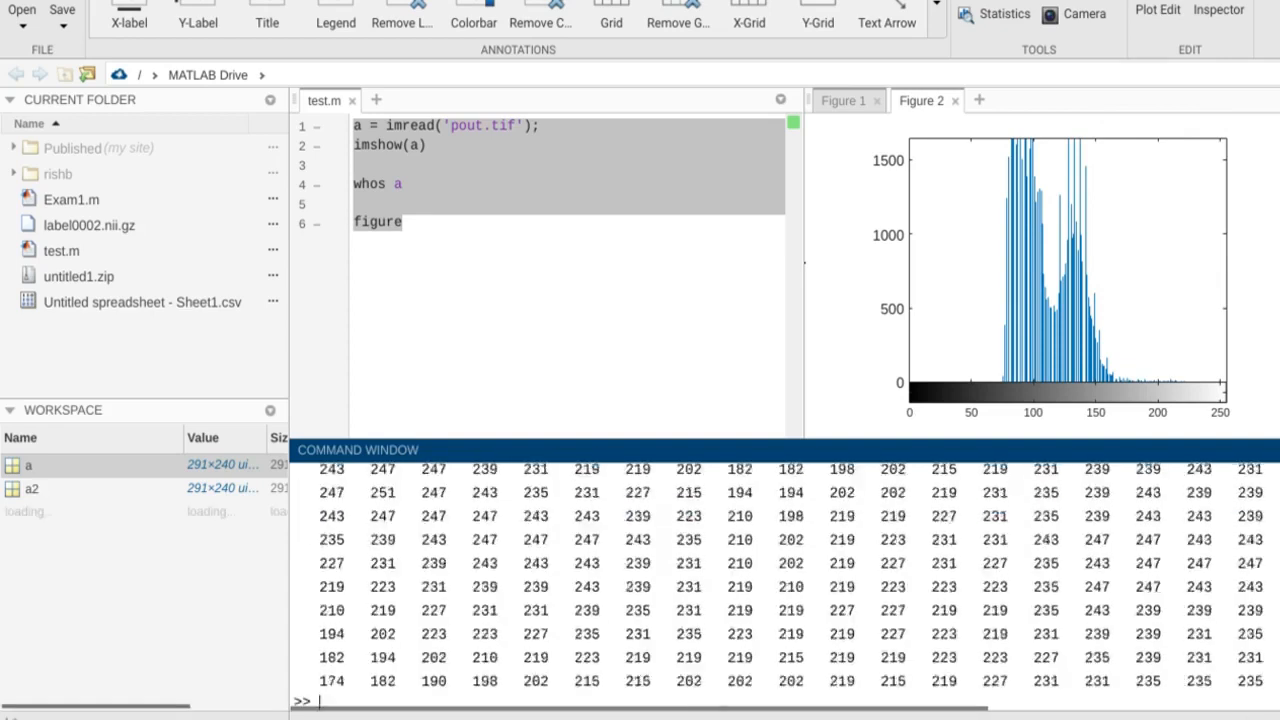
scroll("down", 3)
type("figure")
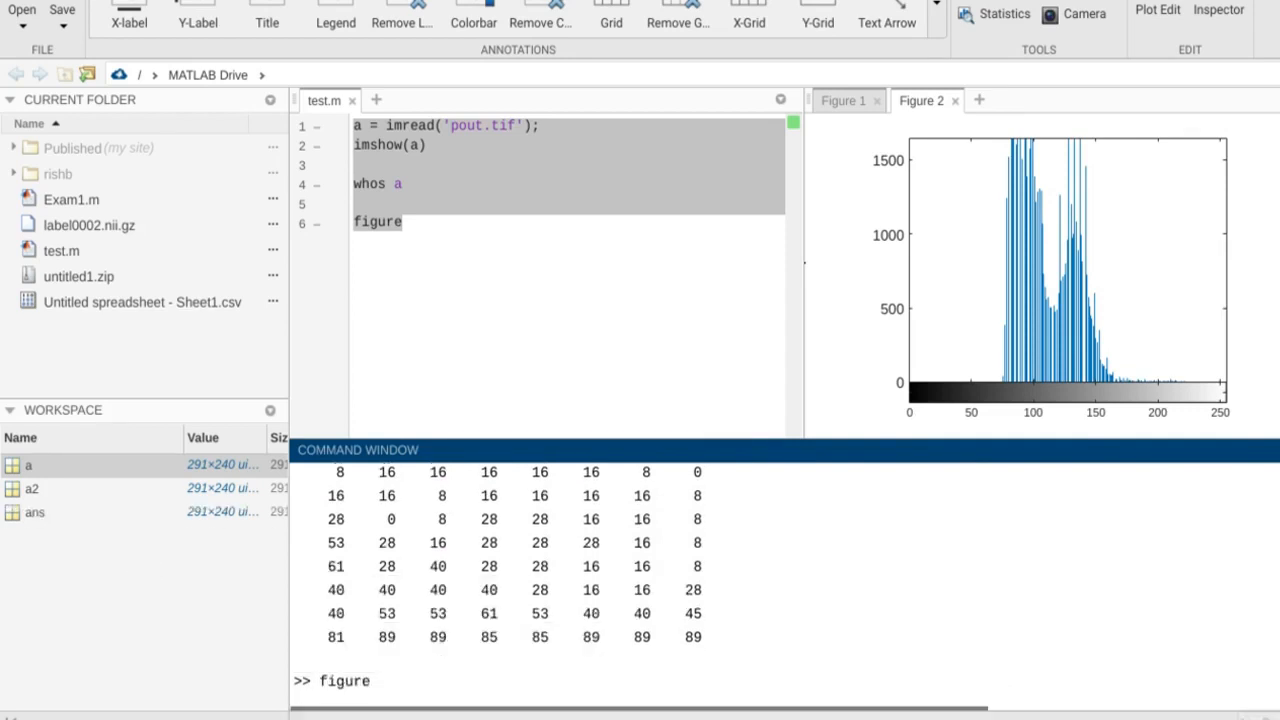
- Open a new figure and display the equalized image with imshow(a2)
key("Return")
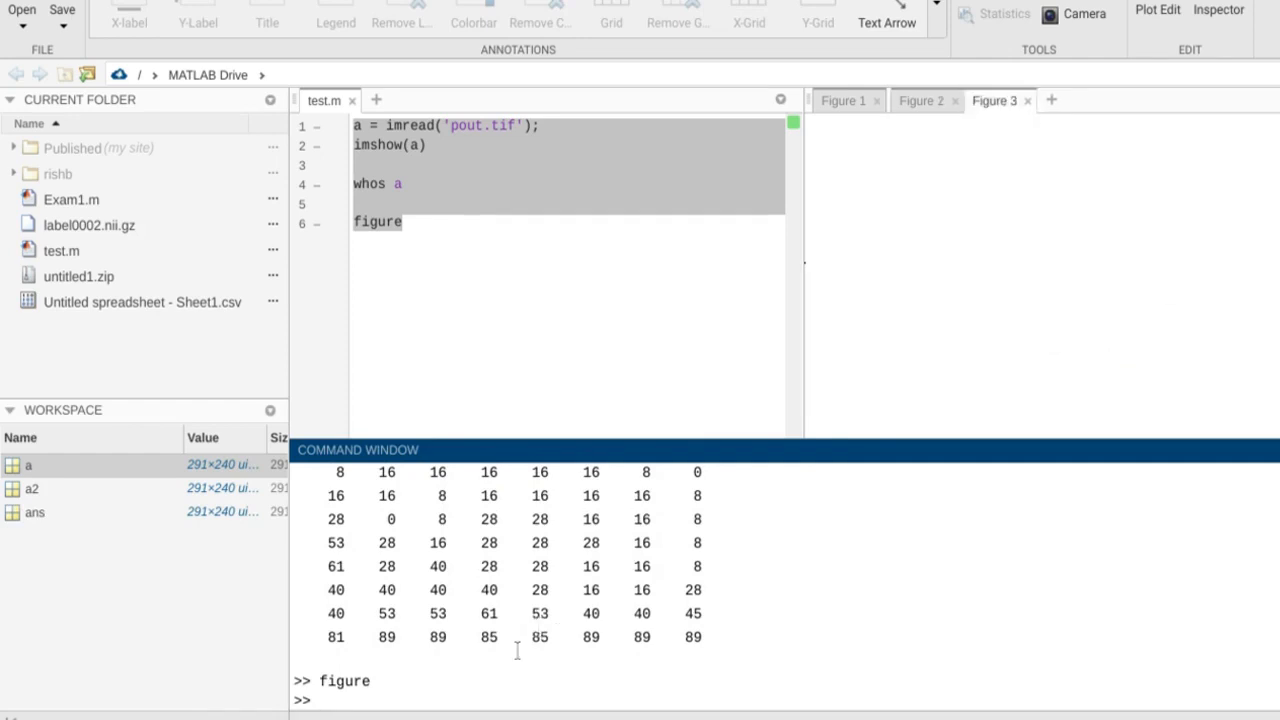
type("i")
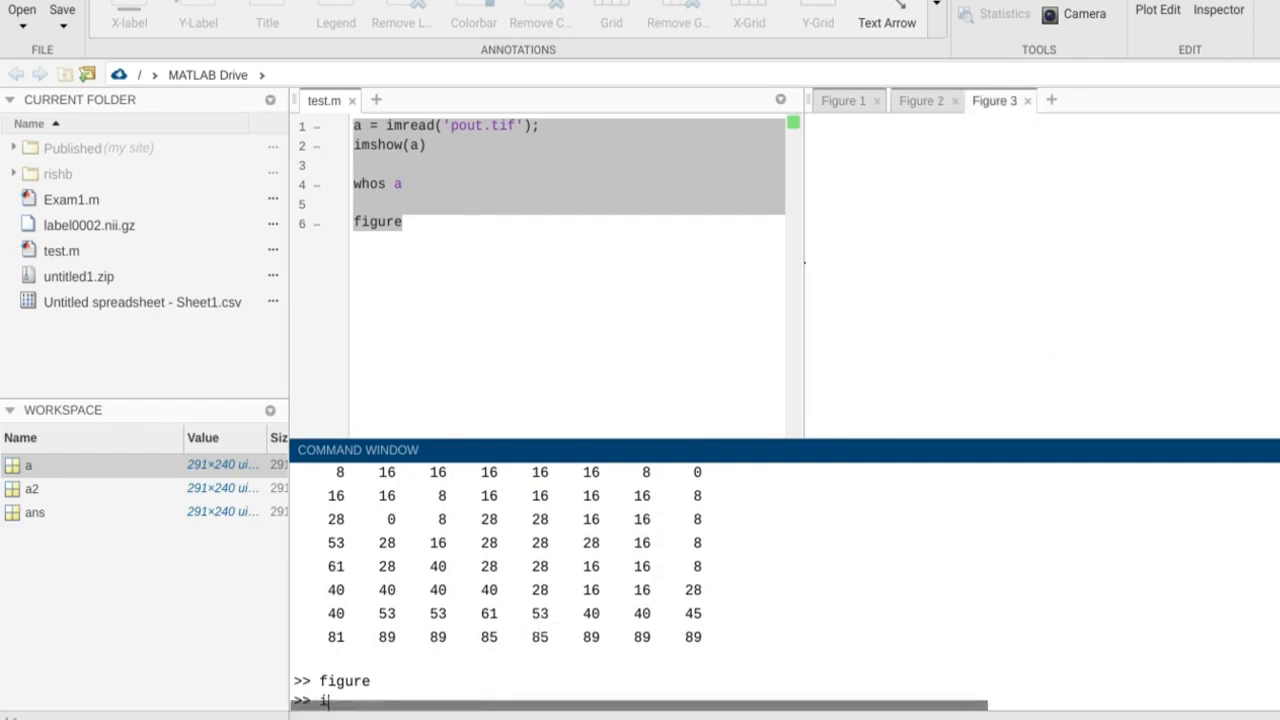
type("imshow(a2)")
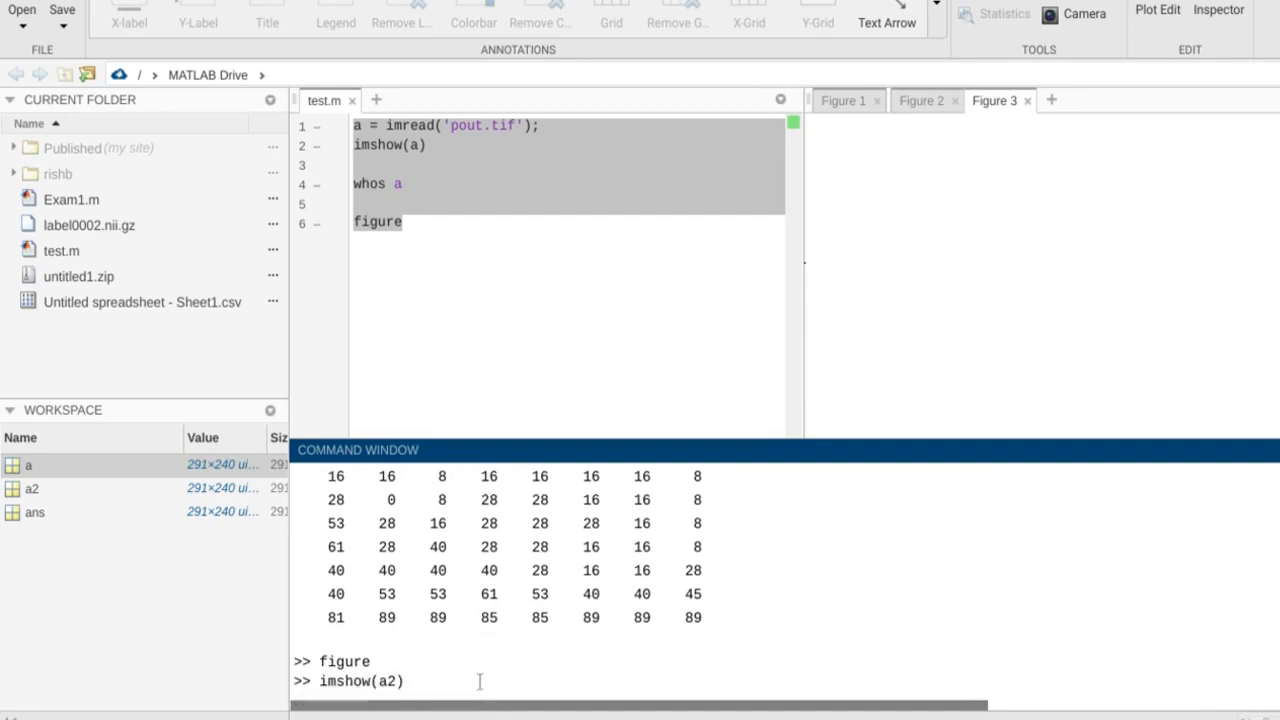
key("Return")
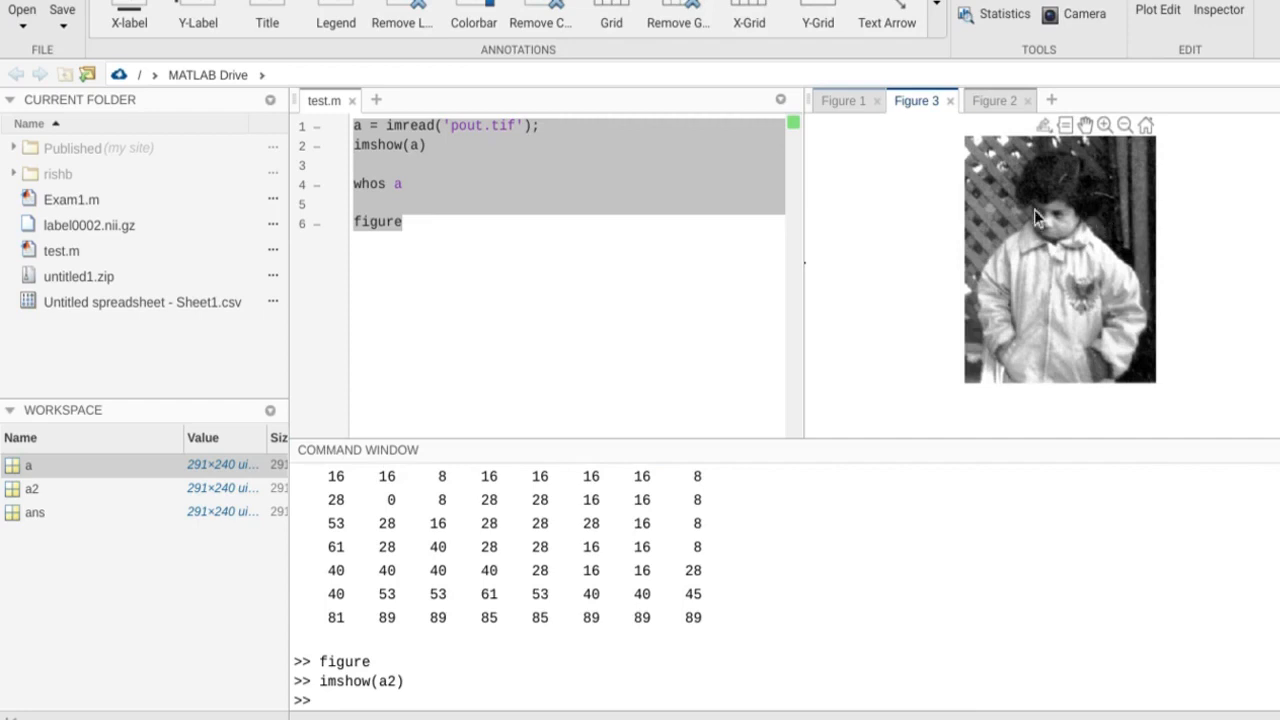
mouse_move(1032, 207)
type("figure")
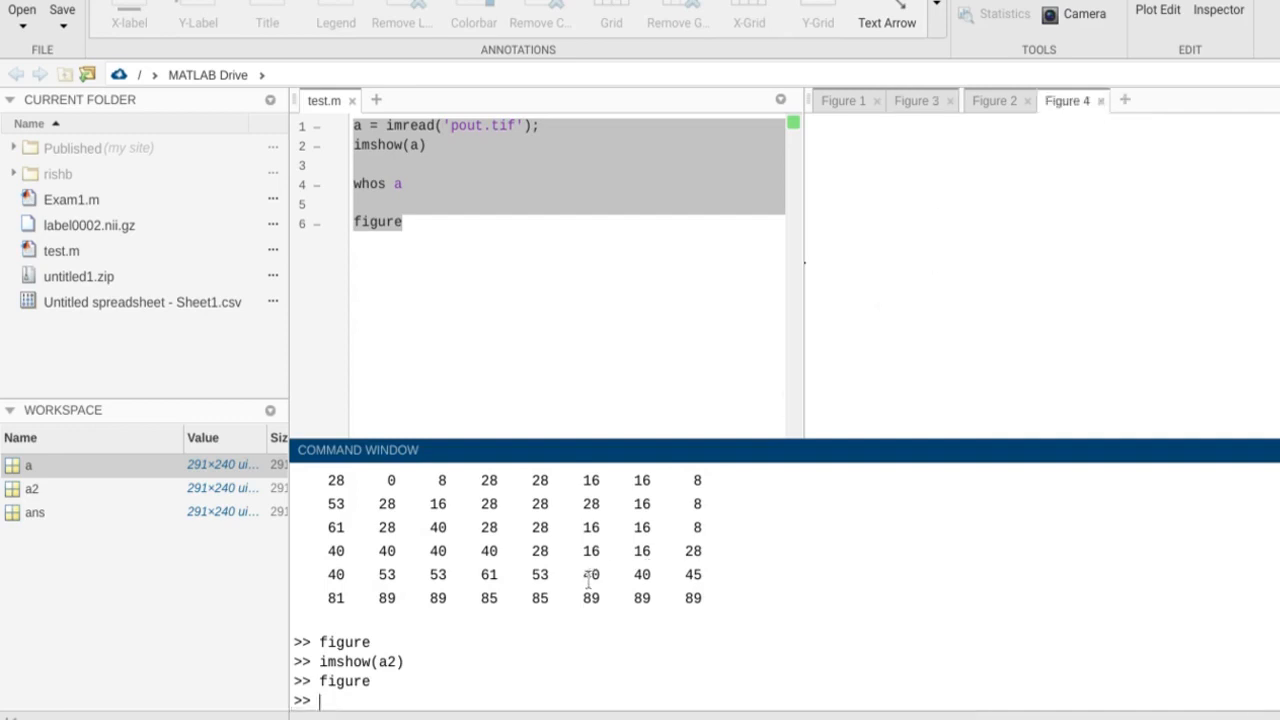
- Enter imhist(a2) to plot the equalized image's histogram spanning 0–255
type("imhist(a2)")
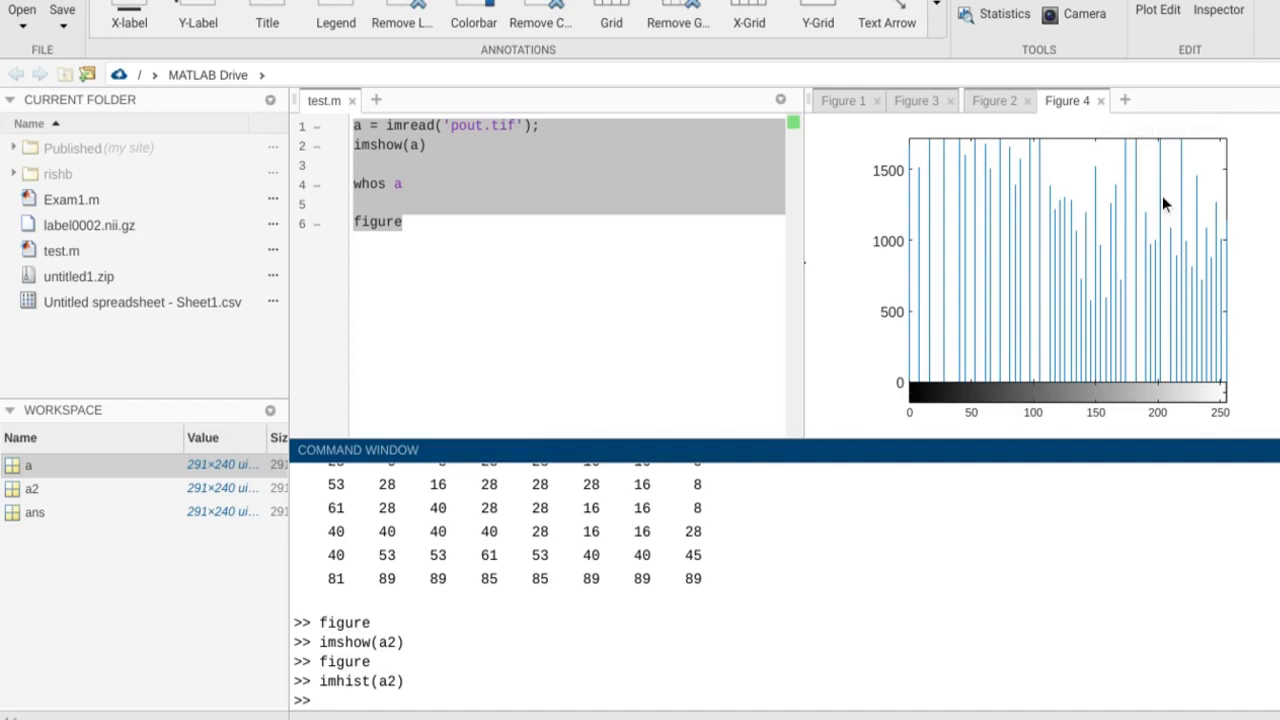
mouse_move(1122, 263)
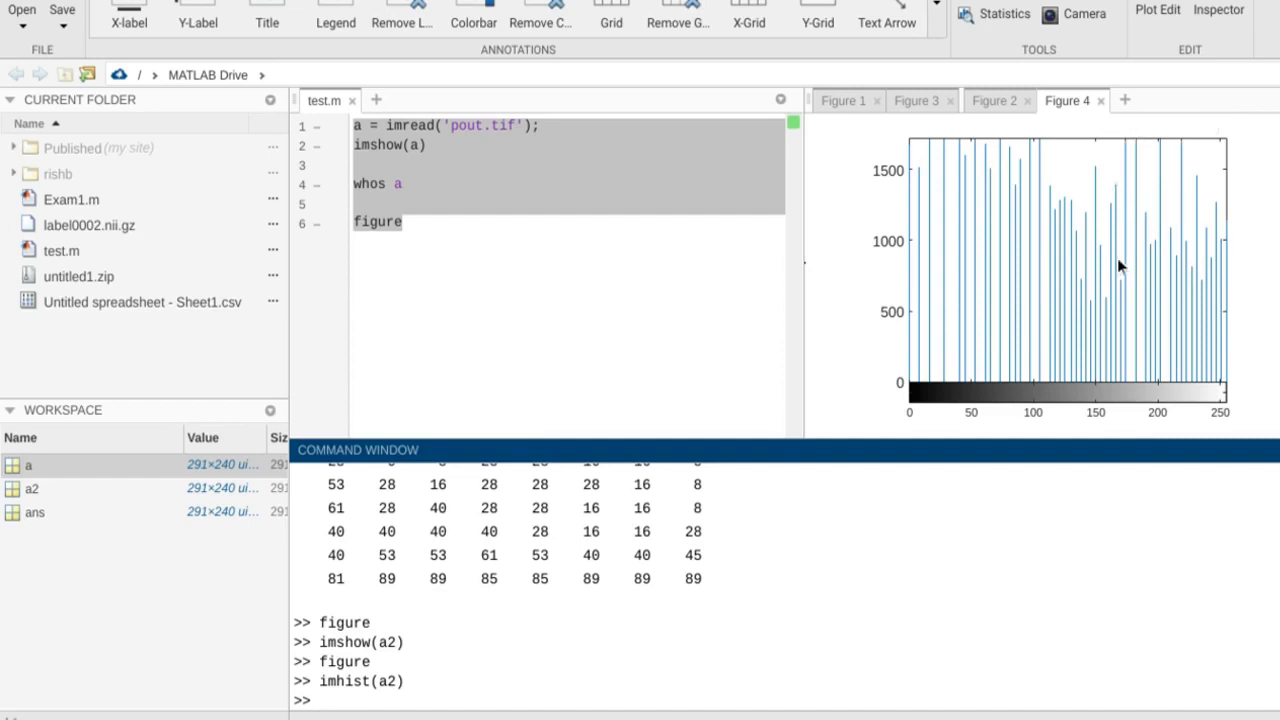
- Write the equalised image a2 to 'pout2.png' with imwrite
type("imwri")
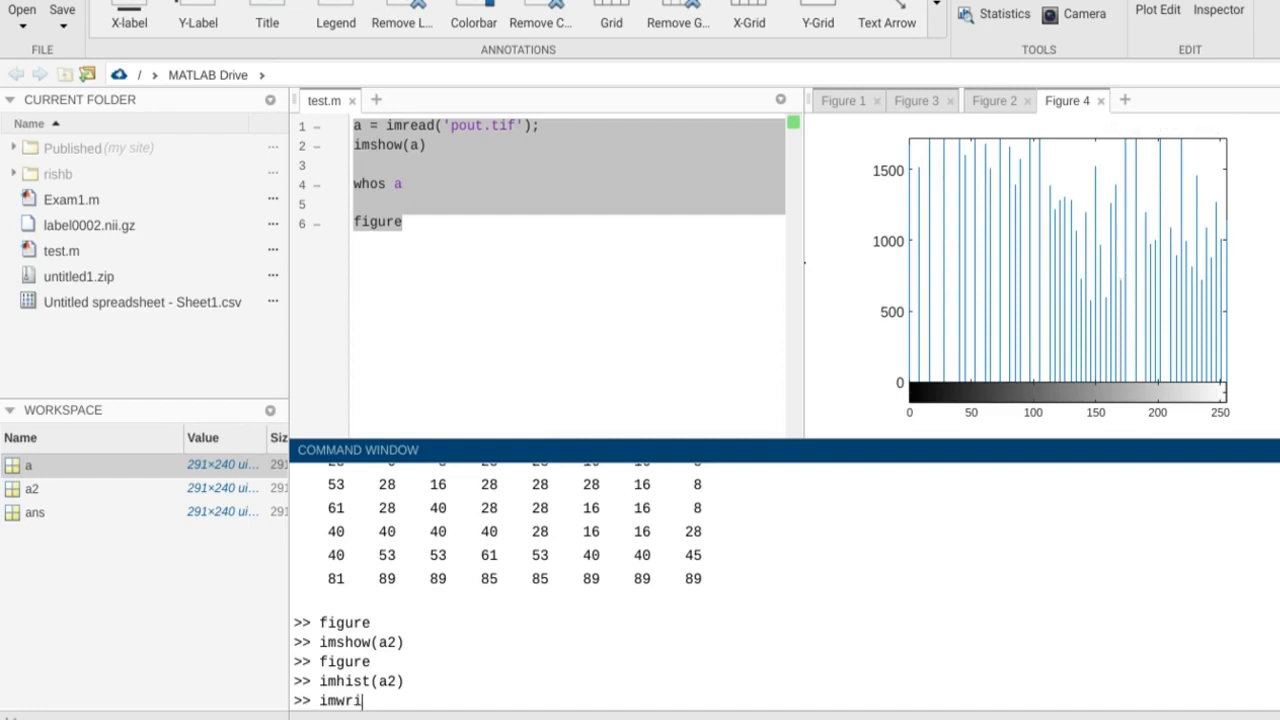
type("te(")
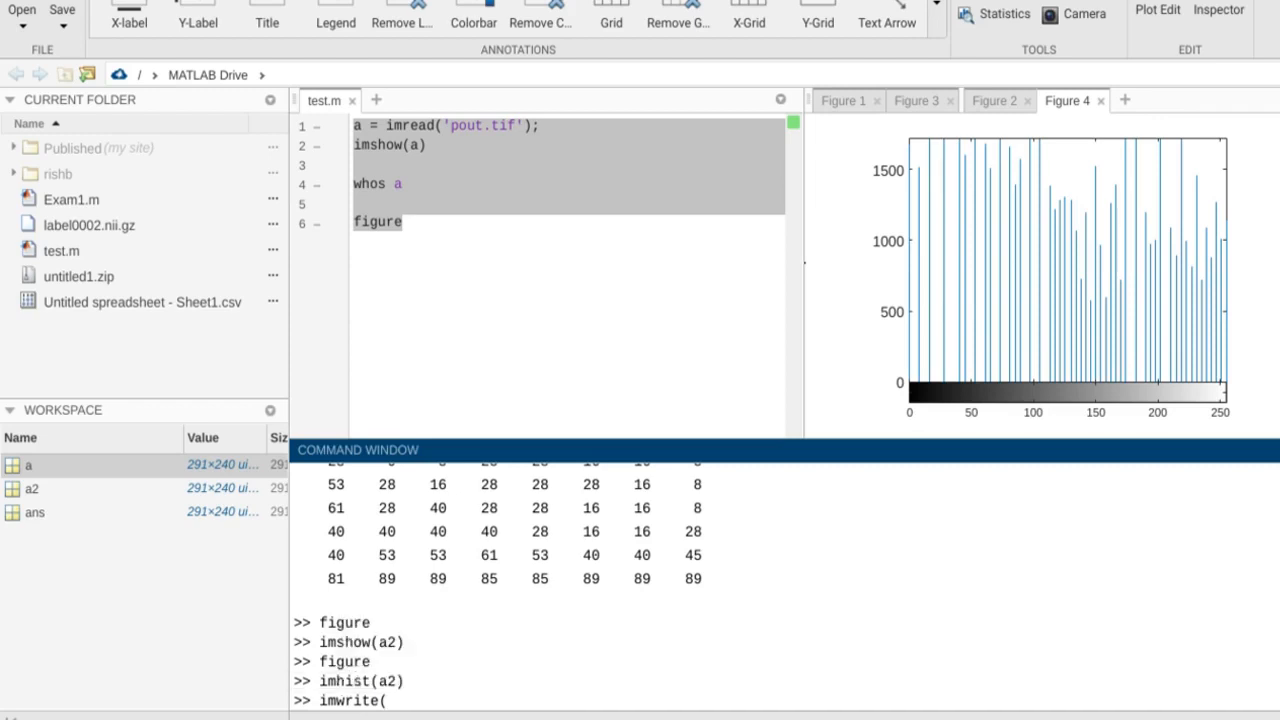
type("a2,")
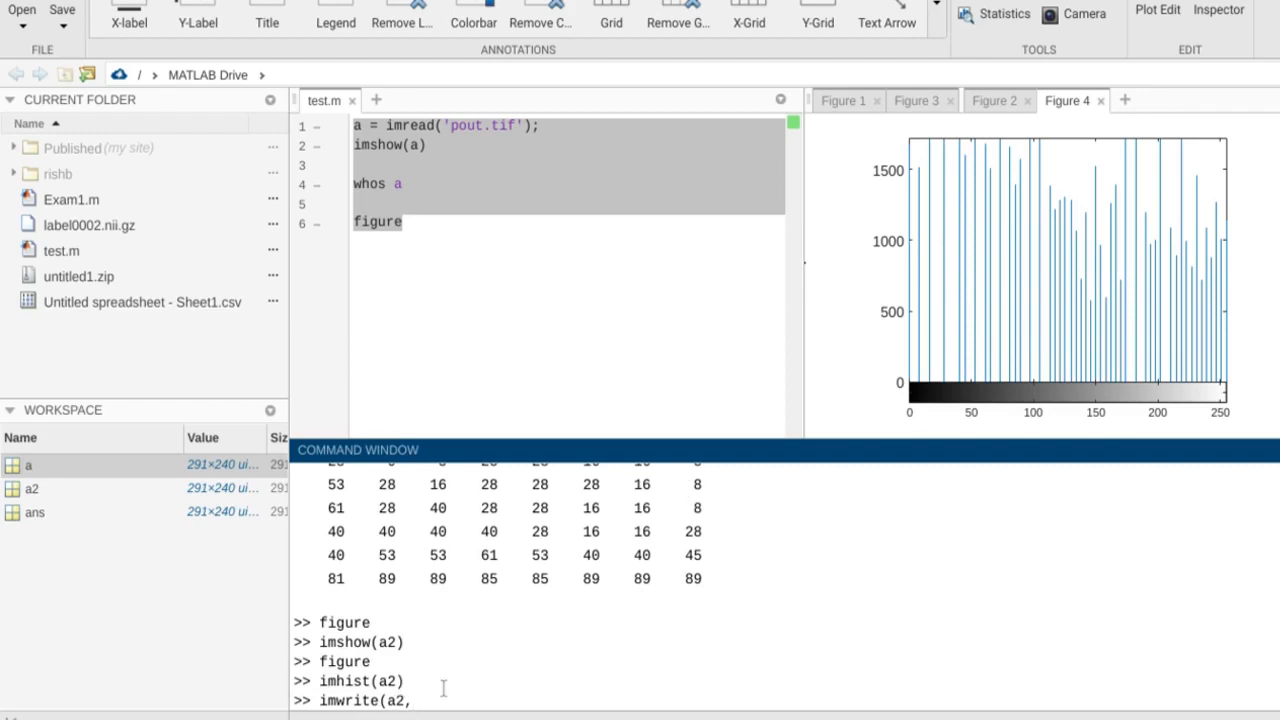
type("'pout")
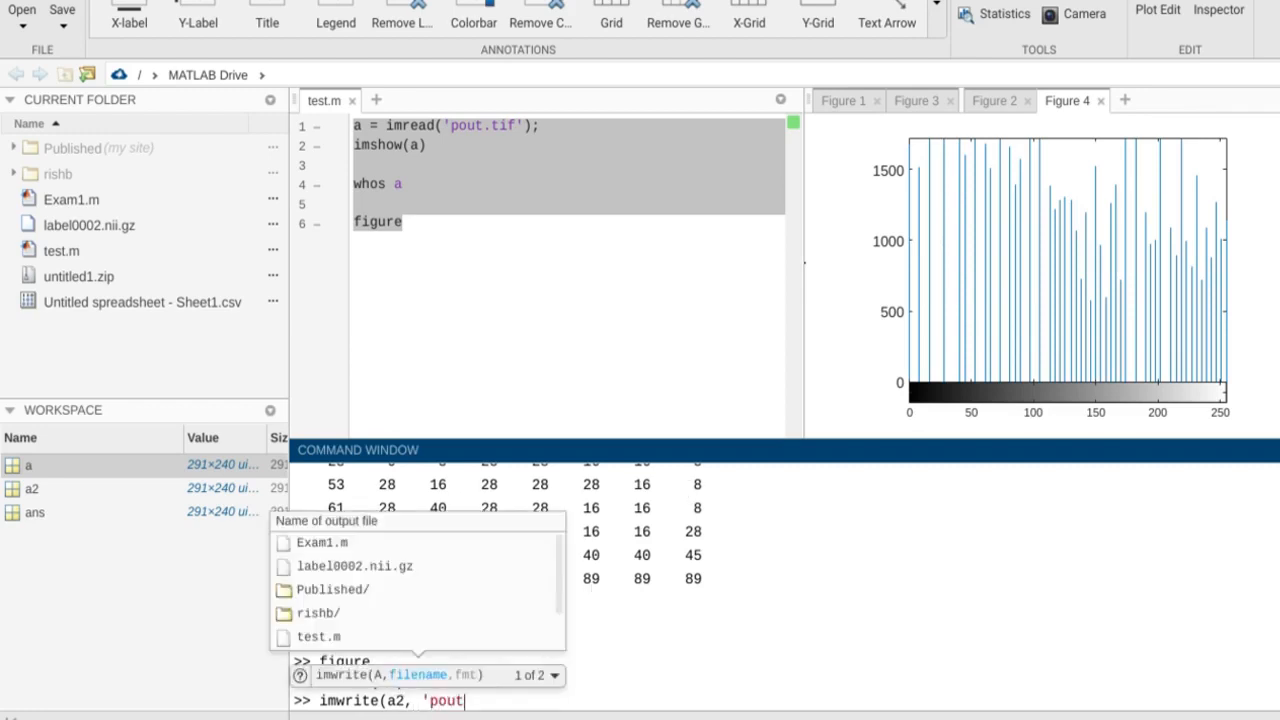
type("2.png')")
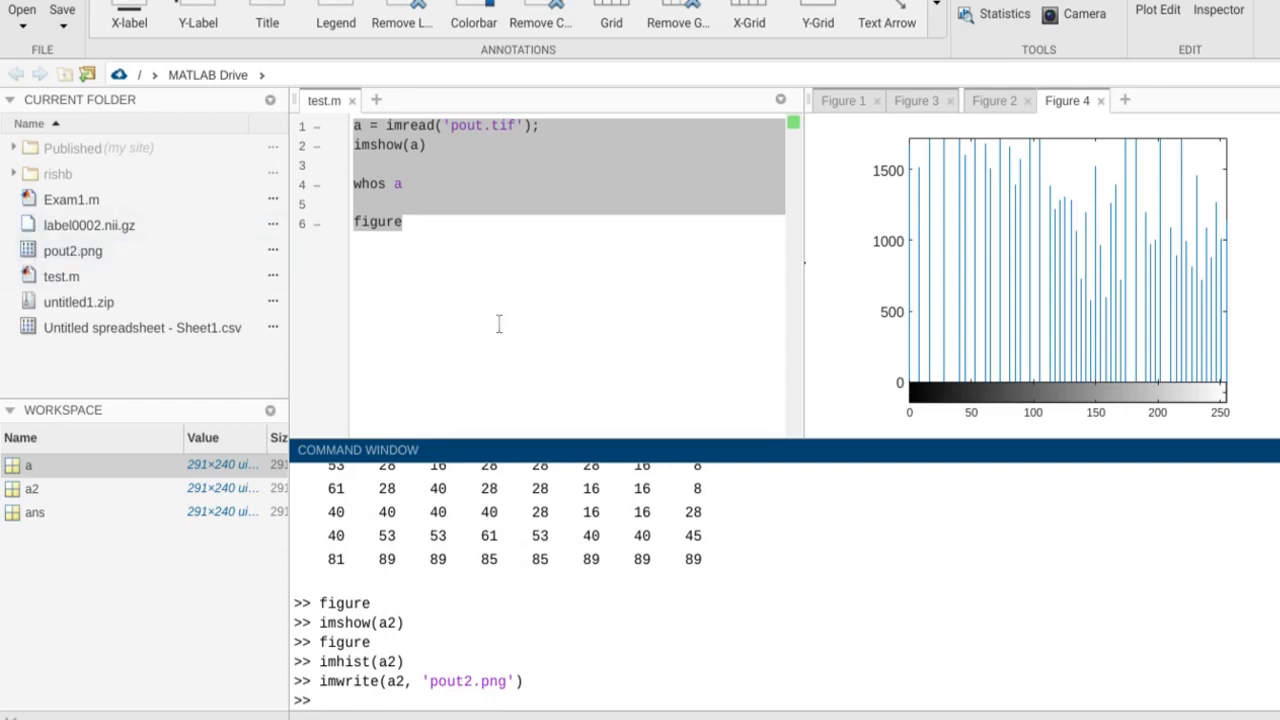
mouse_move(490, 705)
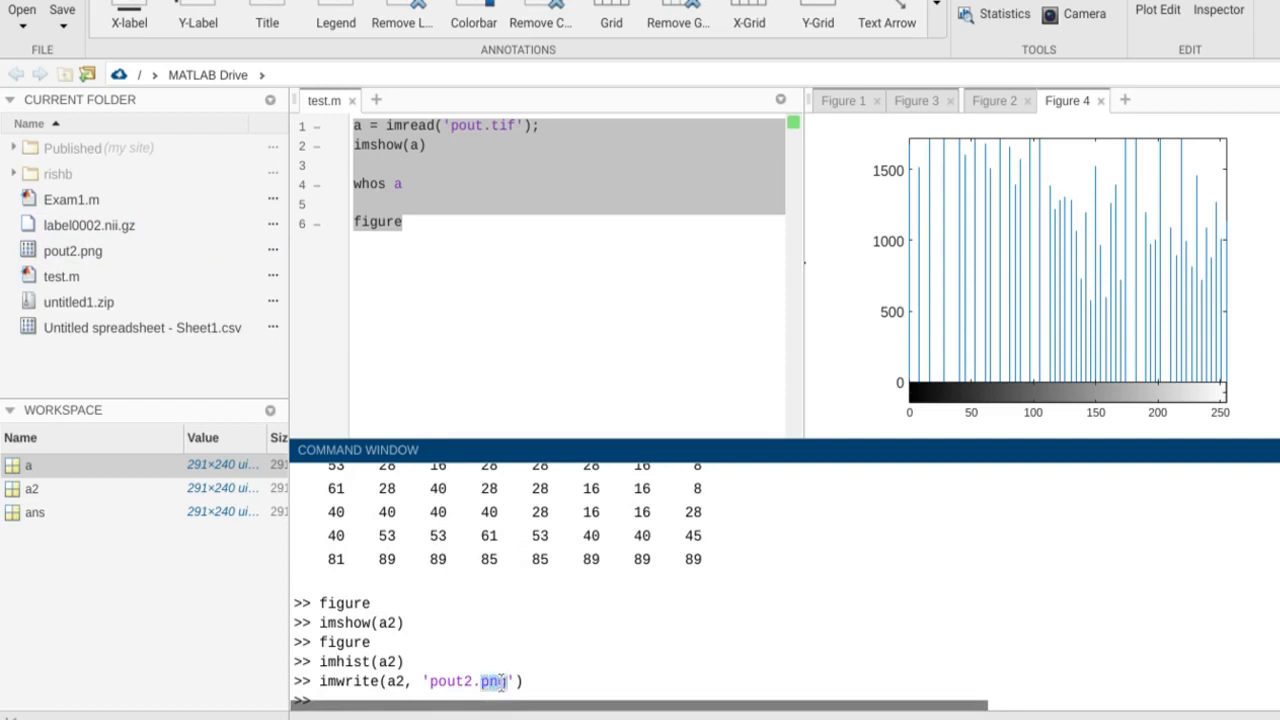
mouse_move(475, 690)
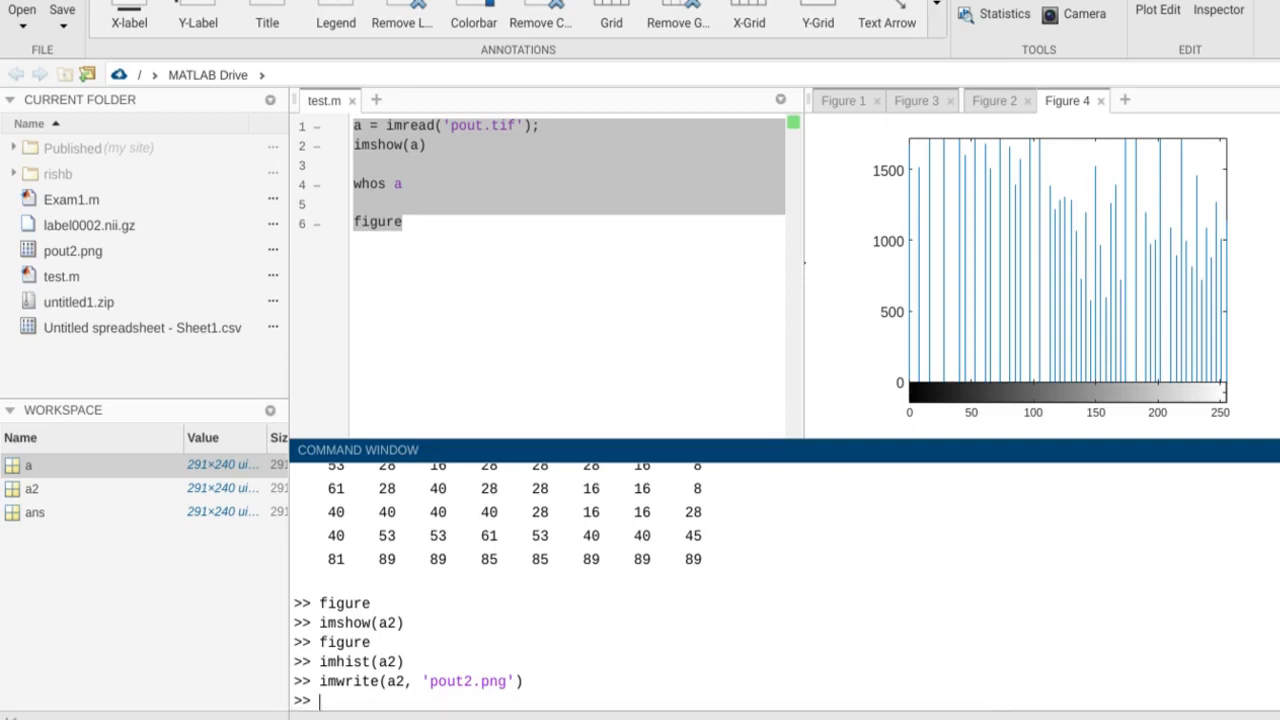
type("imfinfo")
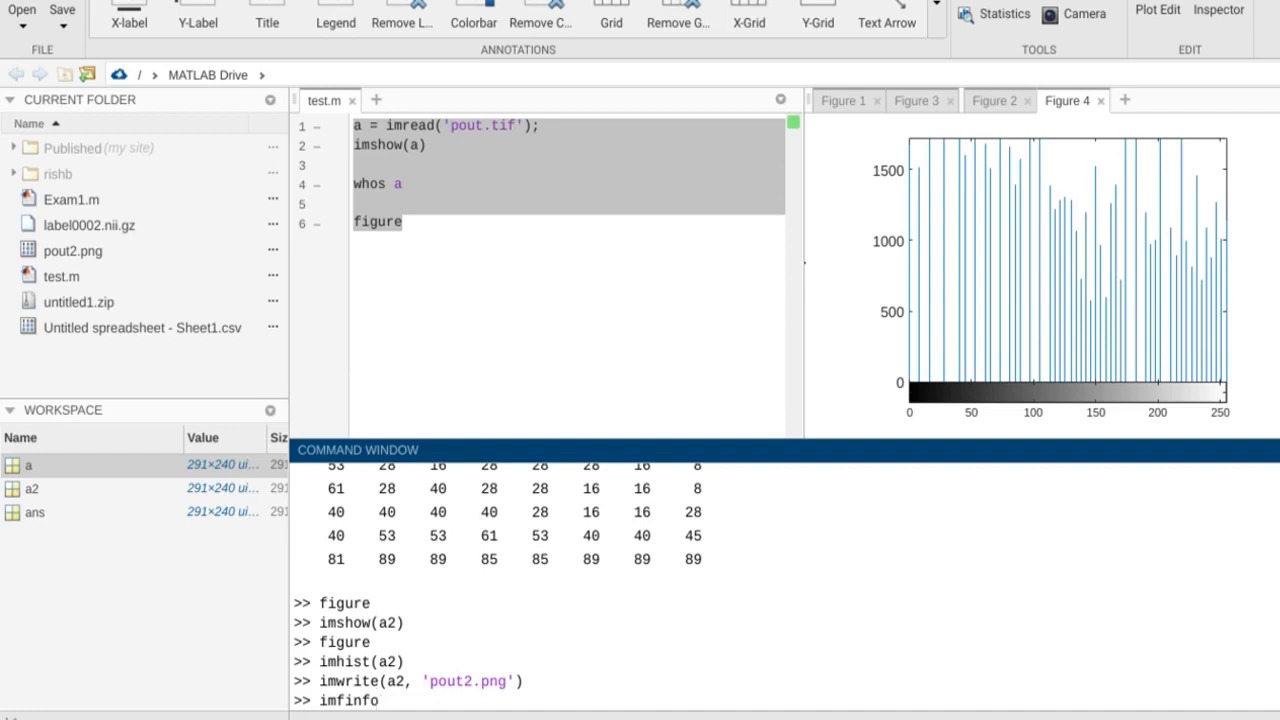
- Show imfinfo for pout2.png: 240×291 8-bit grayscale PNG, 36938 bytes
type("('")
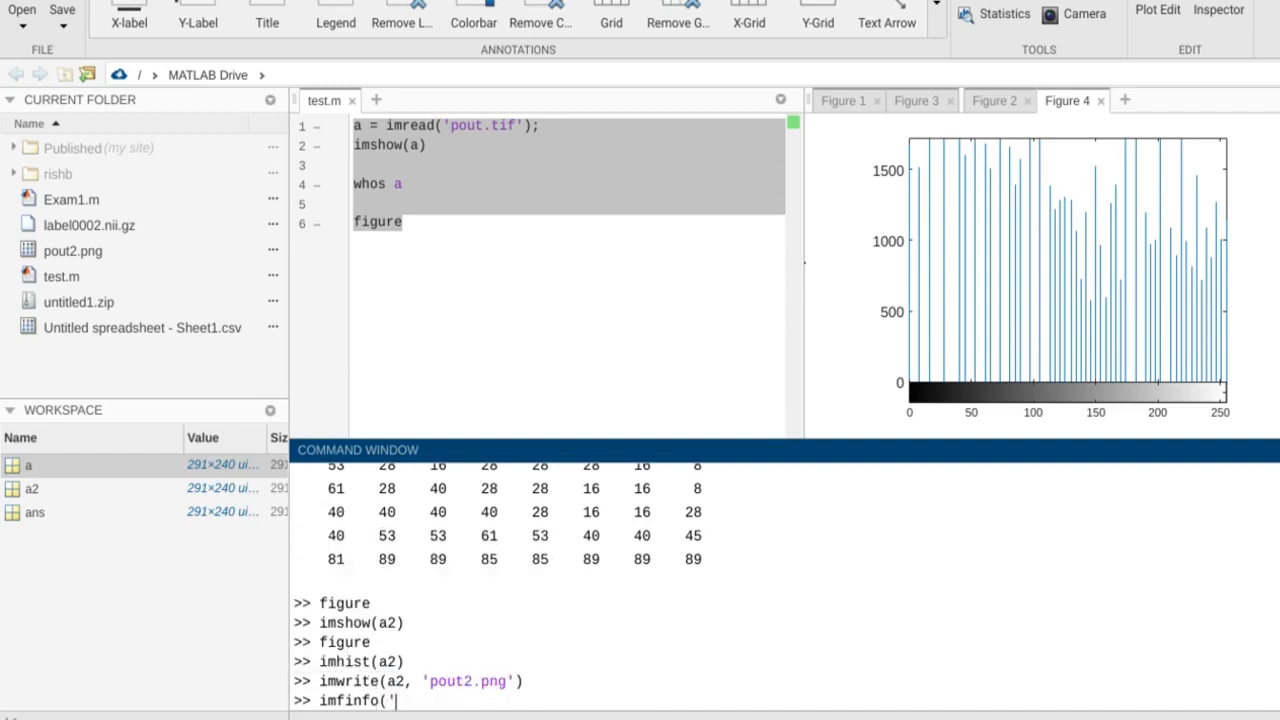
type("pout2")
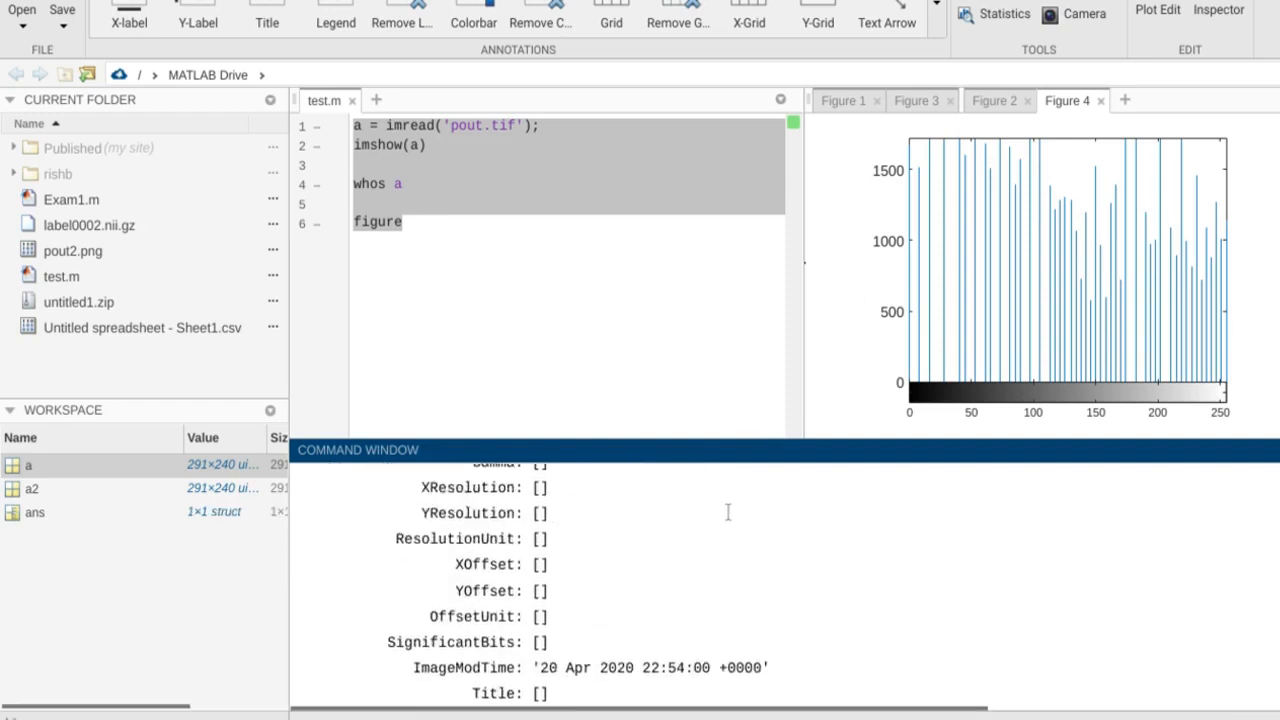
scroll("up", 3)
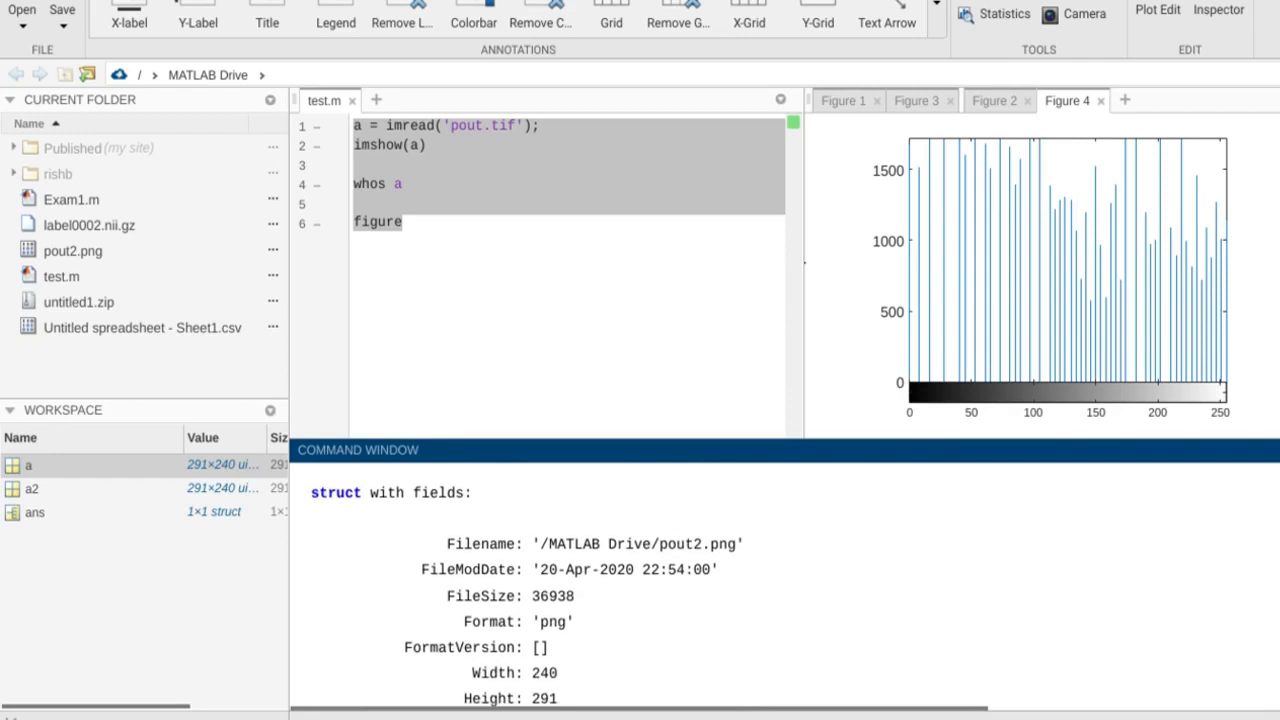
scroll("down", 3)
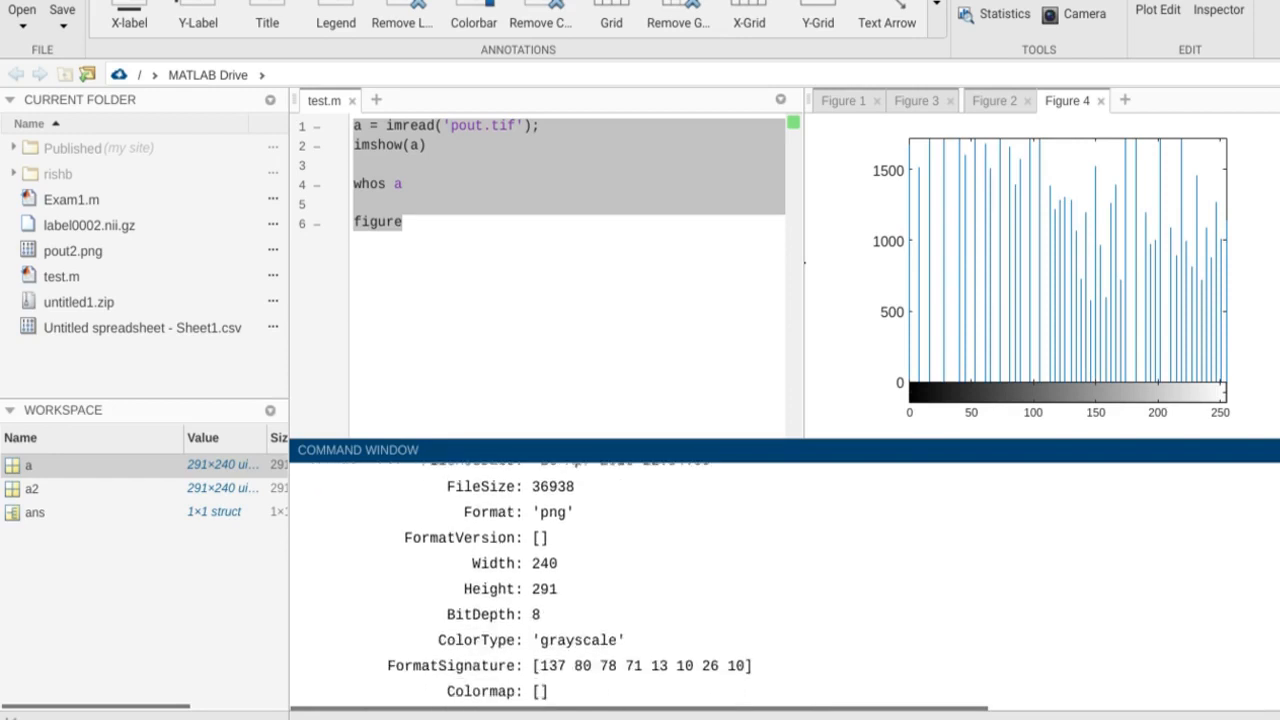
scroll("down", 3)
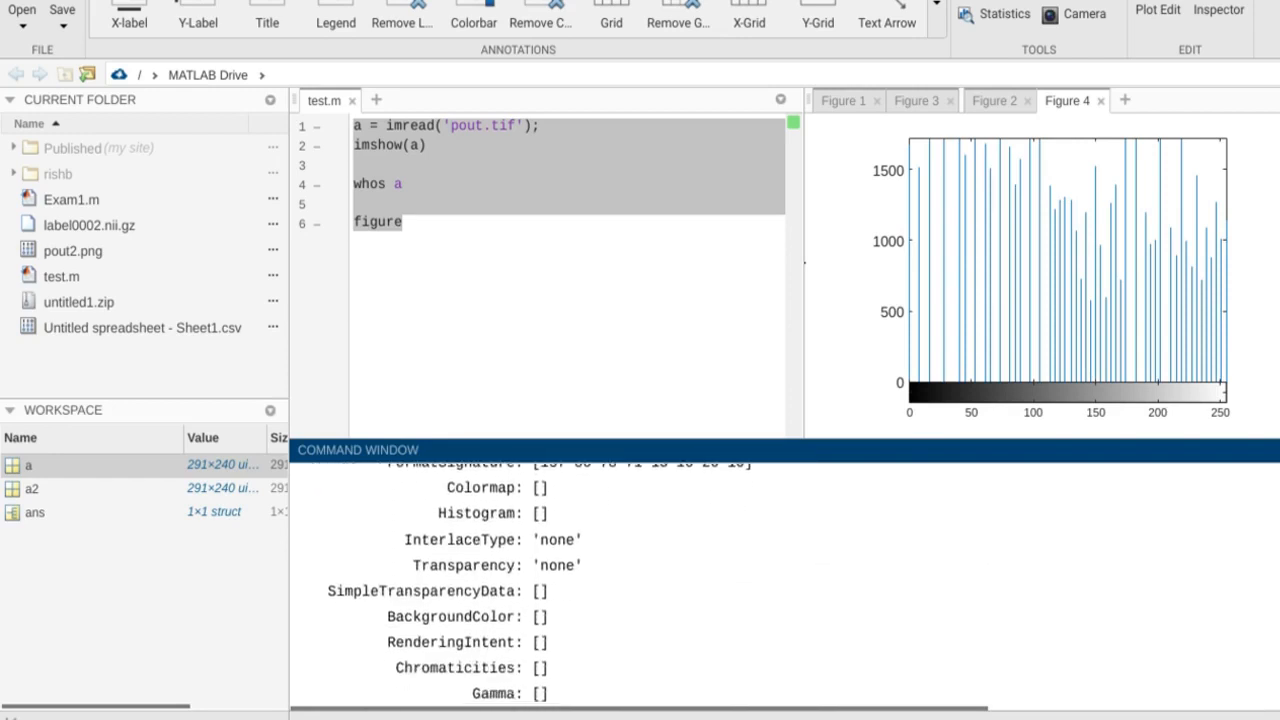
scroll("down", 3)
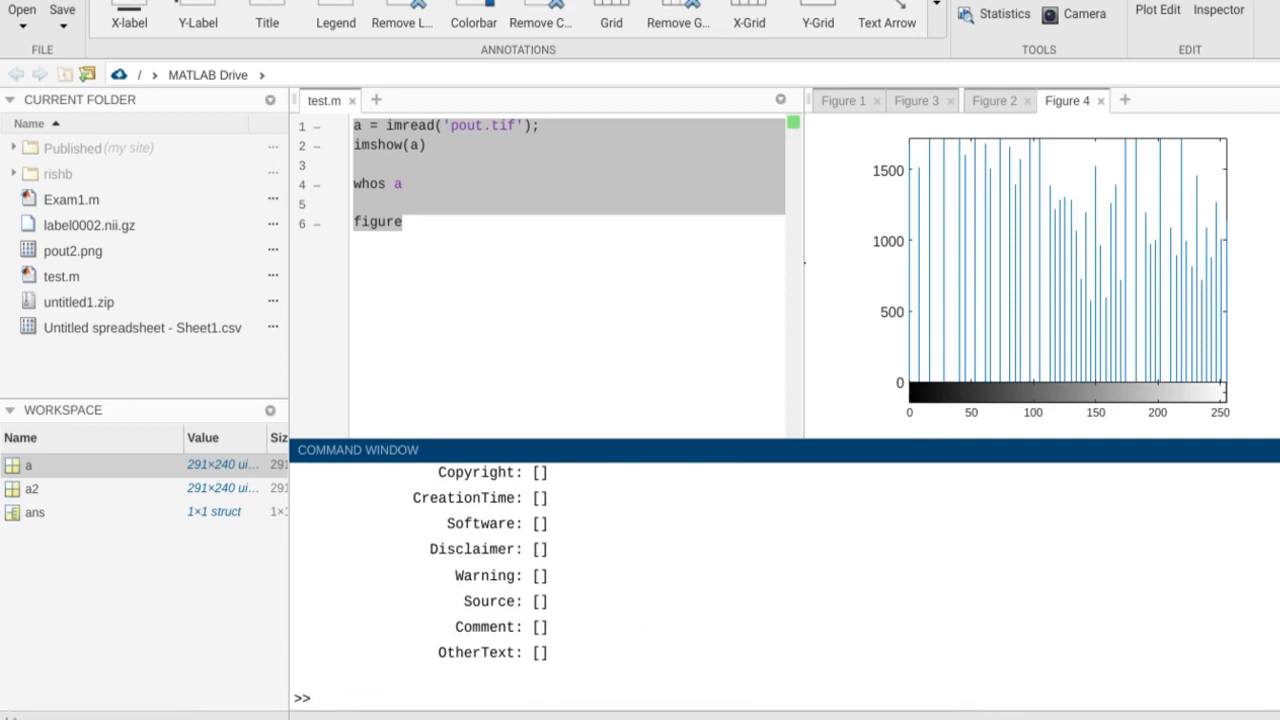